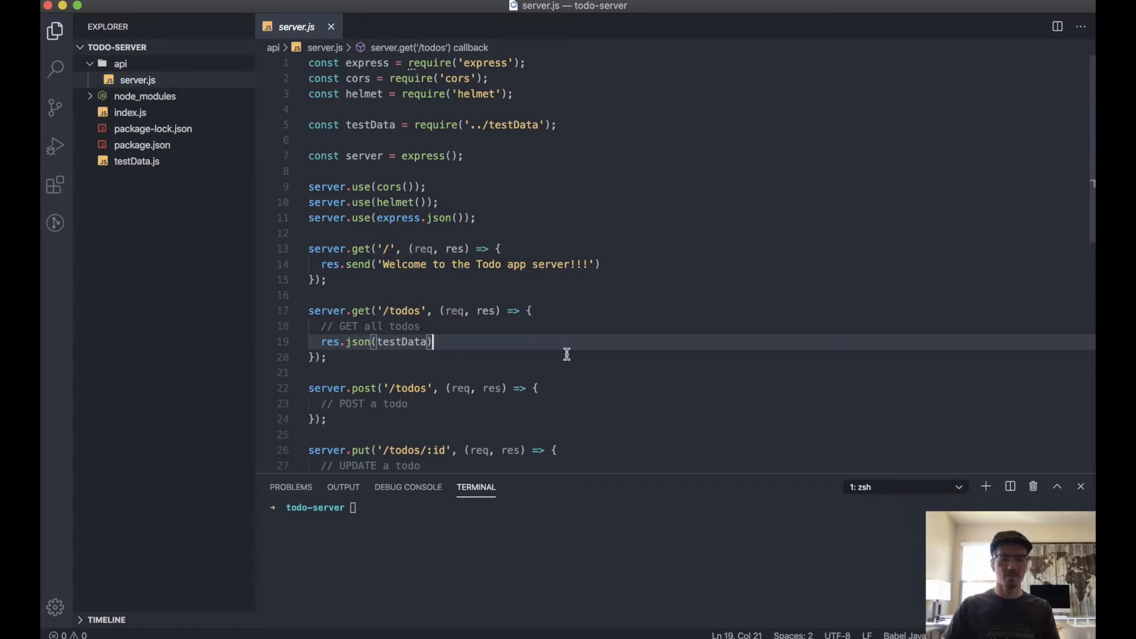
Run npx knex init in the integrated terminal to generate knexfile.js.
{"action": "scroll", "scroll_direction": "down", "scroll_amount": 3}
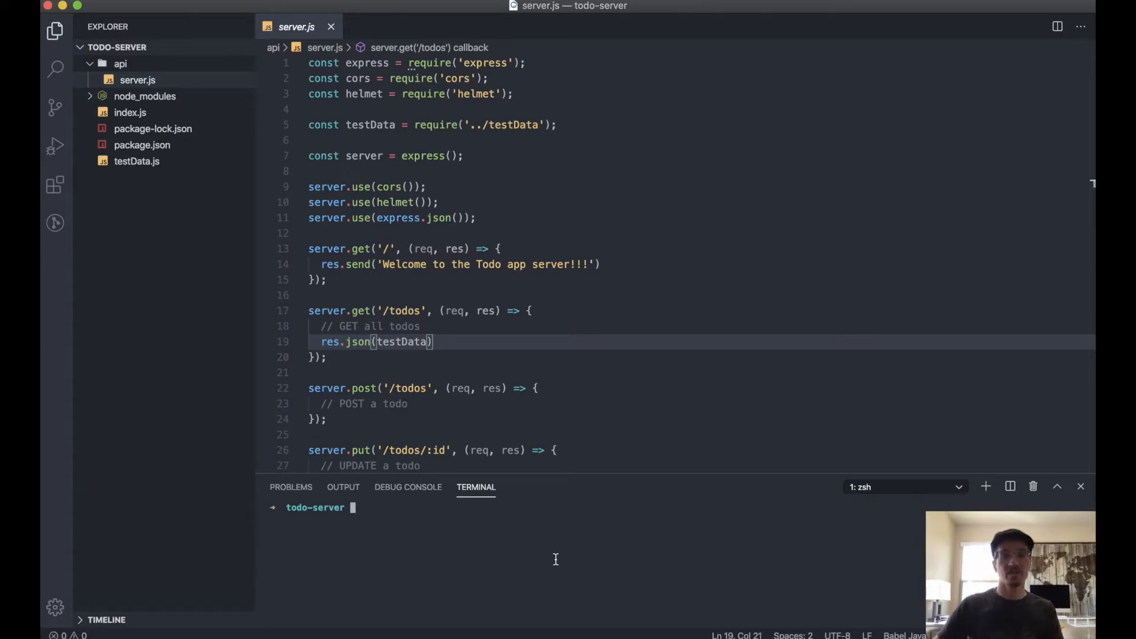
{"action": "mouse_move", "coordinate": [545, 548]}
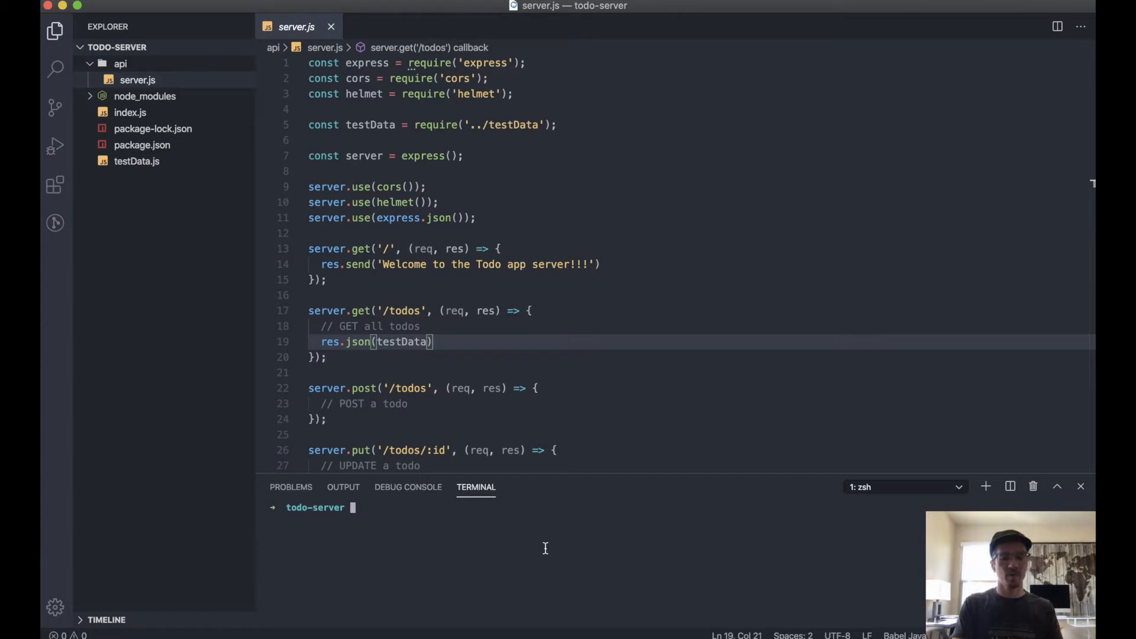
{"action": "type", "text": "npx"}
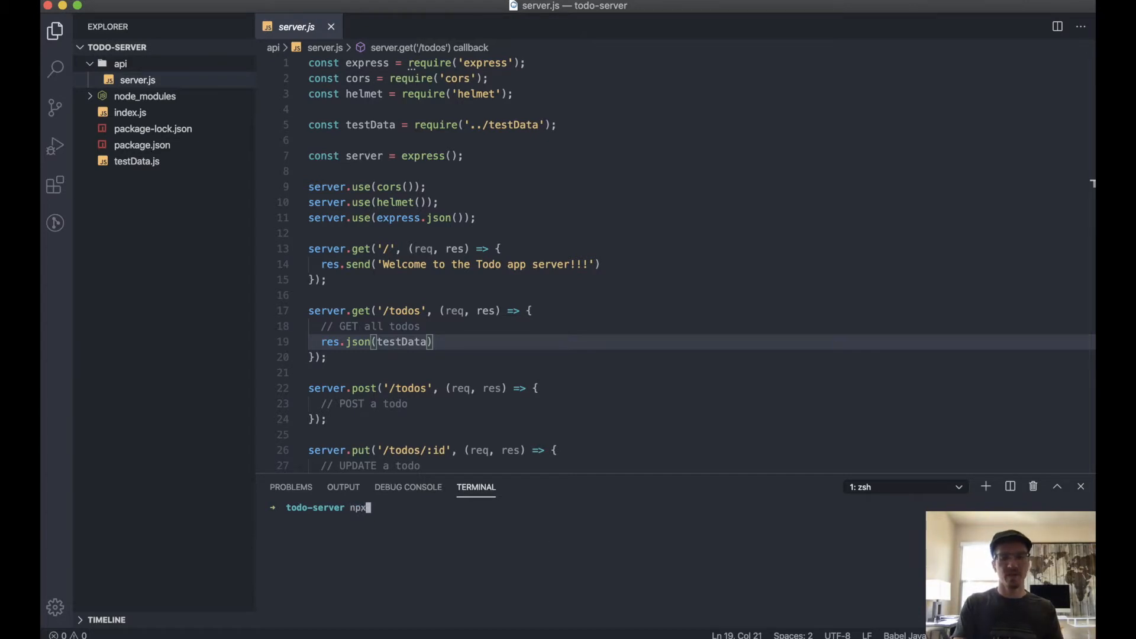
{"action": "type", "text": "knex ini"}
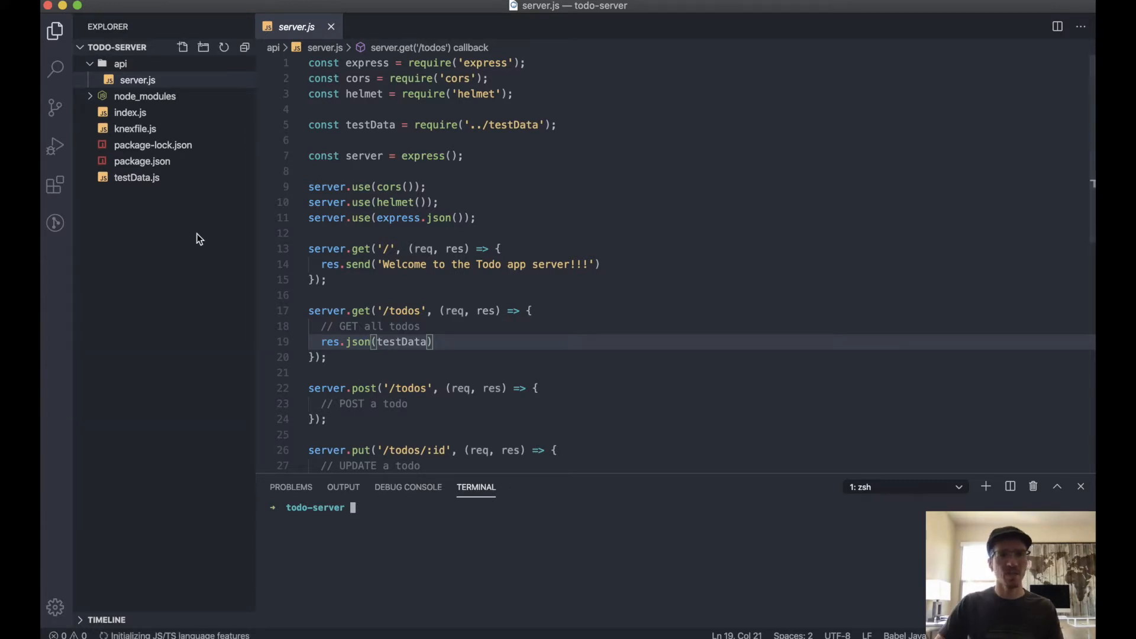
Open knexfile.js and remove the staging and production blocks, keeping development.
{"action": "left_click", "coordinate": [135, 128]}
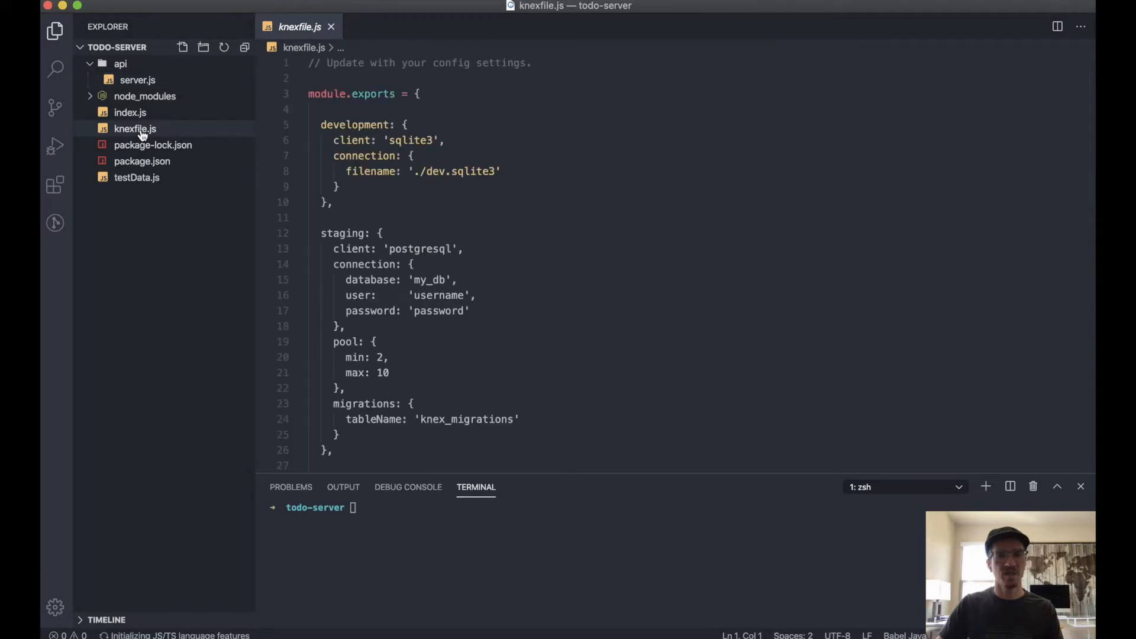
{"action": "scroll", "scroll_direction": "down", "scroll_amount": 3}
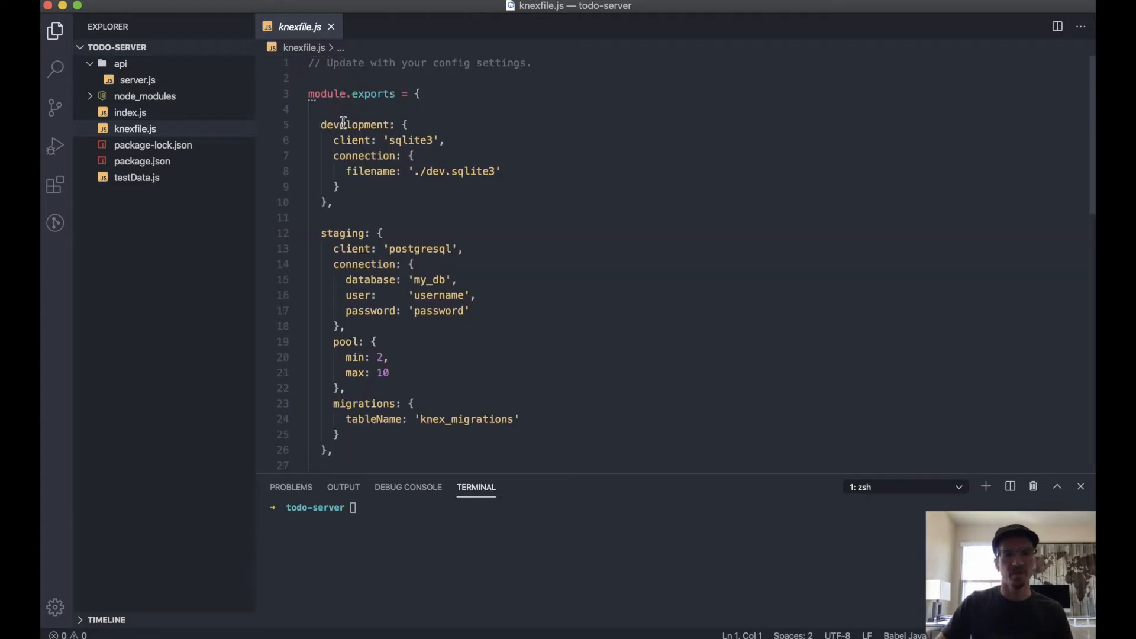
{"action": "scroll", "scroll_direction": "down", "scroll_amount": 3}
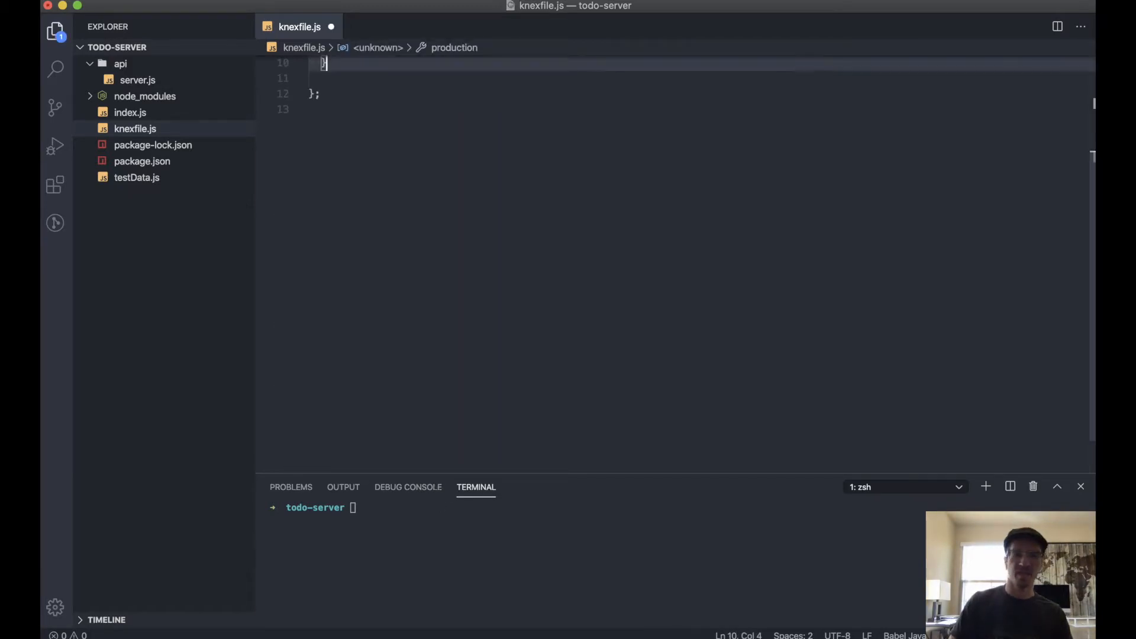
{"action": "scroll", "scroll_direction": "up", "scroll_amount": 3}
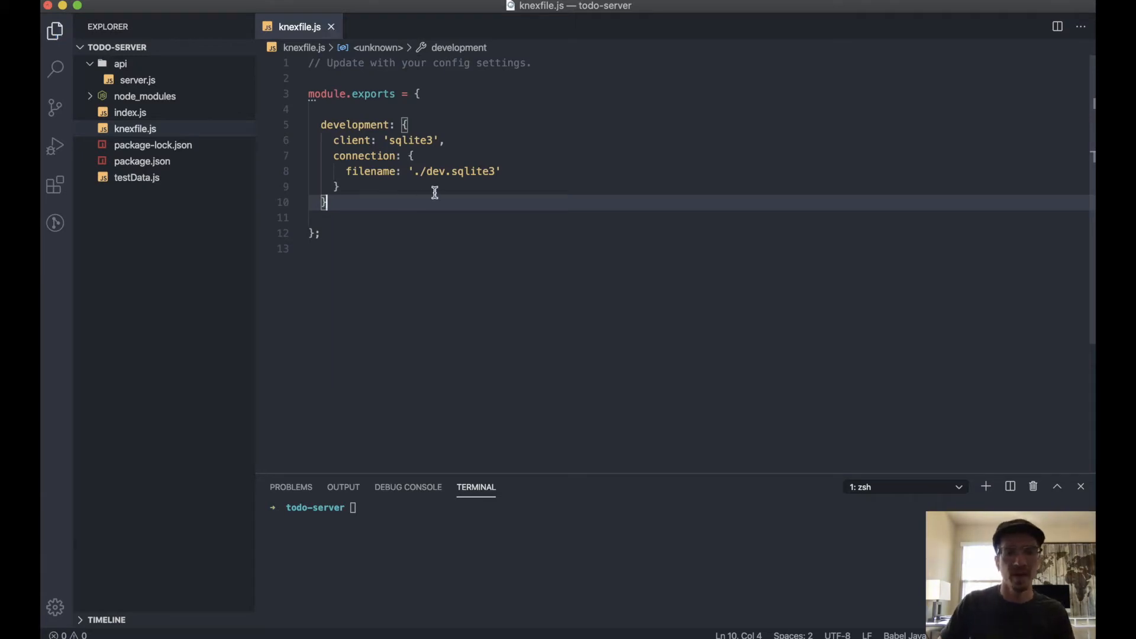
Point the development database filename to './api/todos.db3'.
{"action": "double_click", "coordinate": [411, 140]}
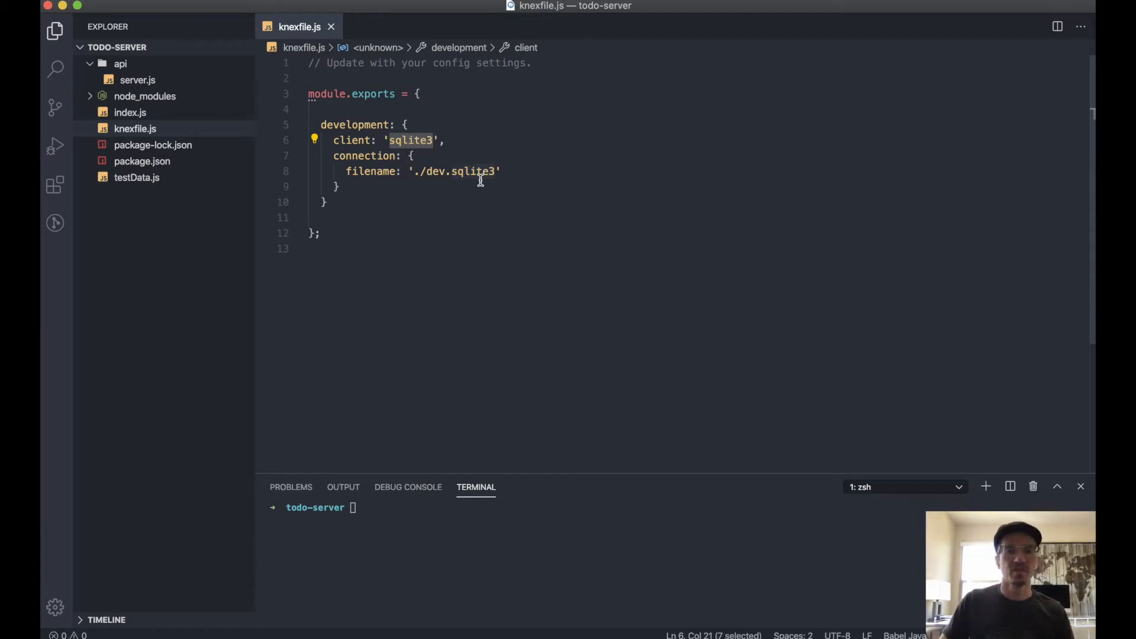
{"action": "mouse_move", "coordinate": [367, 171]}
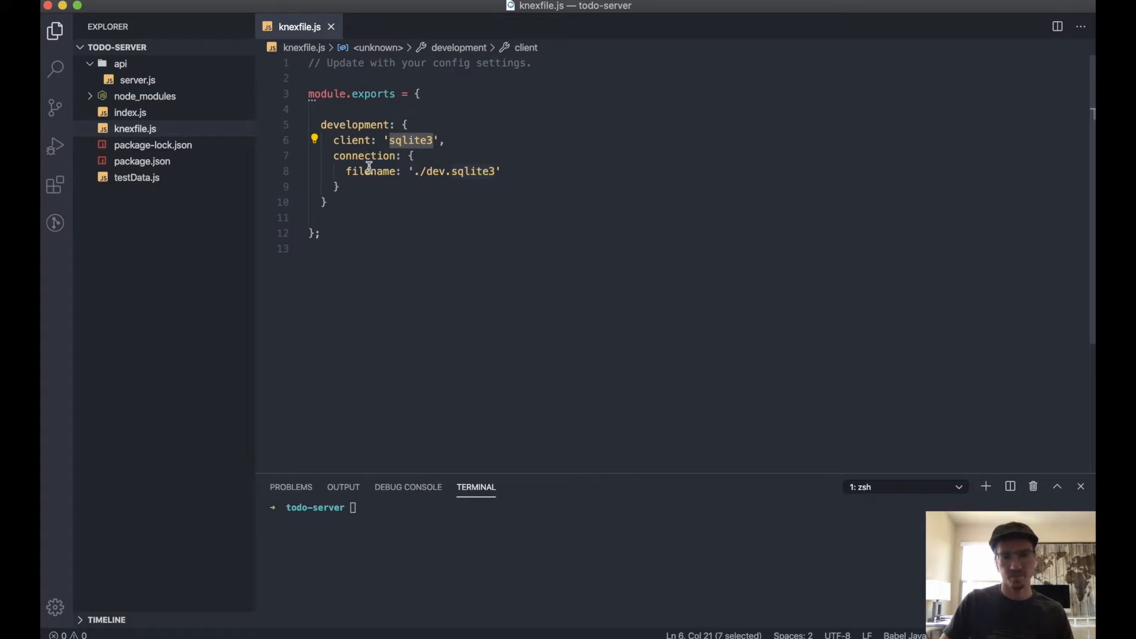
{"action": "left_click", "coordinate": [469, 171]}
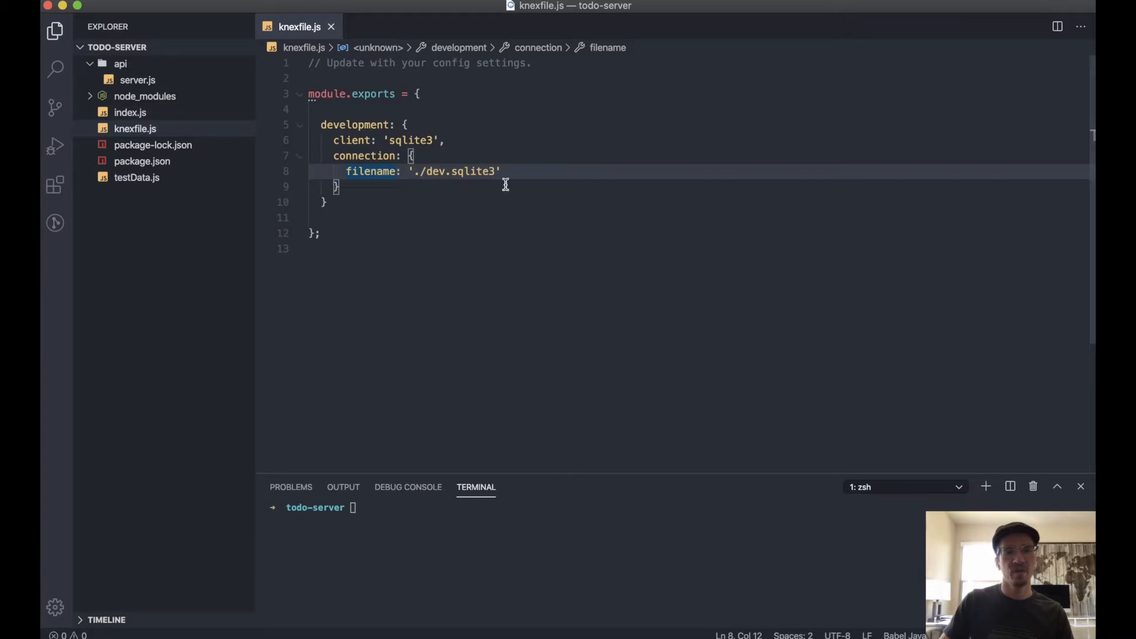
{"action": "type", "text": "./ap"}
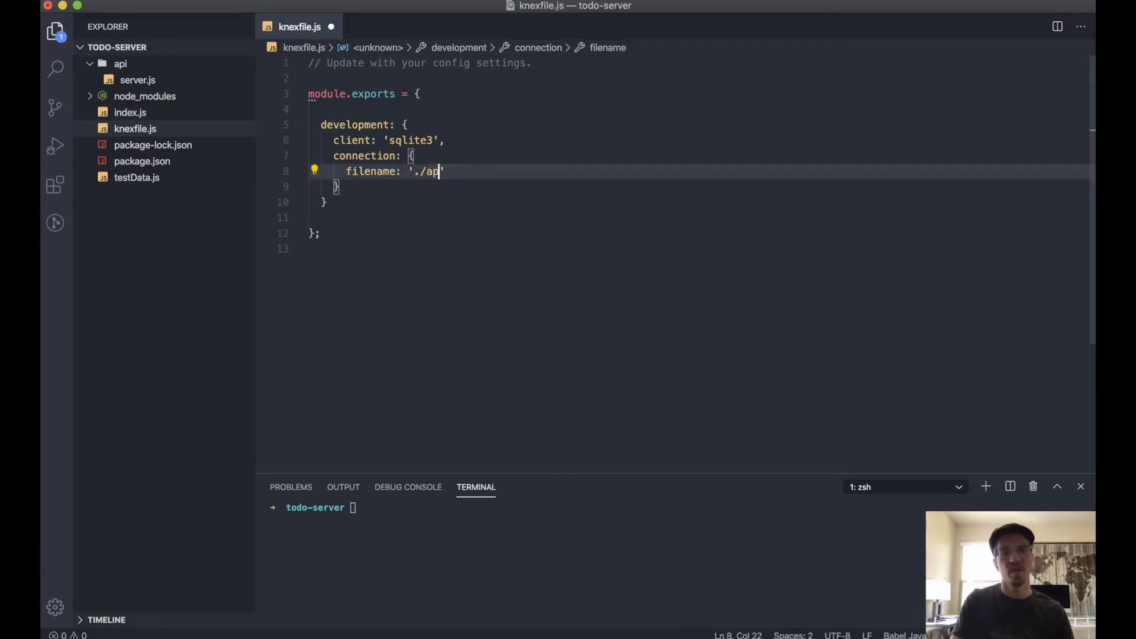
{"action": "type", "text": "i/"}
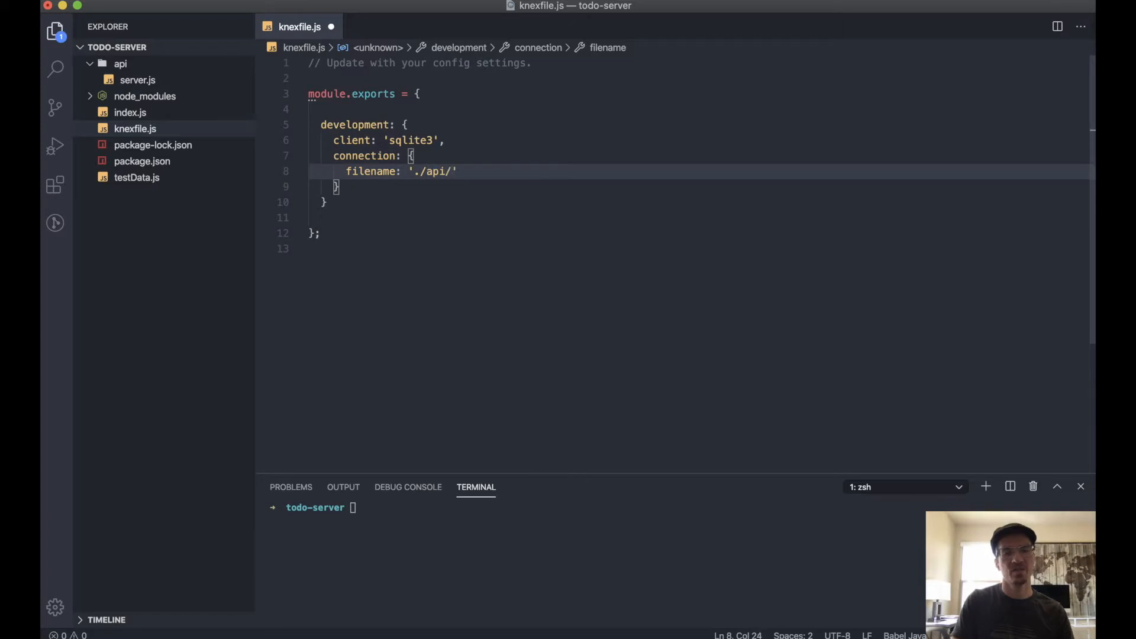
{"action": "type", "text": "todos"}
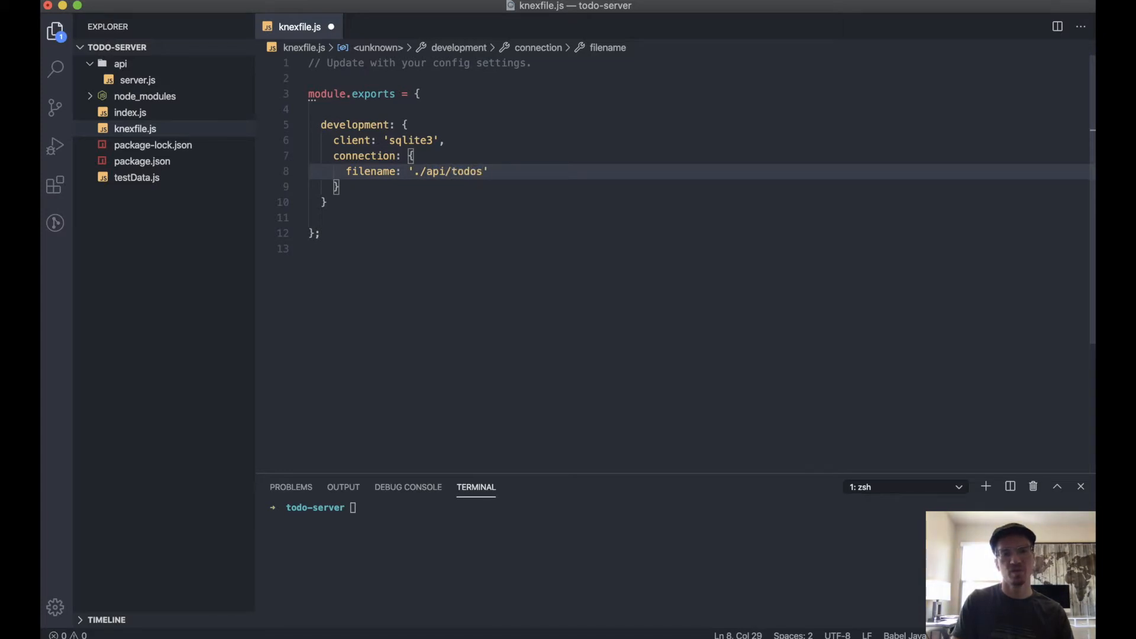
{"action": "type", "text": ".db3"}
{"action": "left_click", "coordinate": [699, 185]}
{"action": "type", "text": ","}
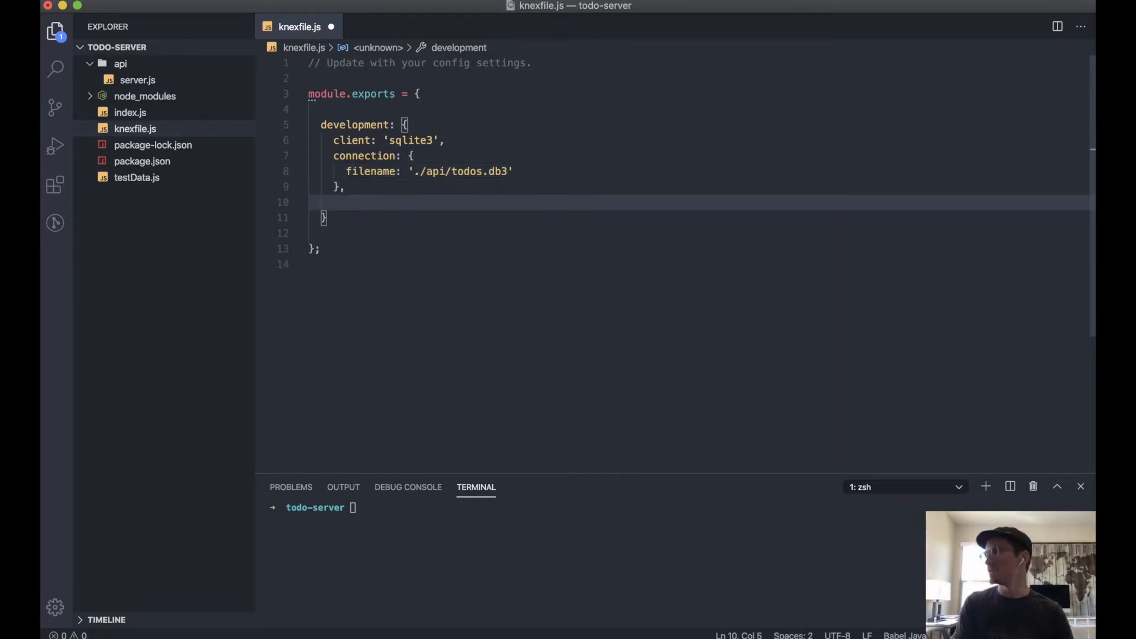
Add a migrations directory of './api/migrations' to the development config.
{"action": "type", "text": "mig"}
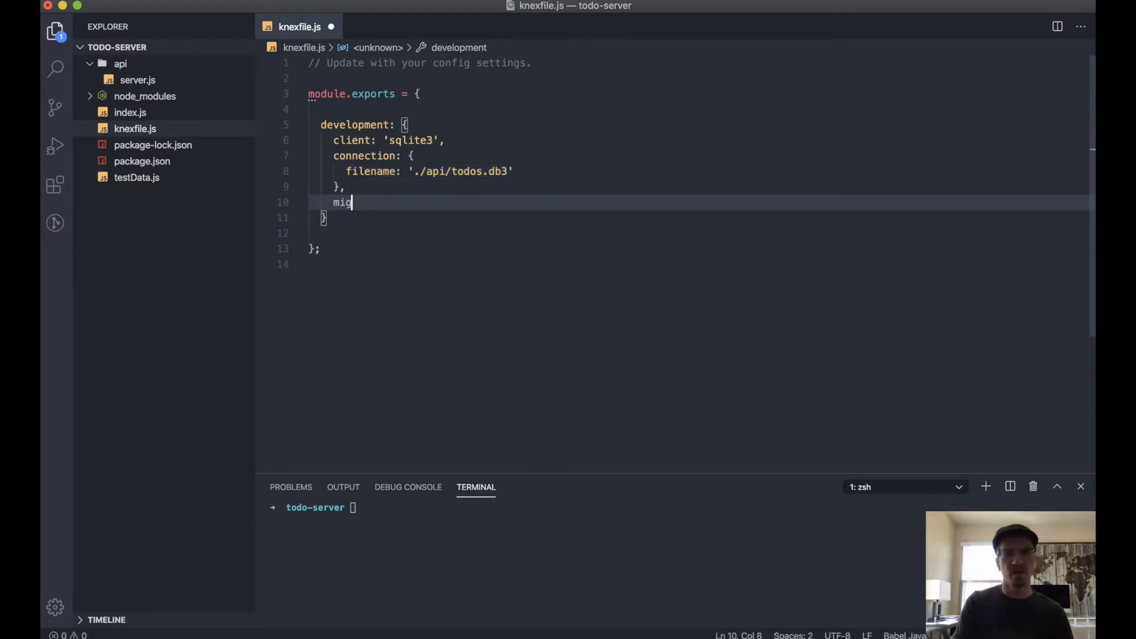
{"action": "type", "text": "rations: {"}
{"action": "type", "text": "directory: '"}
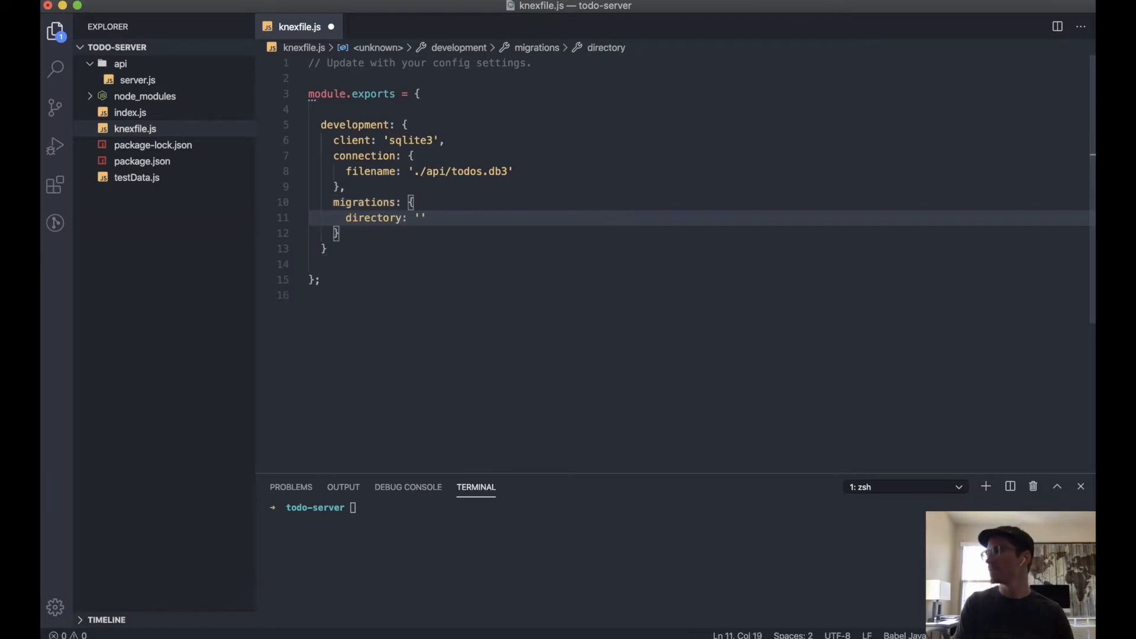
{"action": "type", "text": "./api/migrations"}
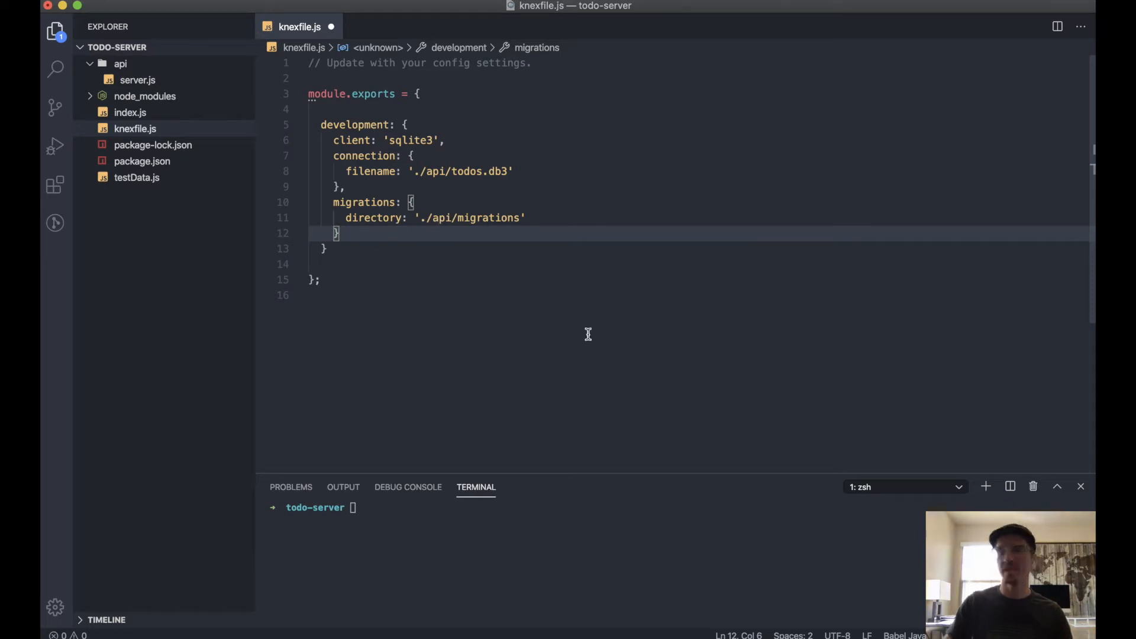
Add a seeds directory of './api/seeds' to the development config.
{"action": "type", "text": "s"}
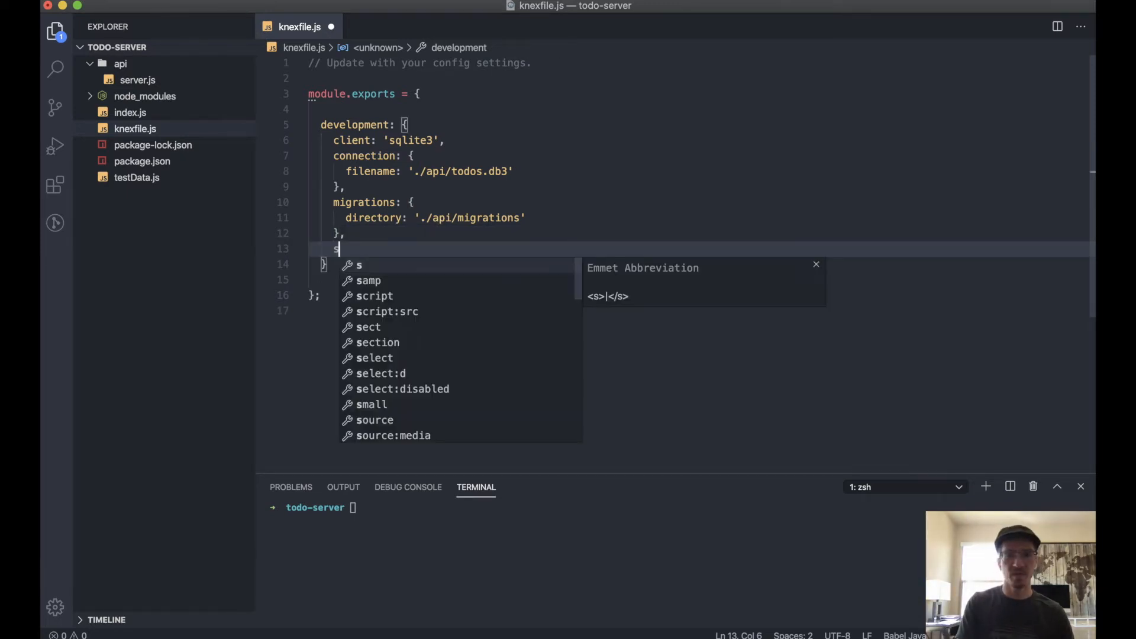
{"action": "type", "text": "eeds"}
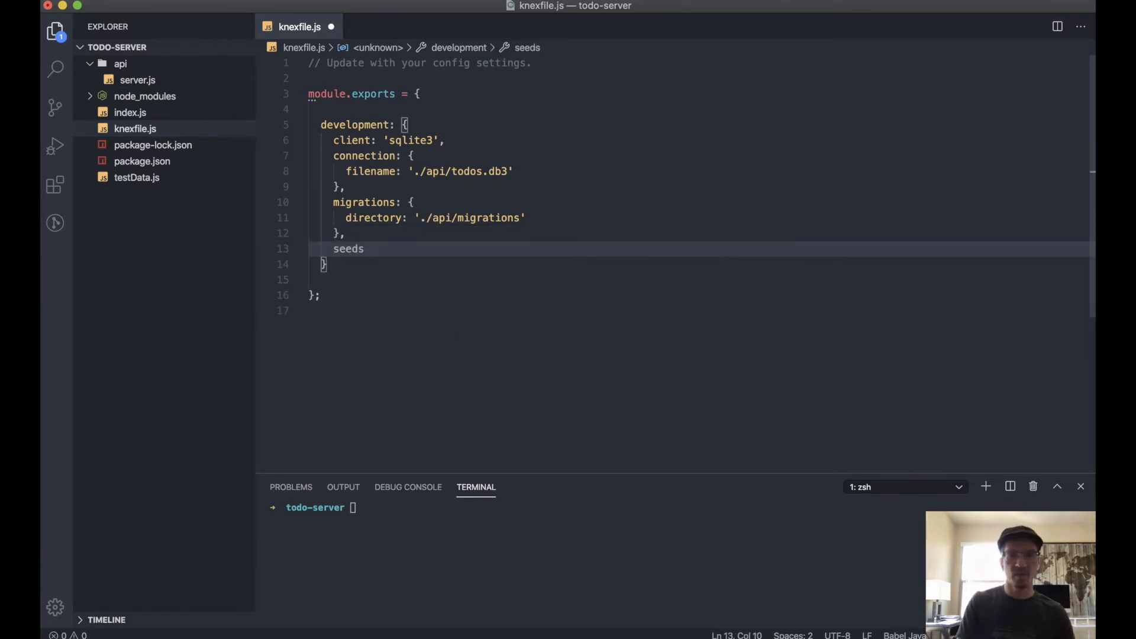
{"action": "type", "text": ": {"}
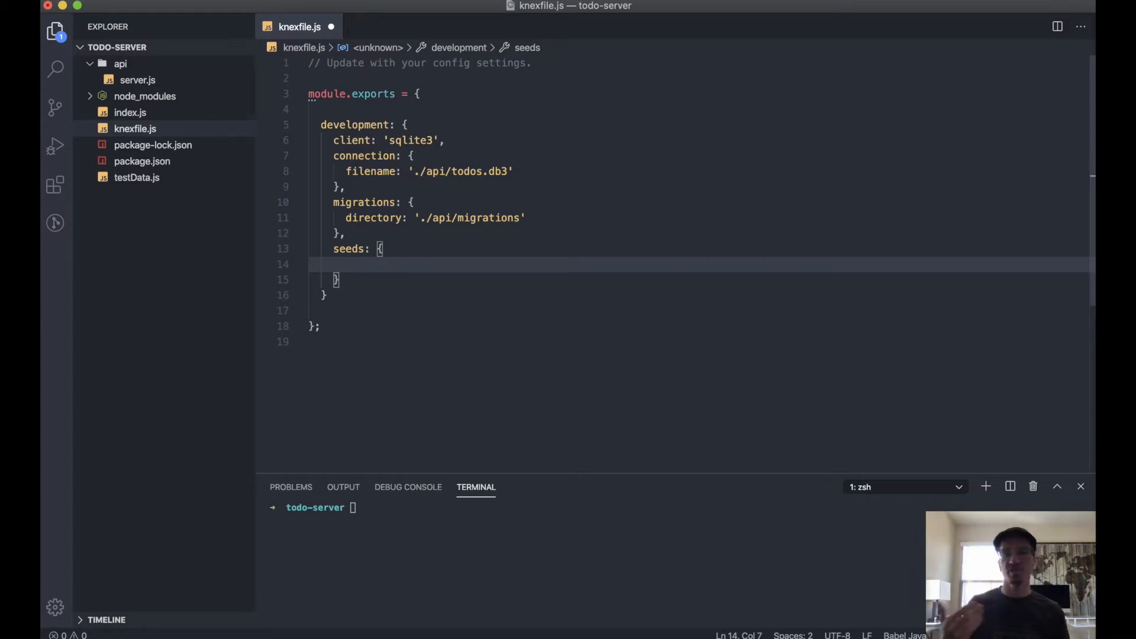
{"action": "left_click", "coordinate": [136, 177]}
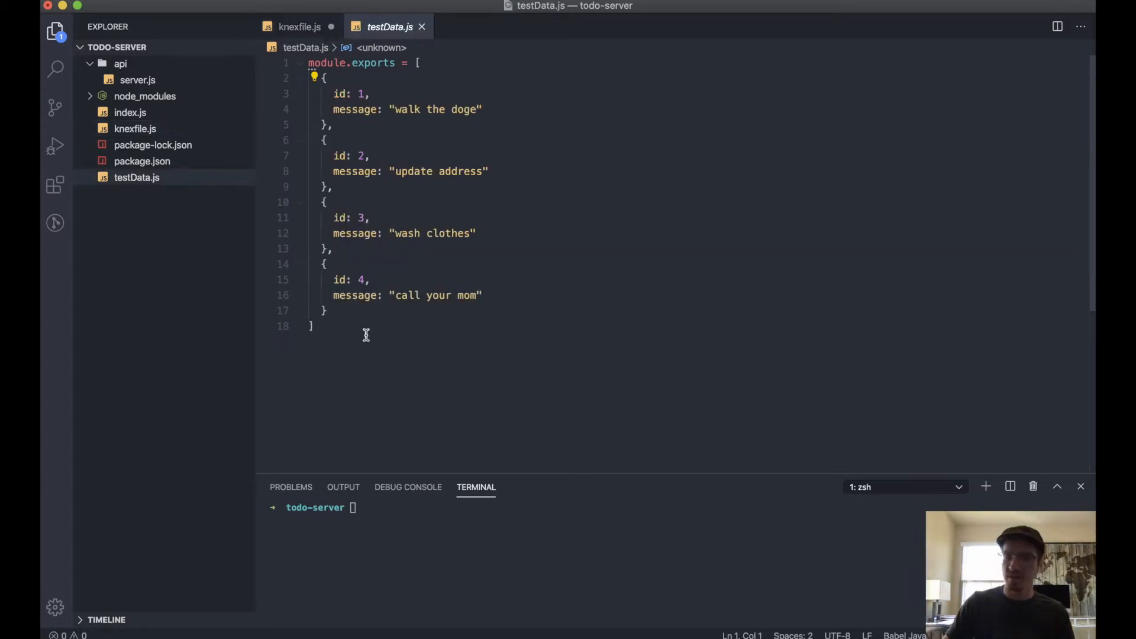
{"action": "mouse_move", "coordinate": [434, 346]}
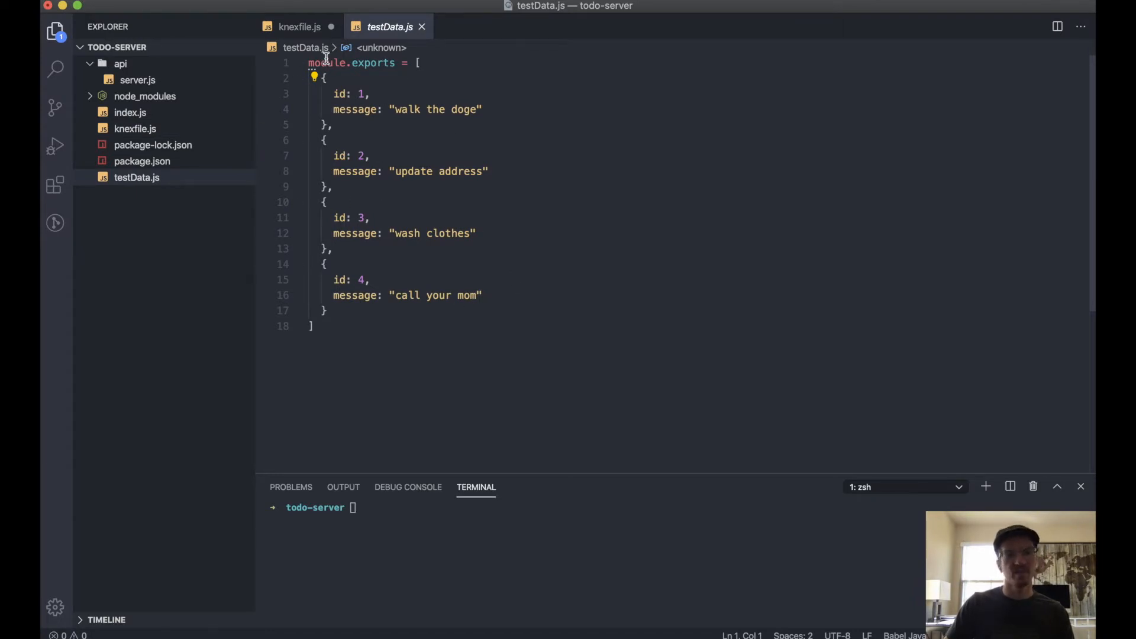
{"action": "left_click", "coordinate": [300, 27]}
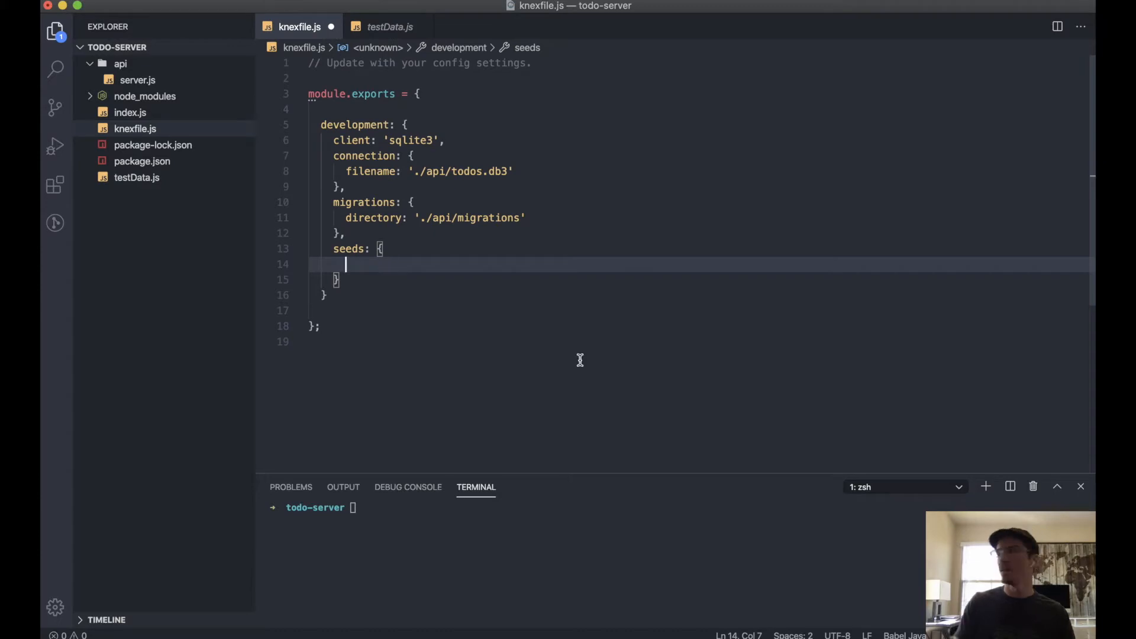
{"action": "type", "text": "directory:"}
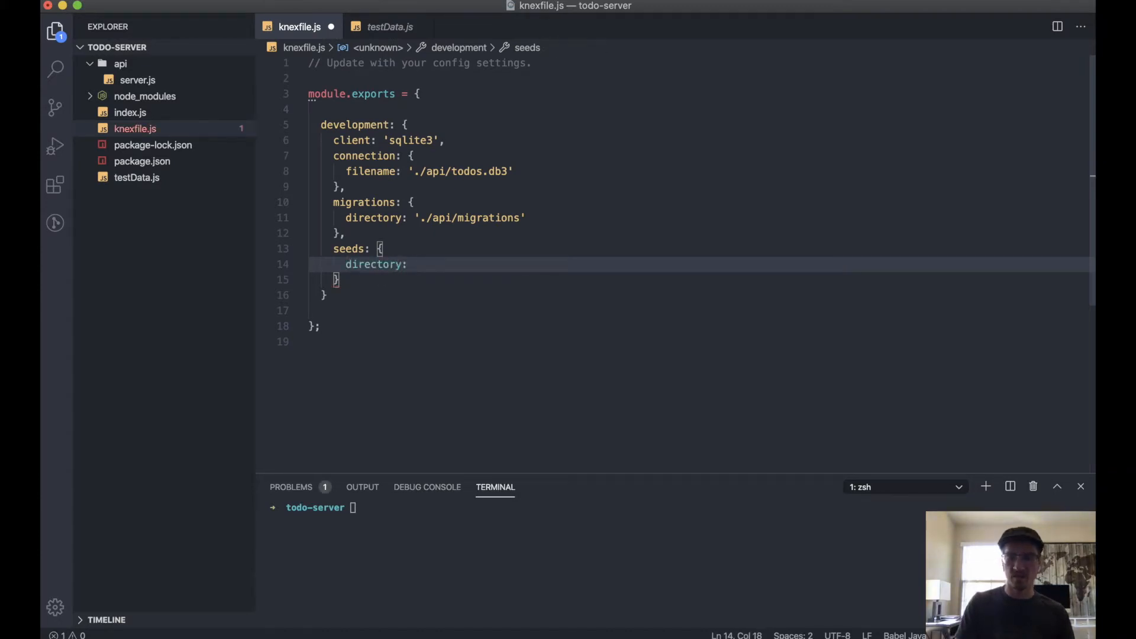
{"action": "type", "text": "'./api/seeds"}
{"action": "left_click", "coordinate": [700, 278]}
{"action": "type", "text": ","}
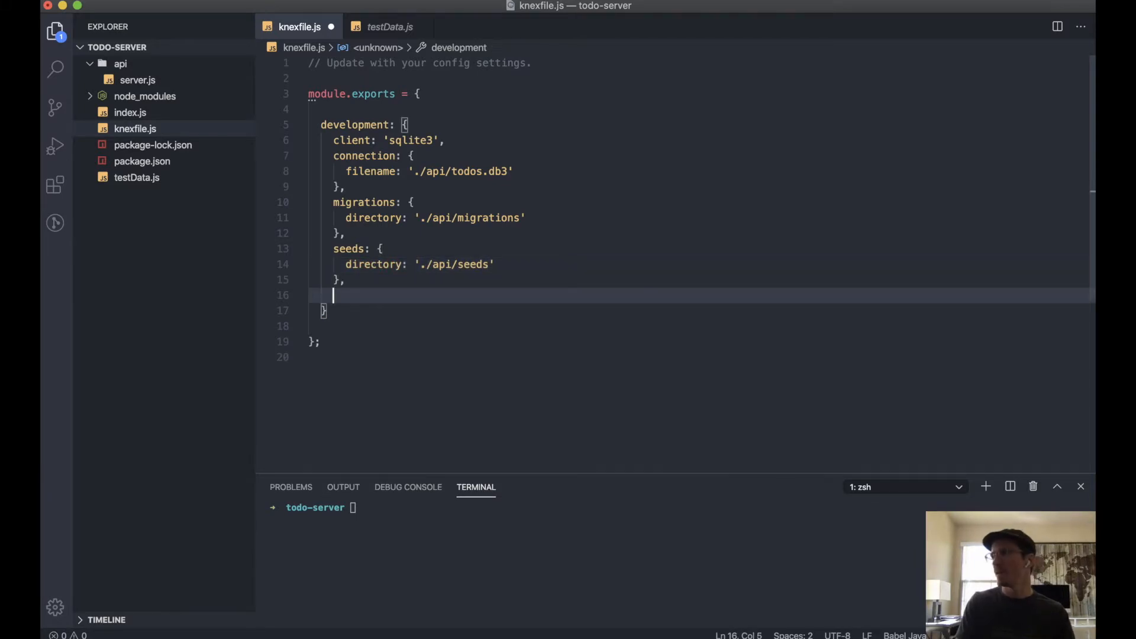
Add useNullAsDefault: true to the development config and save knexfile.js.
{"action": "type", "text": "use"}
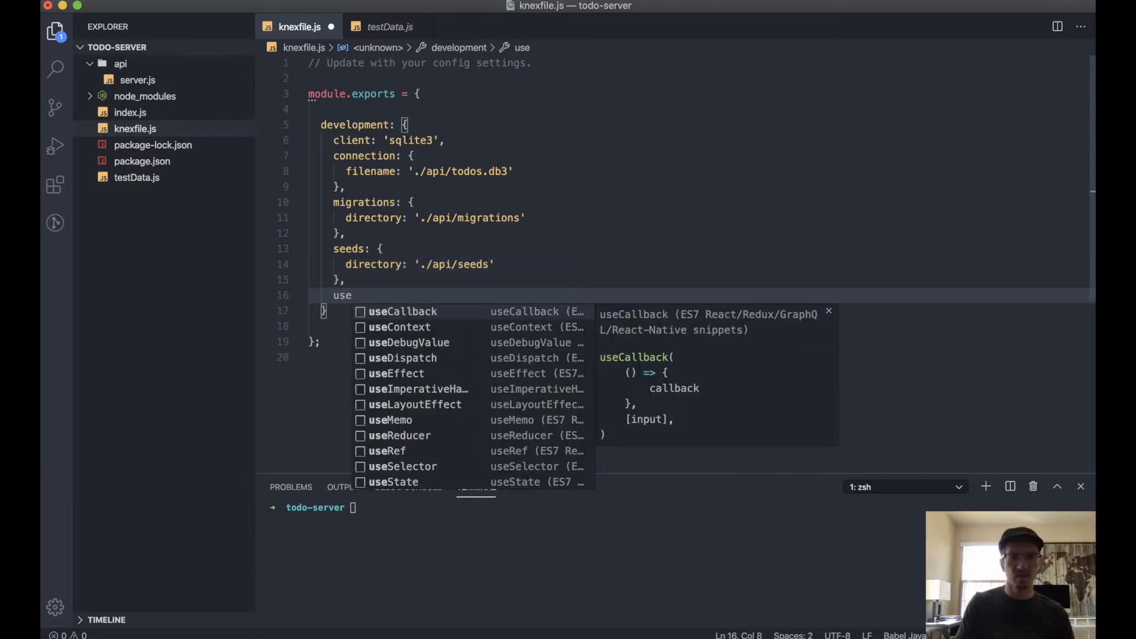
{"action": "type", "text": "NullA"}
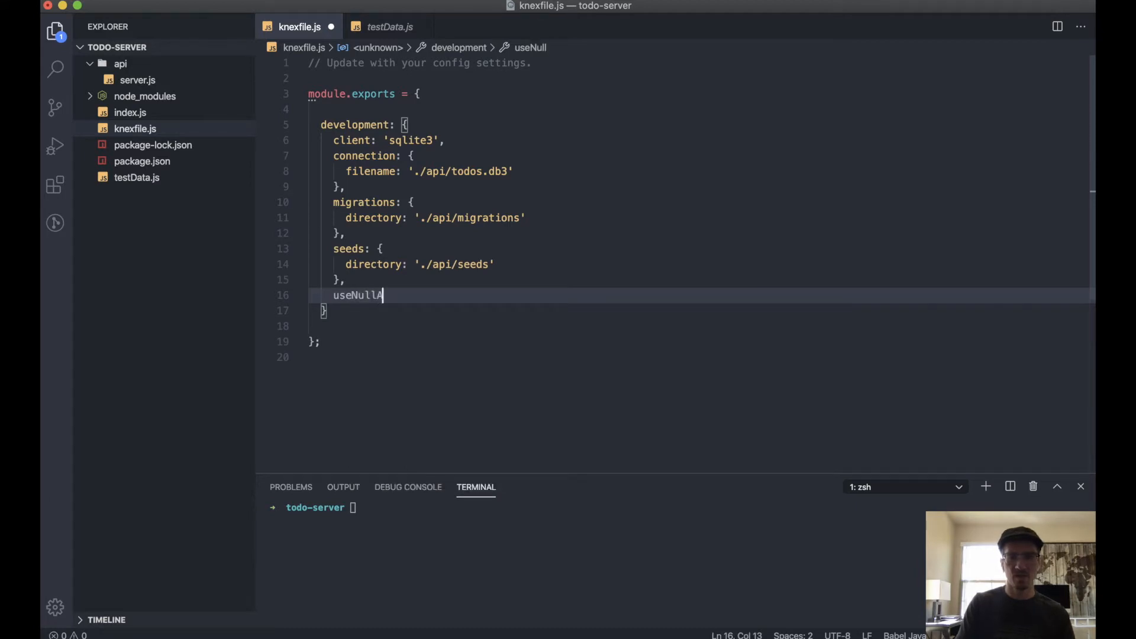
{"action": "type", "text": "sDefault"}
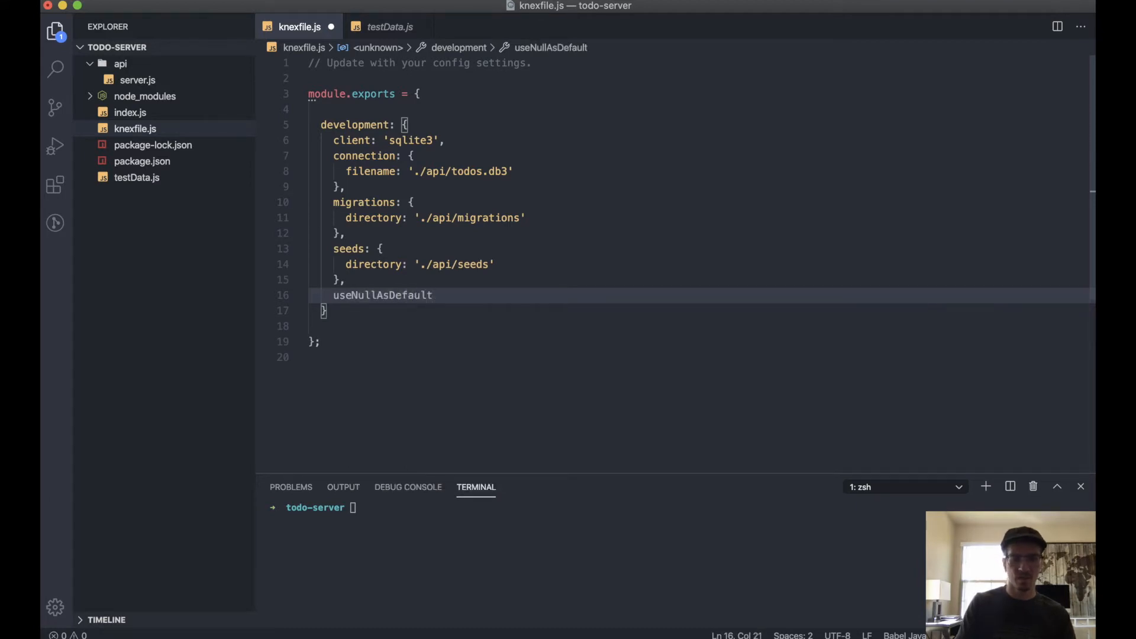
{"action": "type", "text": ": true,"}
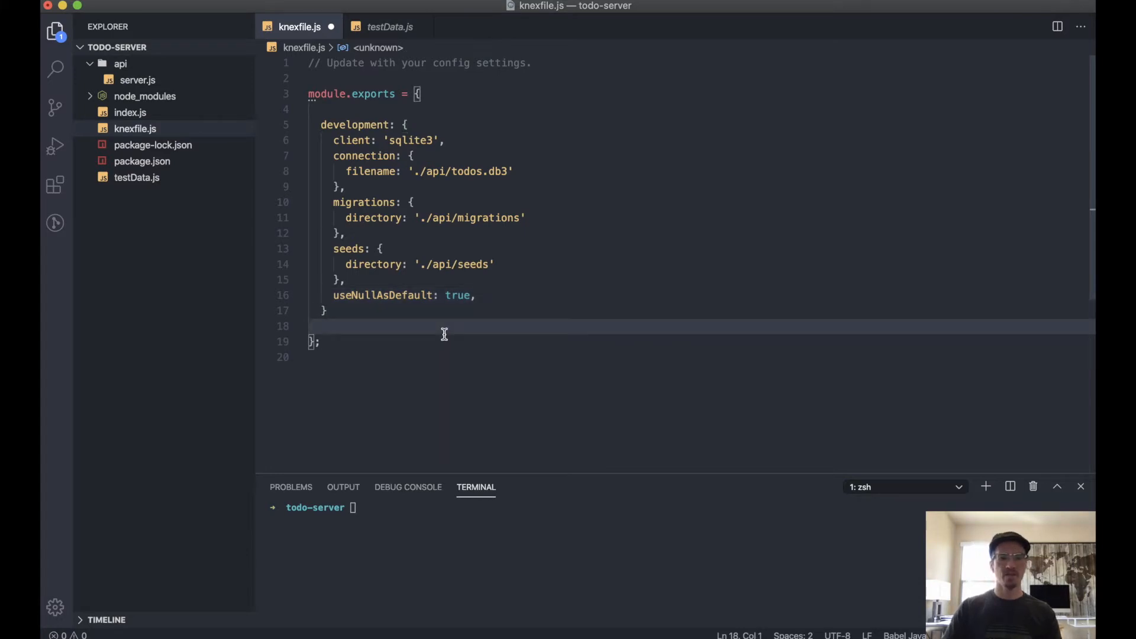
{"action": "key", "text": "cmd+s"}
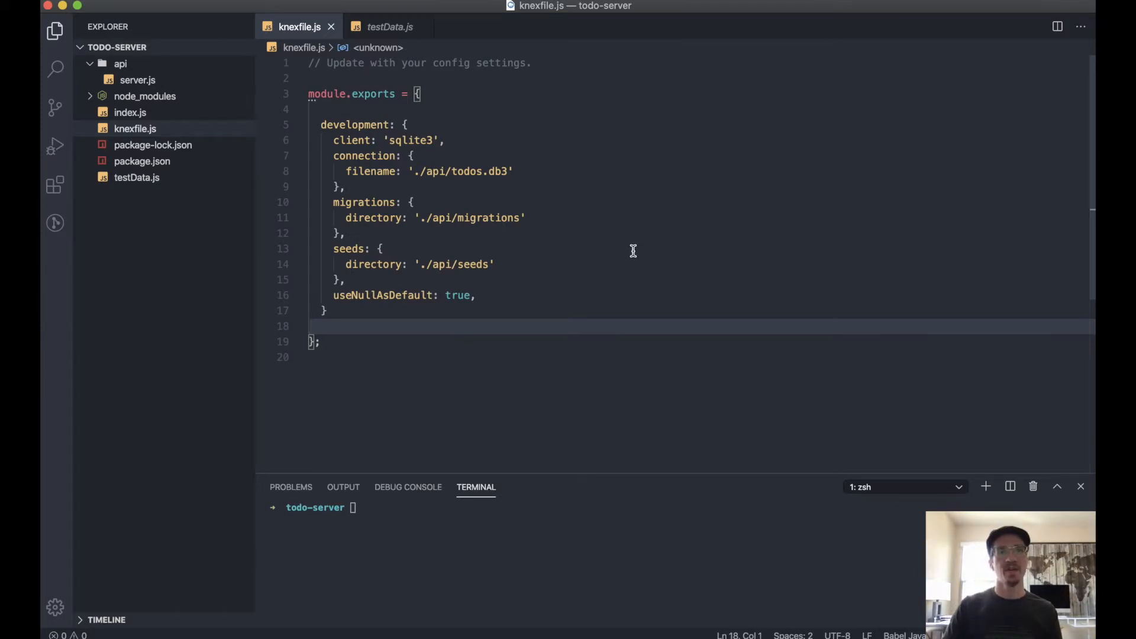
{"action": "mouse_move", "coordinate": [121, 63]}
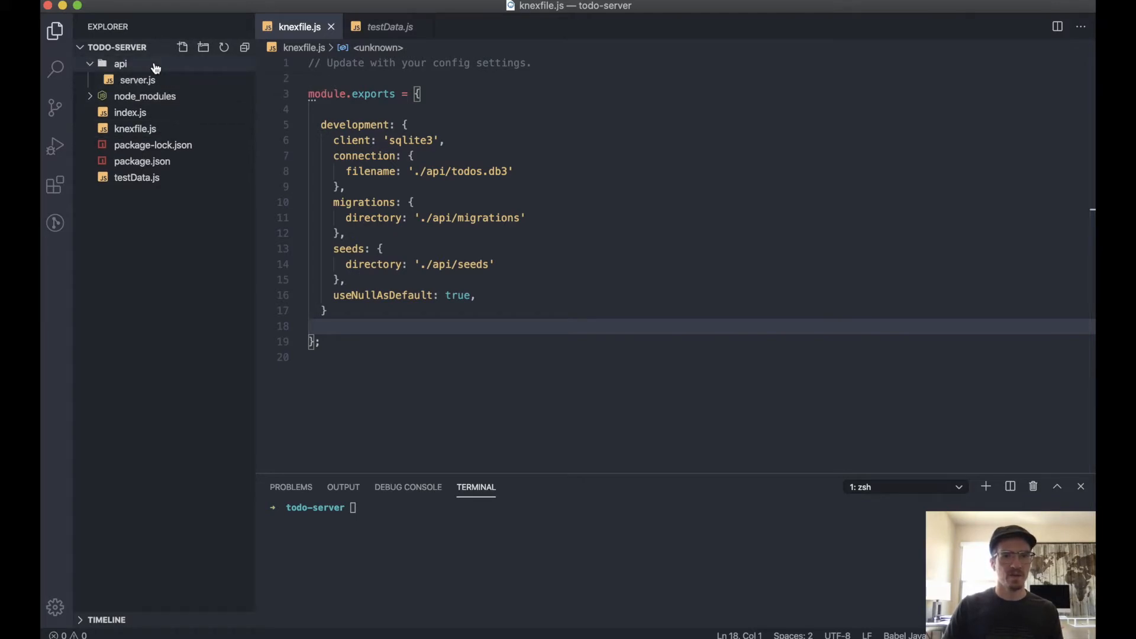
Create a new file named dbConfig.js inside the api folder.
{"action": "right_click", "coordinate": [120, 64]}
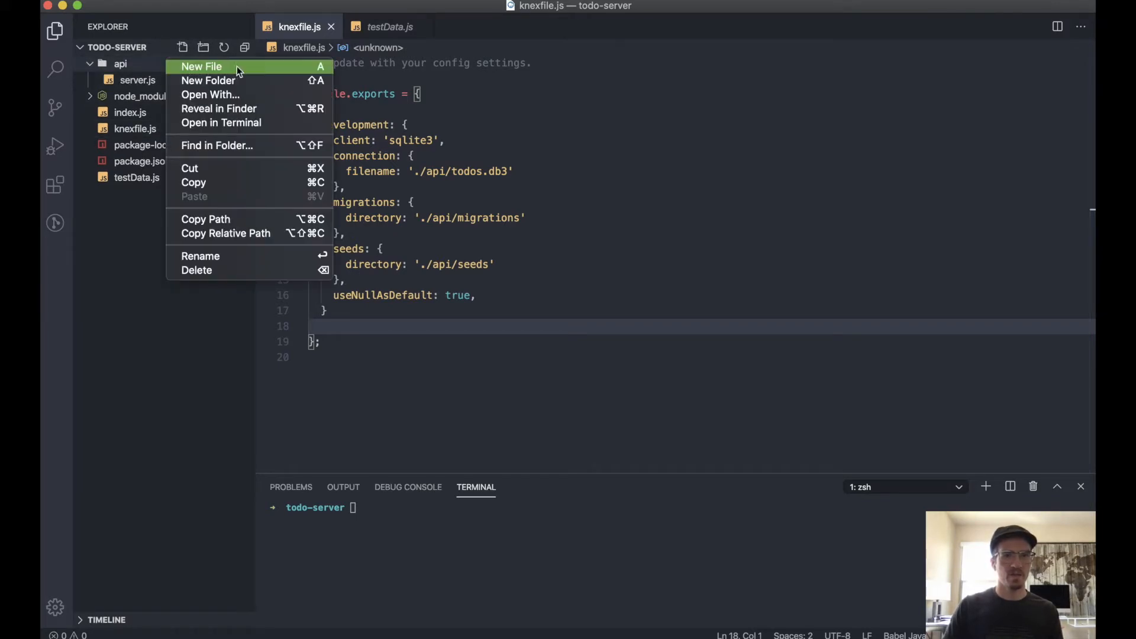
{"action": "left_click", "coordinate": [201, 65]}
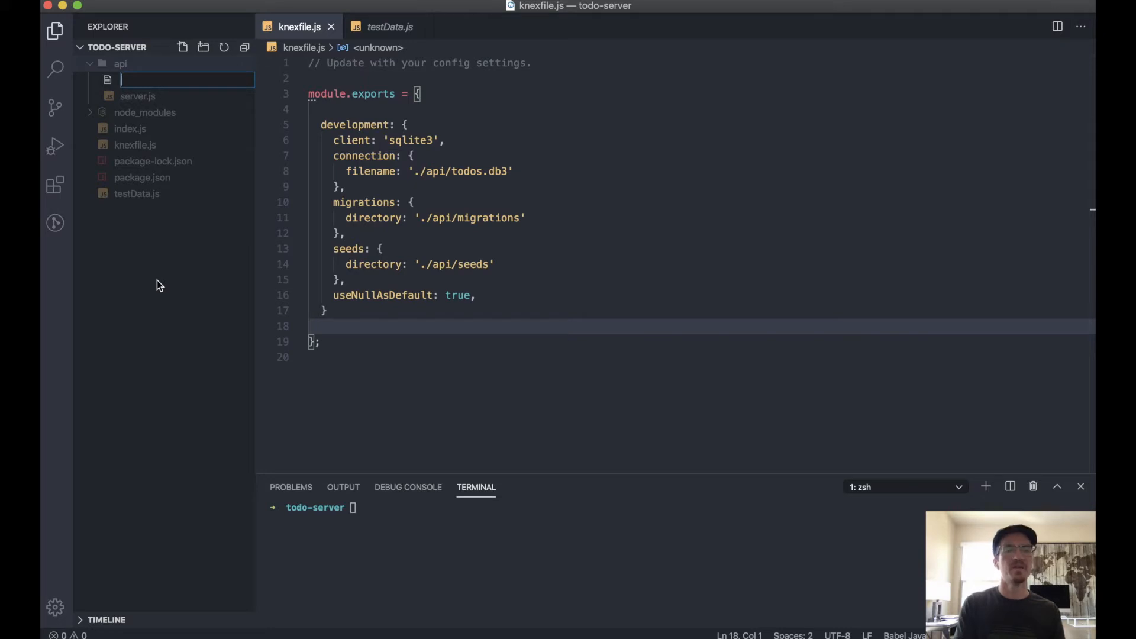
{"action": "type", "text": "db"}
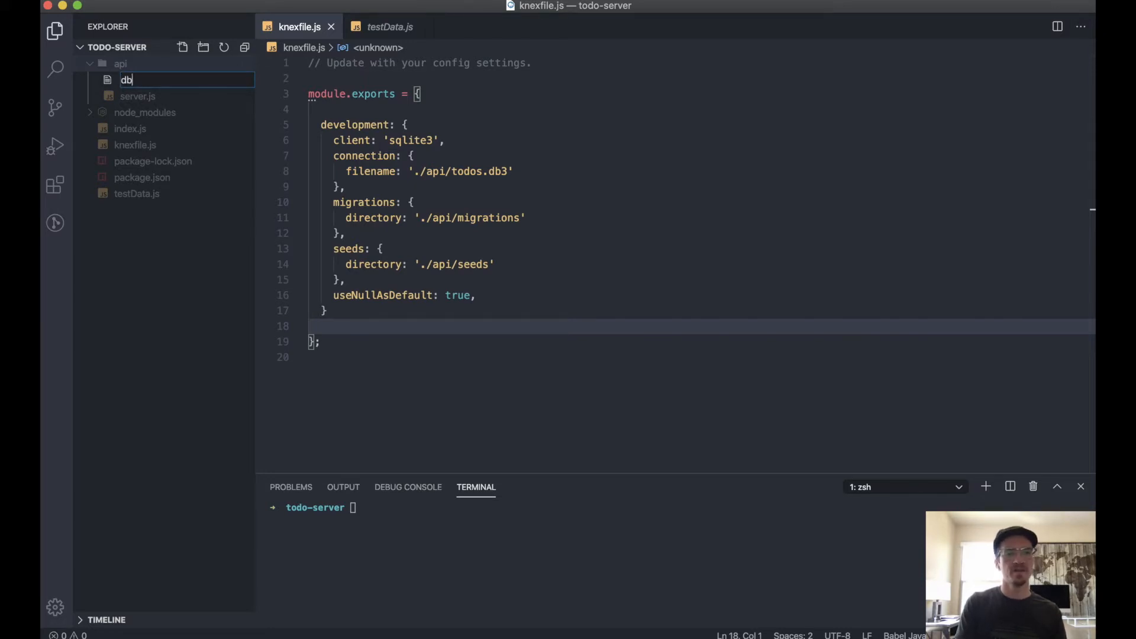
{"action": "type", "text": "Config.js"}
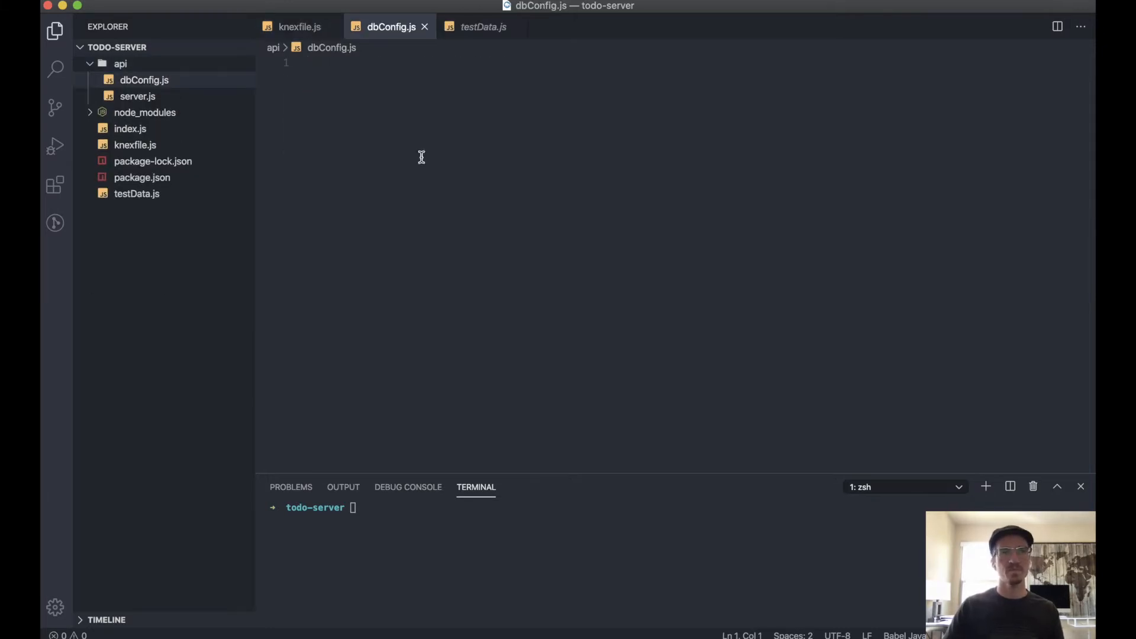
Write const knex = require('knex'); as the first line of dbConfig.js.
{"action": "left_click", "coordinate": [312, 63]}
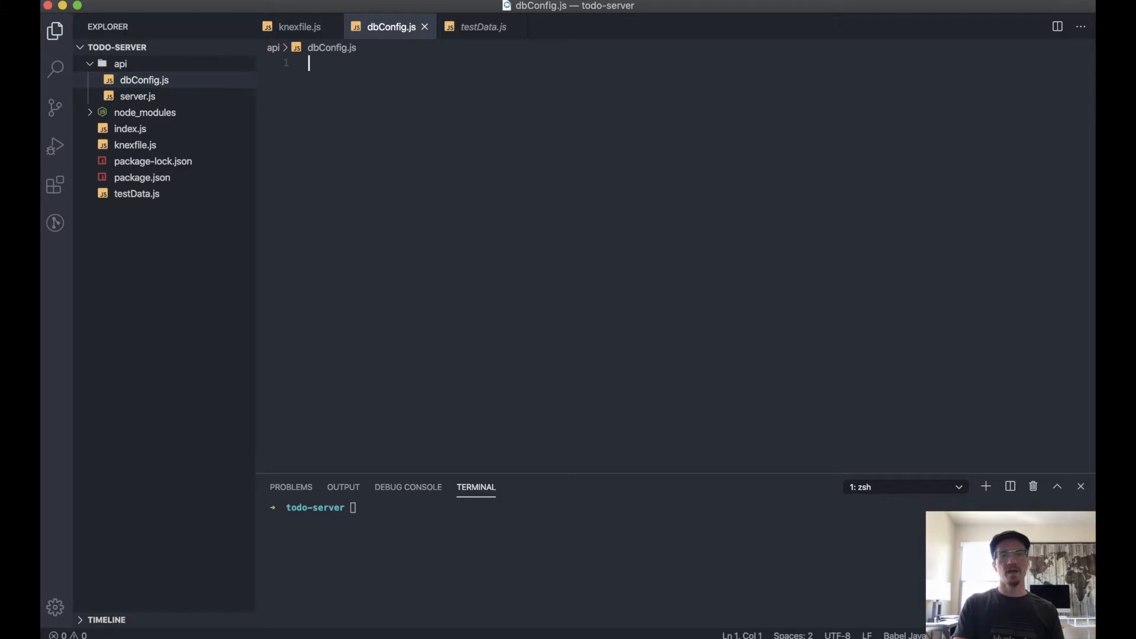
{"action": "type", "text": "const knex"}
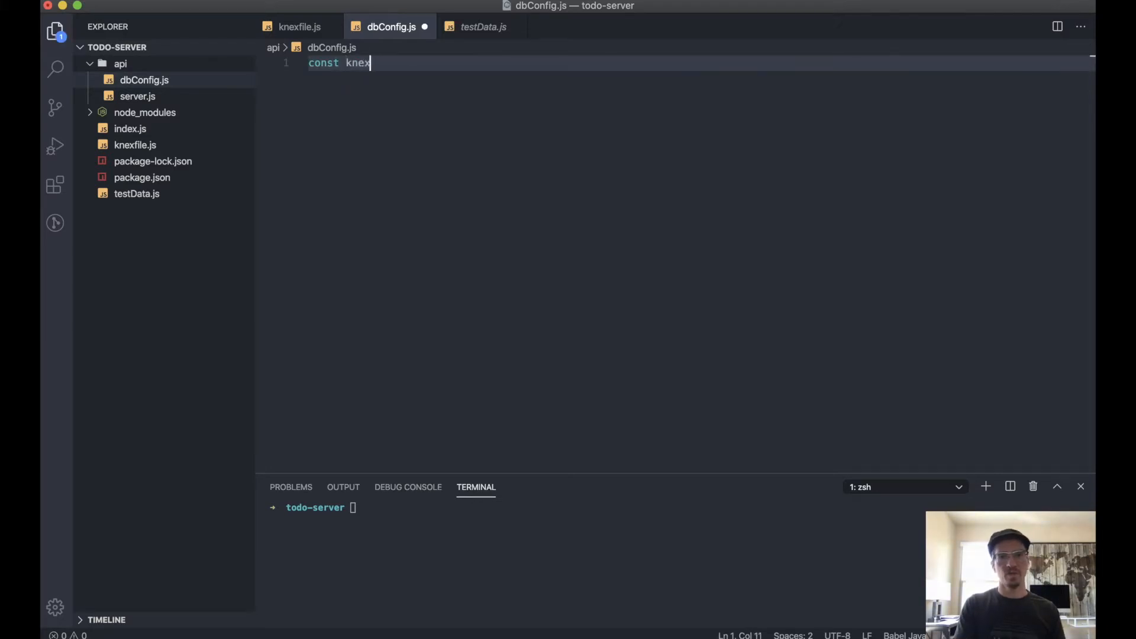
{"action": "type", "text": "="}
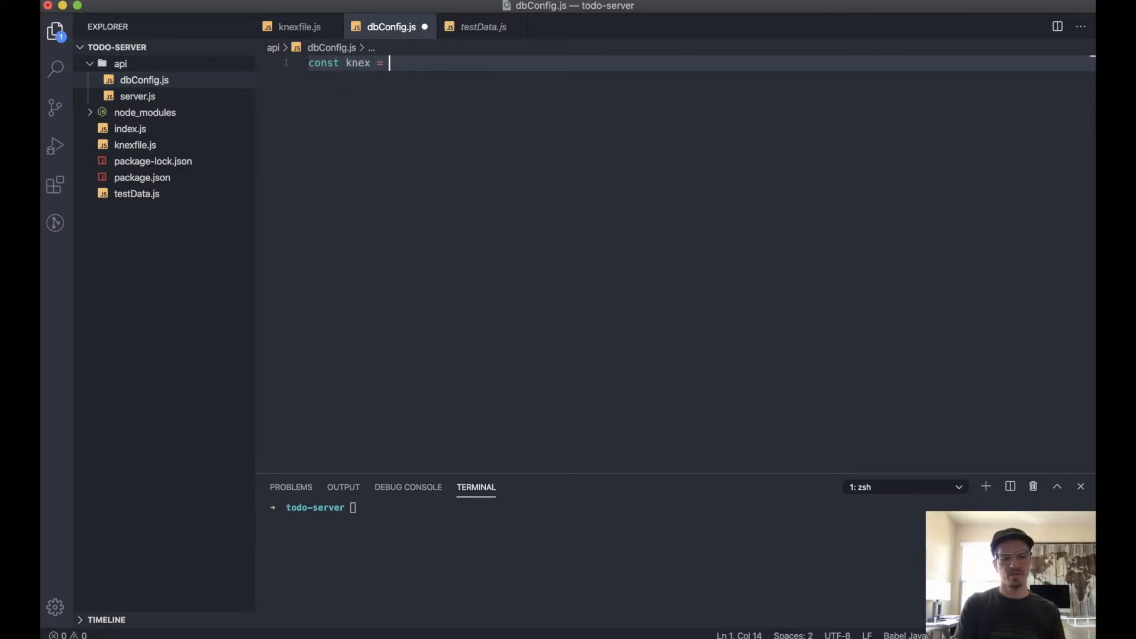
{"action": "type", "text": "require"}
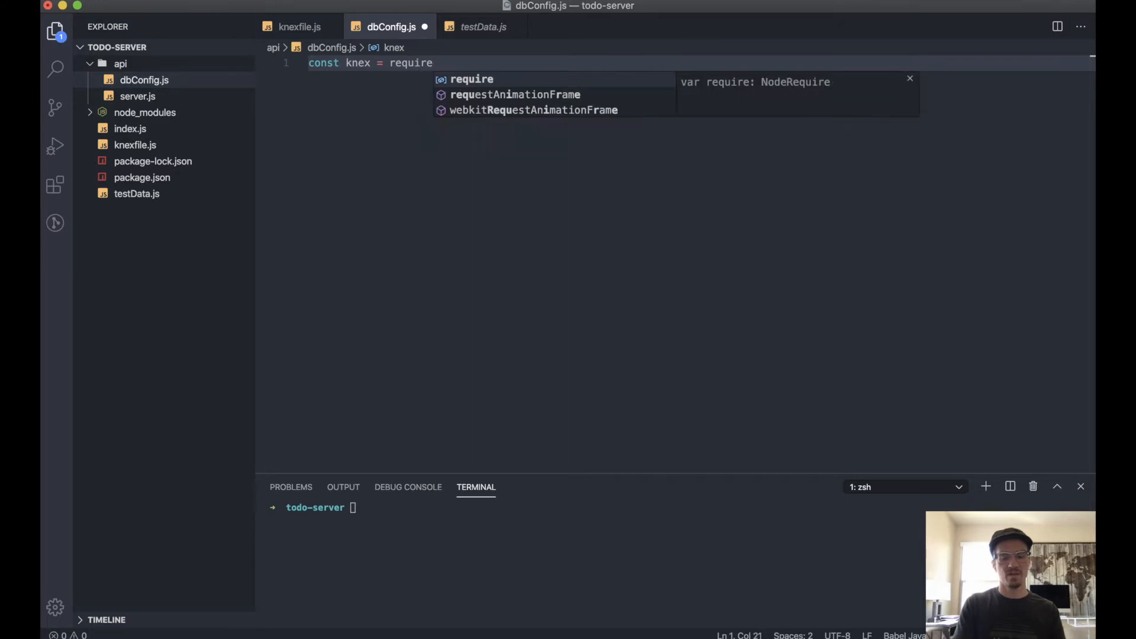
{"action": "type", "text": "('knex');"}
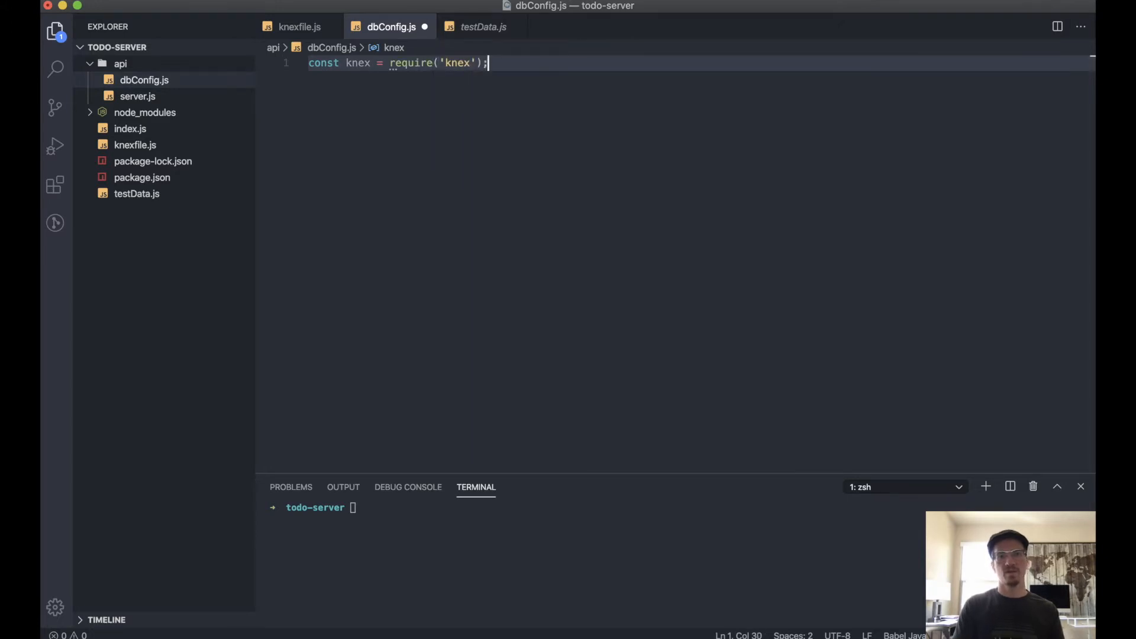
{"action": "key", "text": "Enter"}
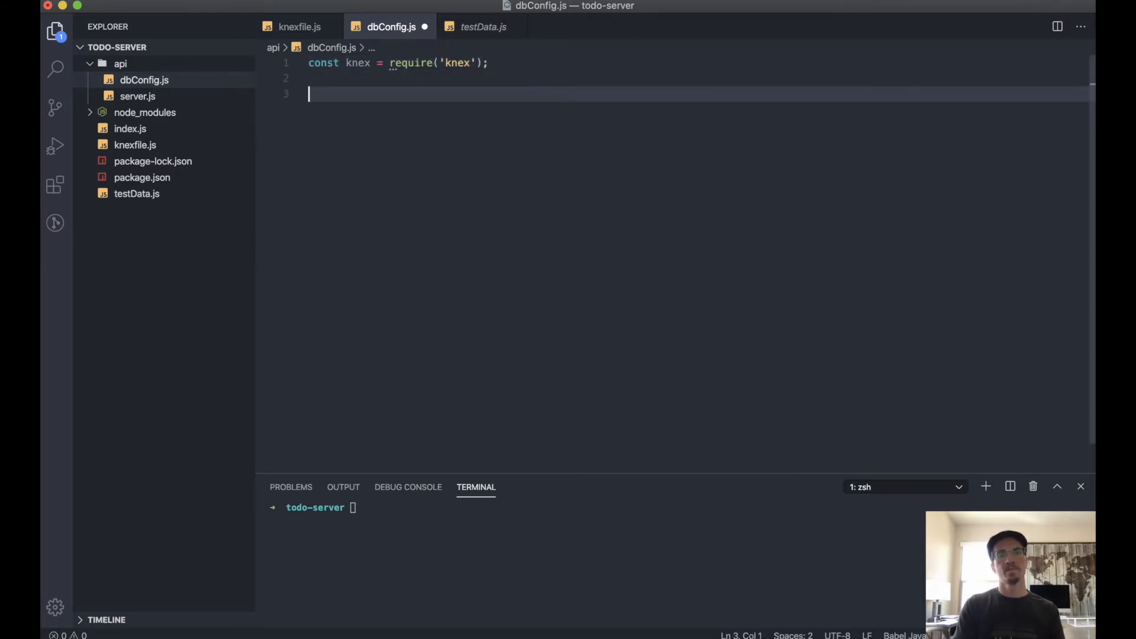
Load the knexfile settings into a config constant with require.
{"action": "type", "text": "const"}
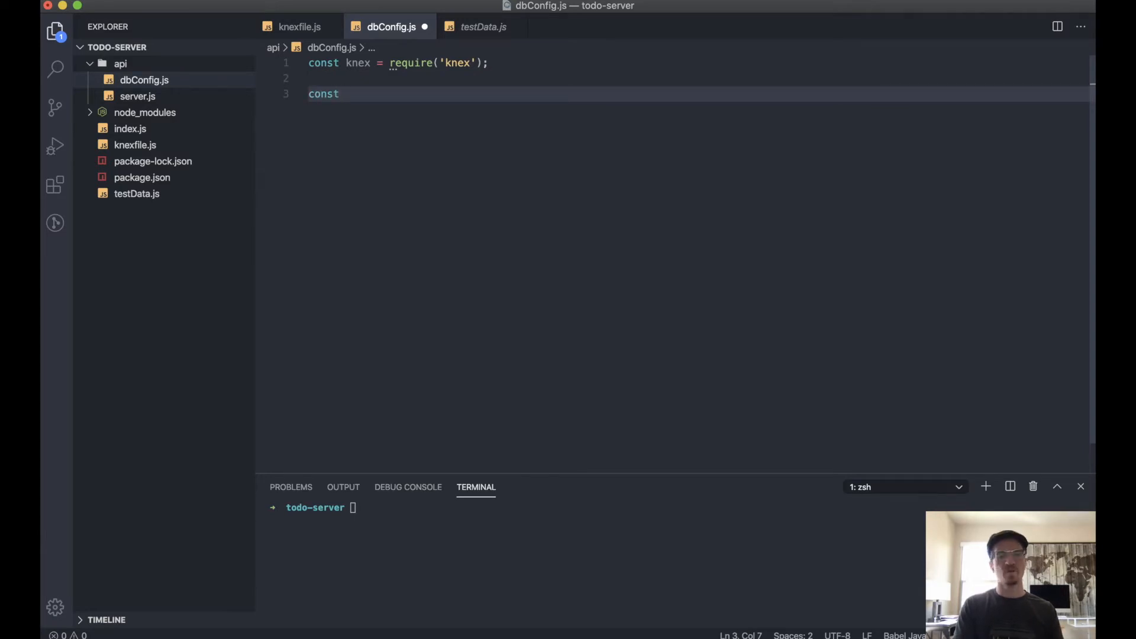
{"action": "type", "text": "co"}
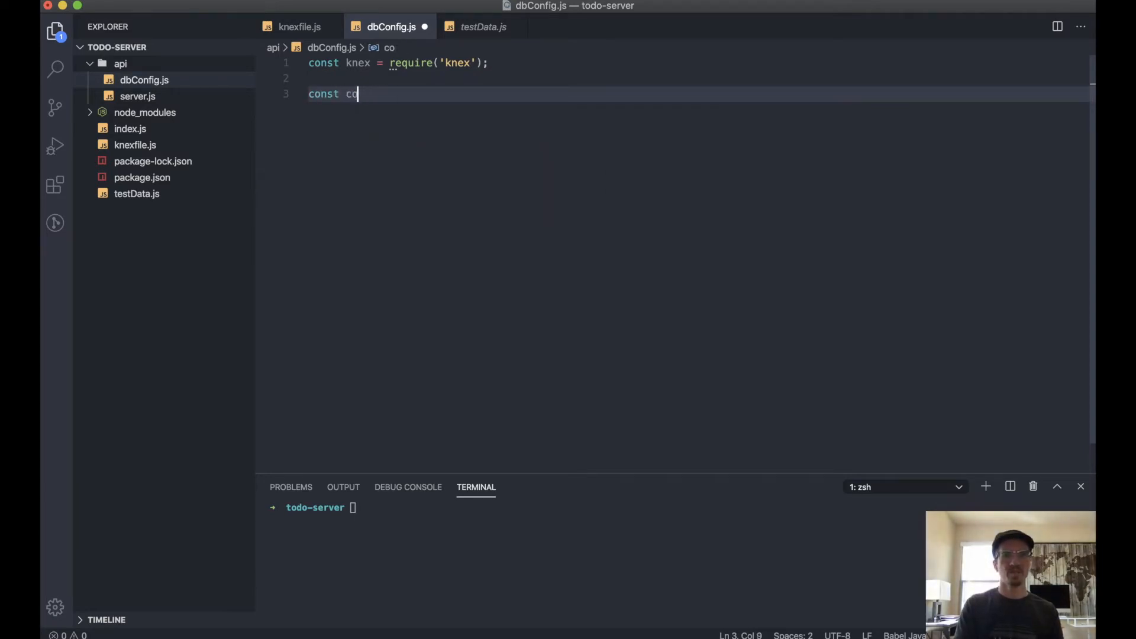
{"action": "type", "text": "n"}
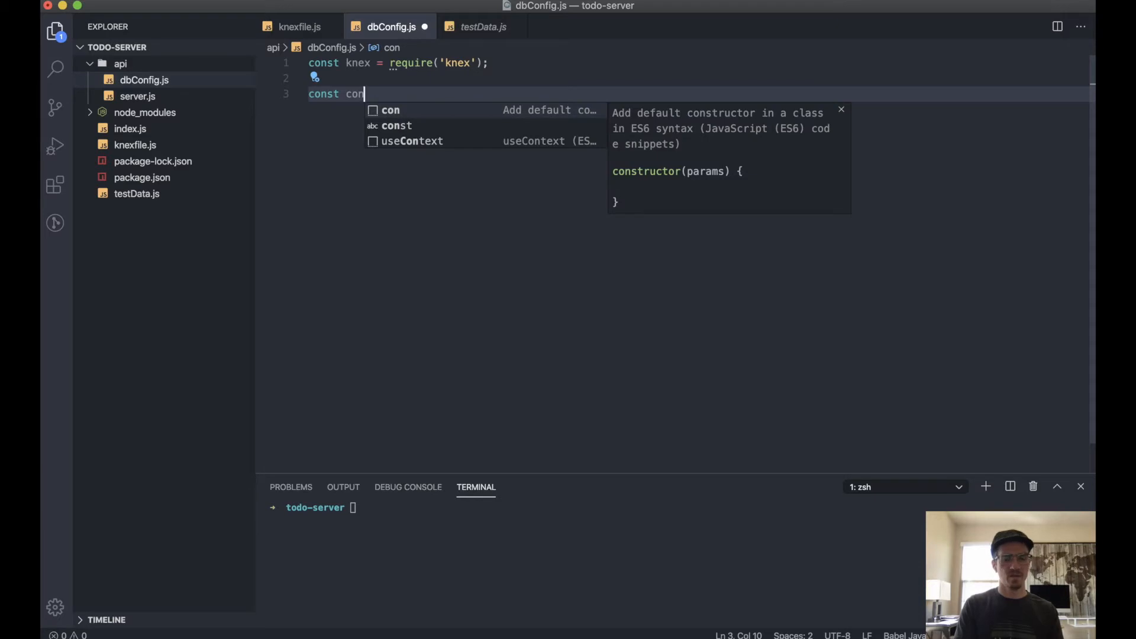
{"action": "type", "text": "fig ="}
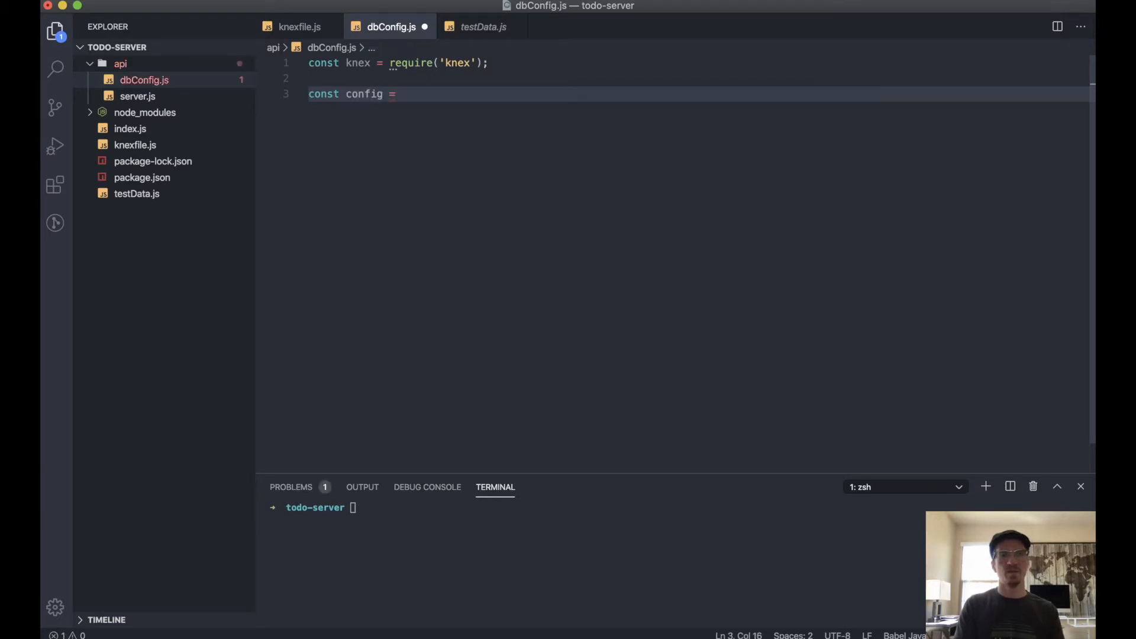
{"action": "type", "text": "require"}
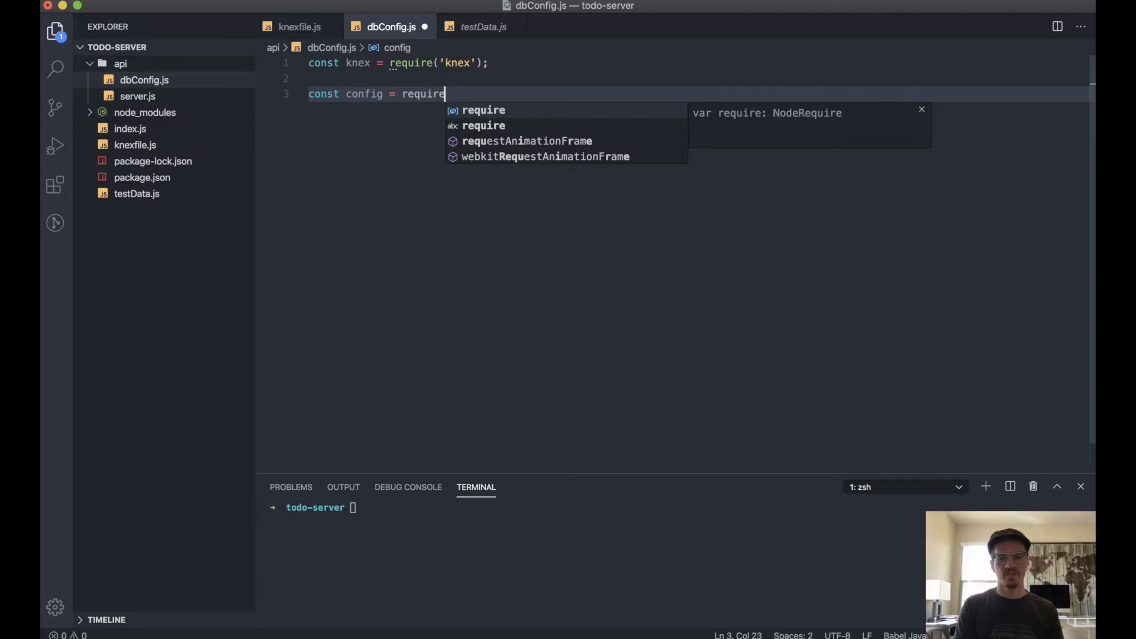
{"action": "type", "text": "('."}
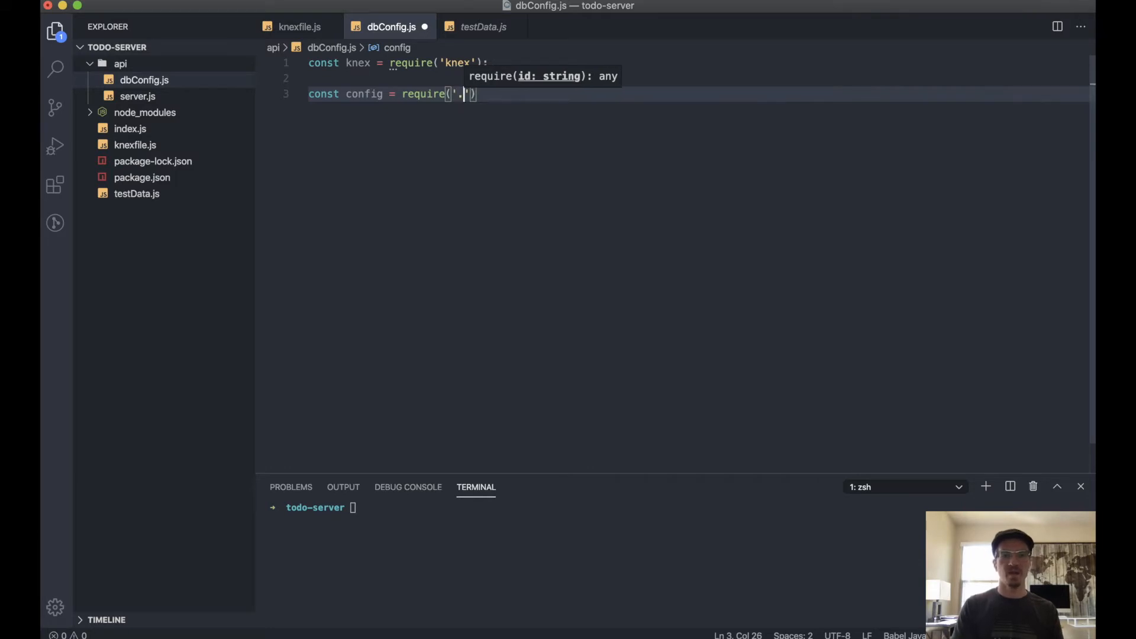
{"action": "type", "text": "./knexfile"}
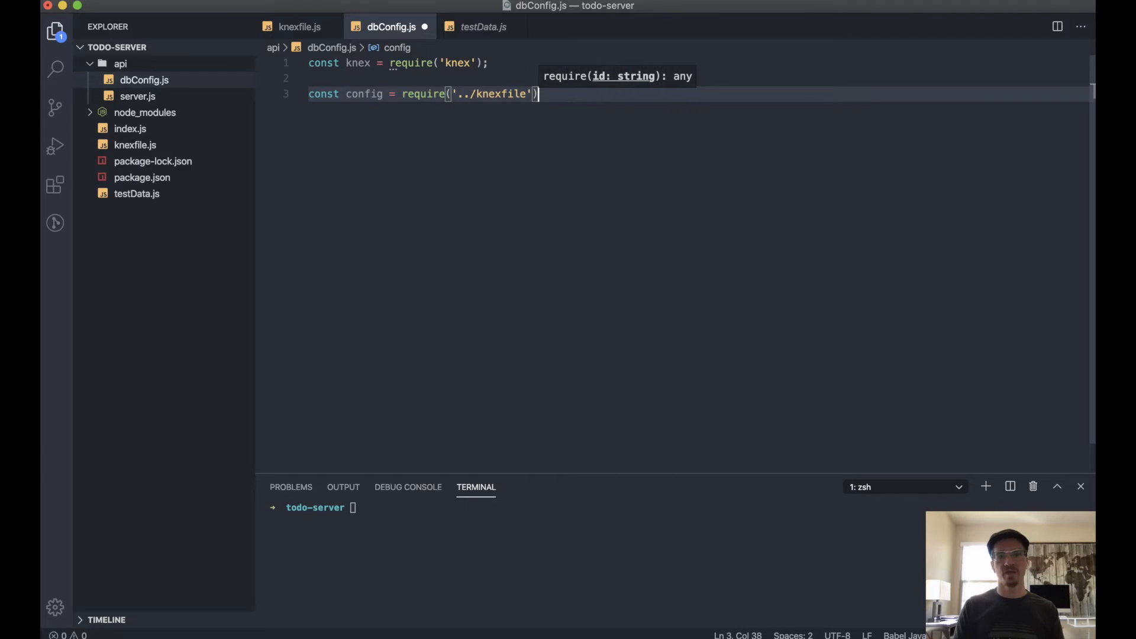
{"action": "type", "text": ";"}
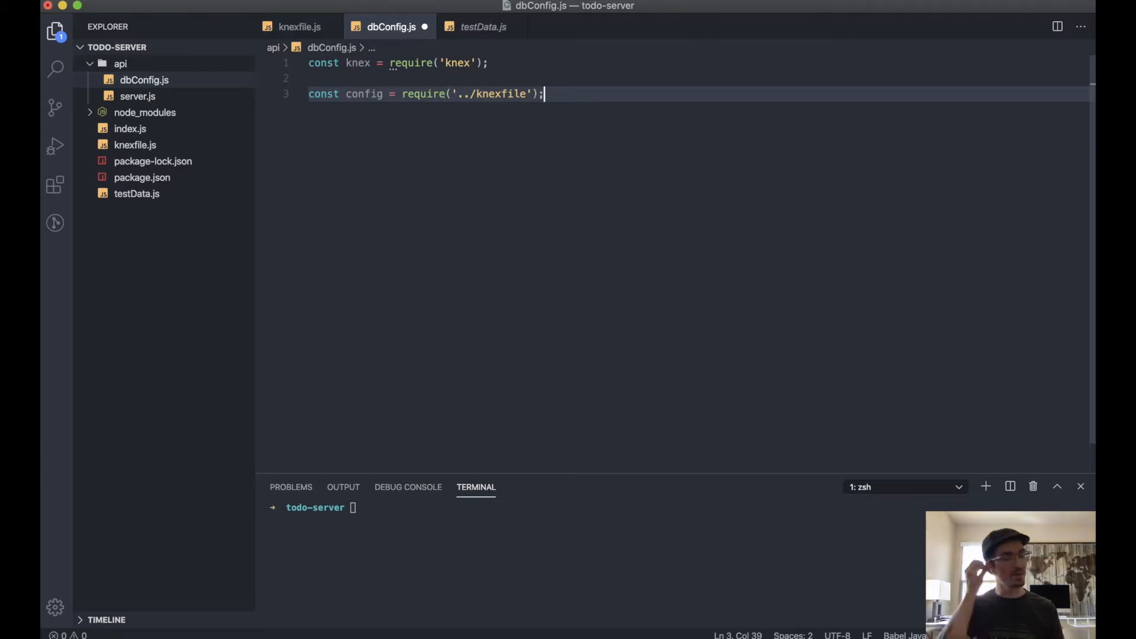
{"action": "key", "text": "Enter"}
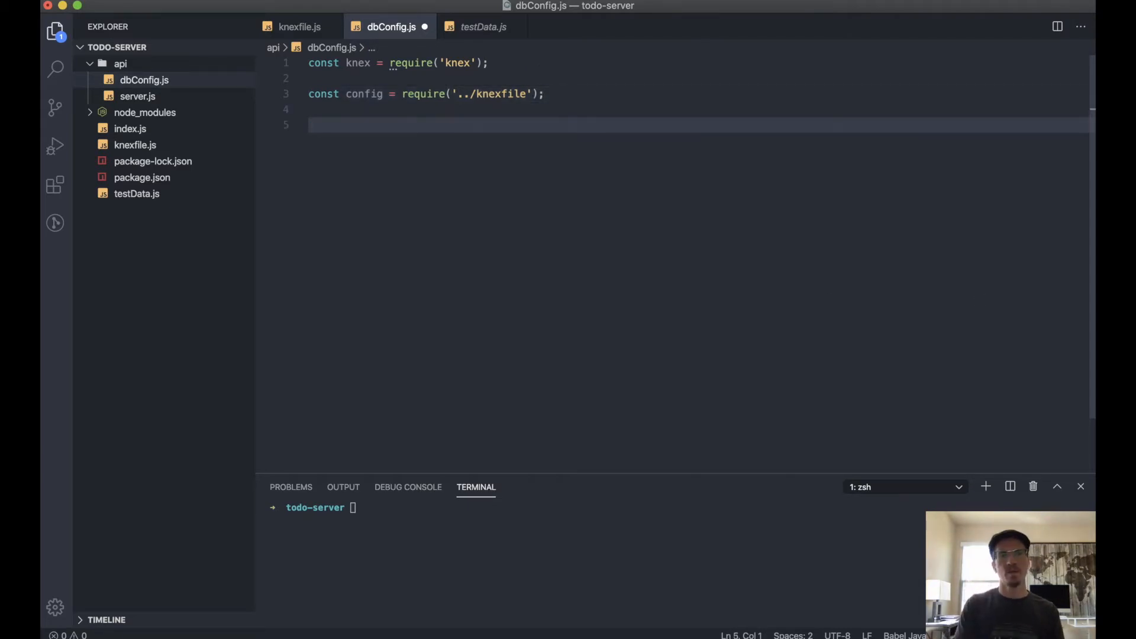
Define const db = knex(config.development).
{"action": "type", "text": "const"}
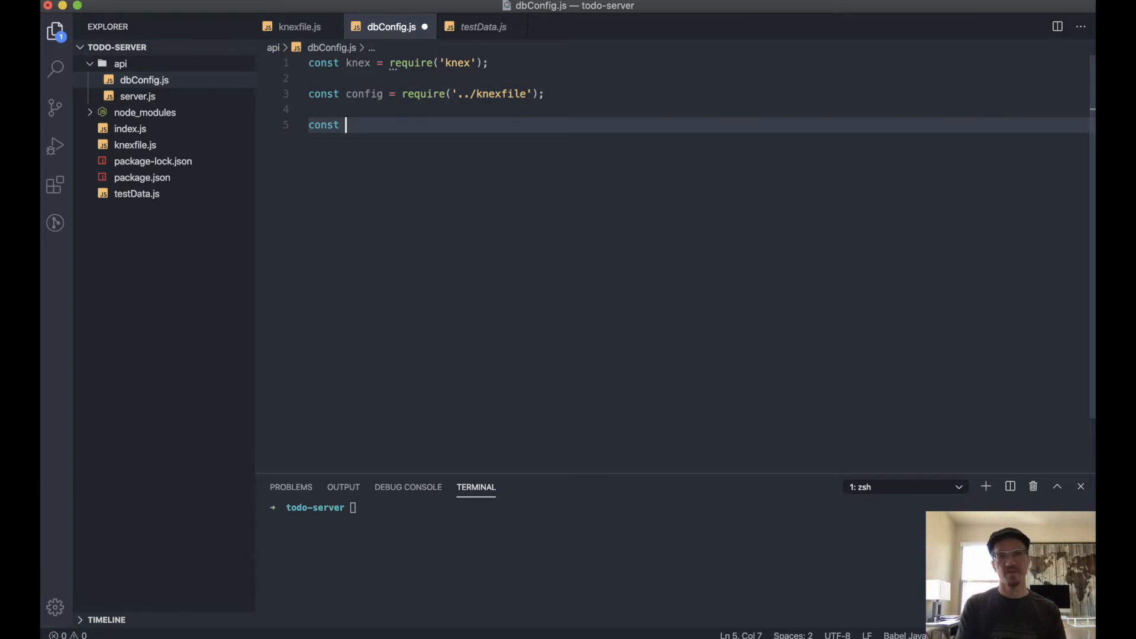
{"action": "type", "text": "db ="}
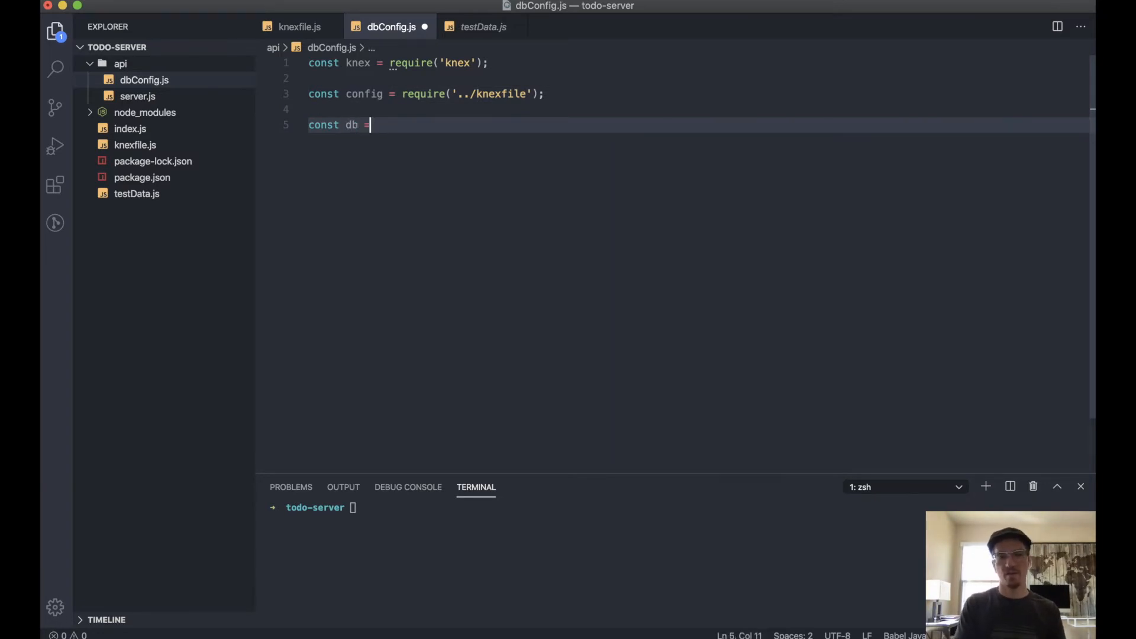
{"action": "type", "text": "kn"}
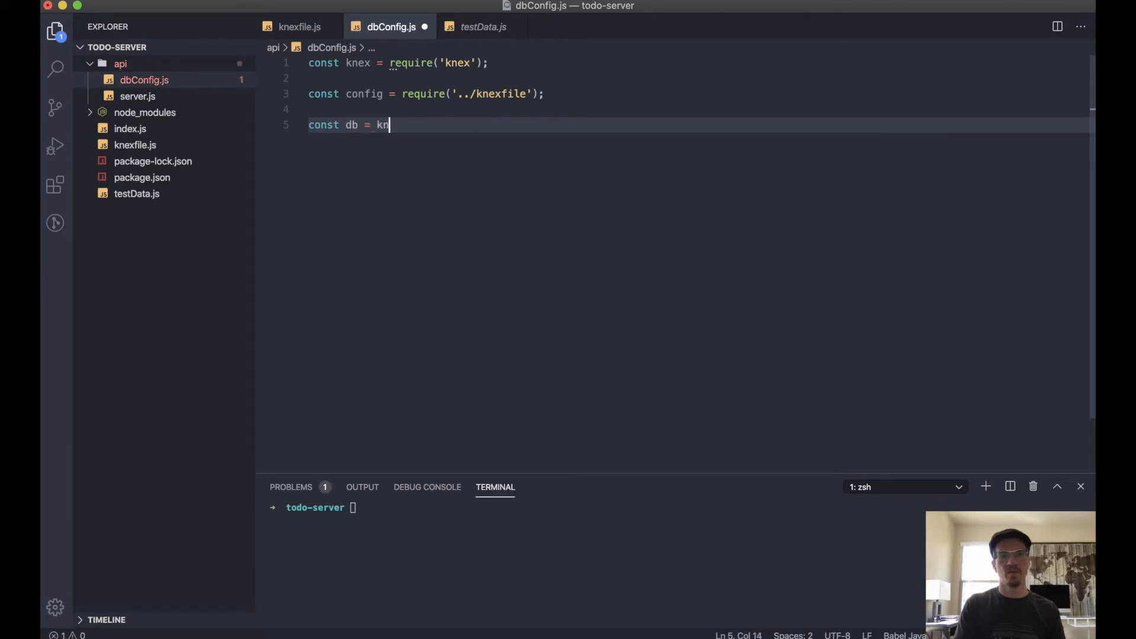
{"action": "type", "text": "ex()"}
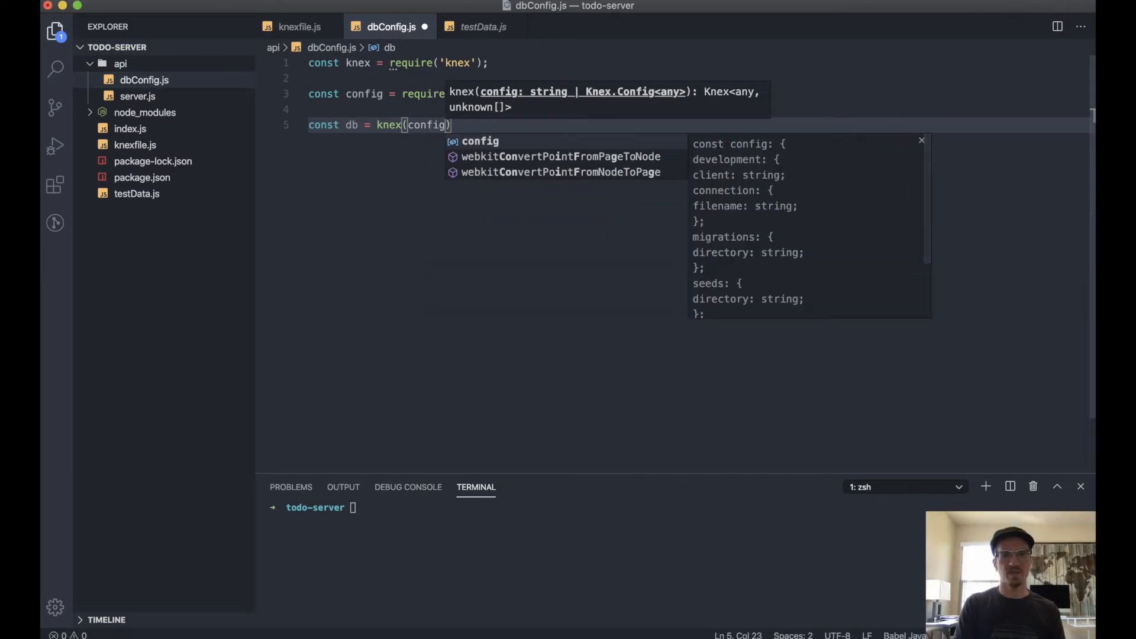
{"action": "type", "text": ".devl"}
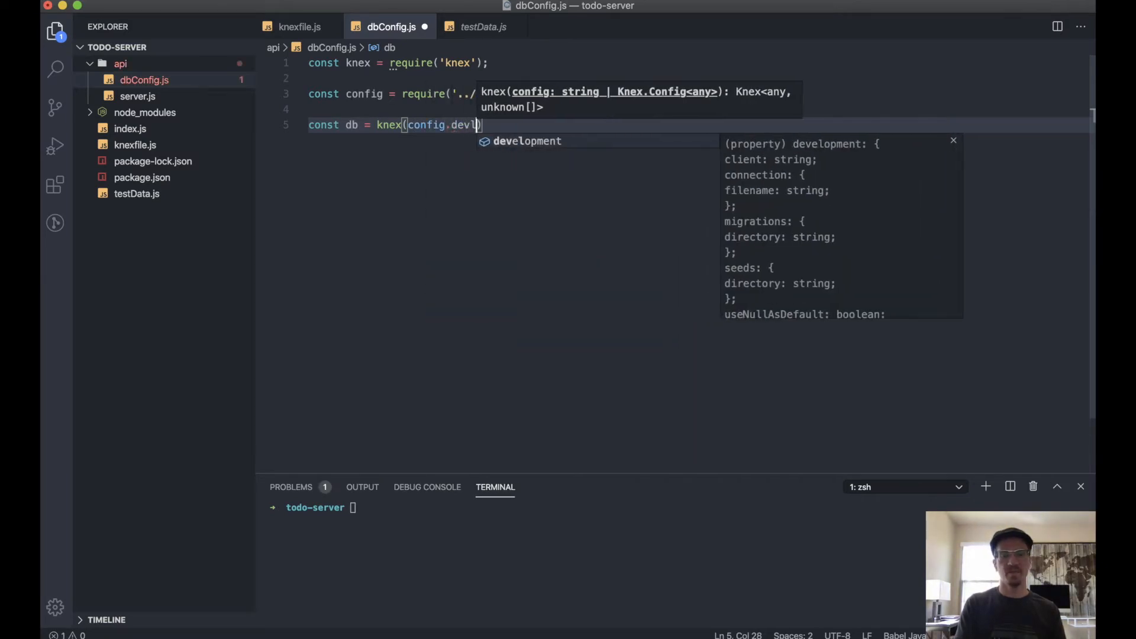
{"action": "key", "text": "Tab"}
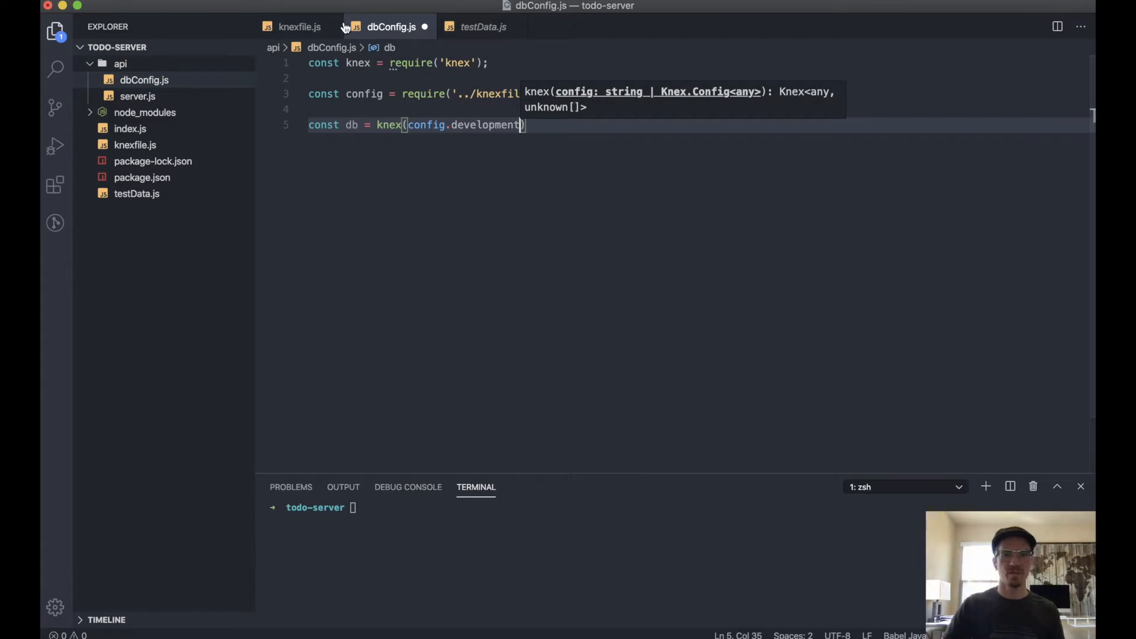
{"action": "left_click", "coordinate": [298, 26]}
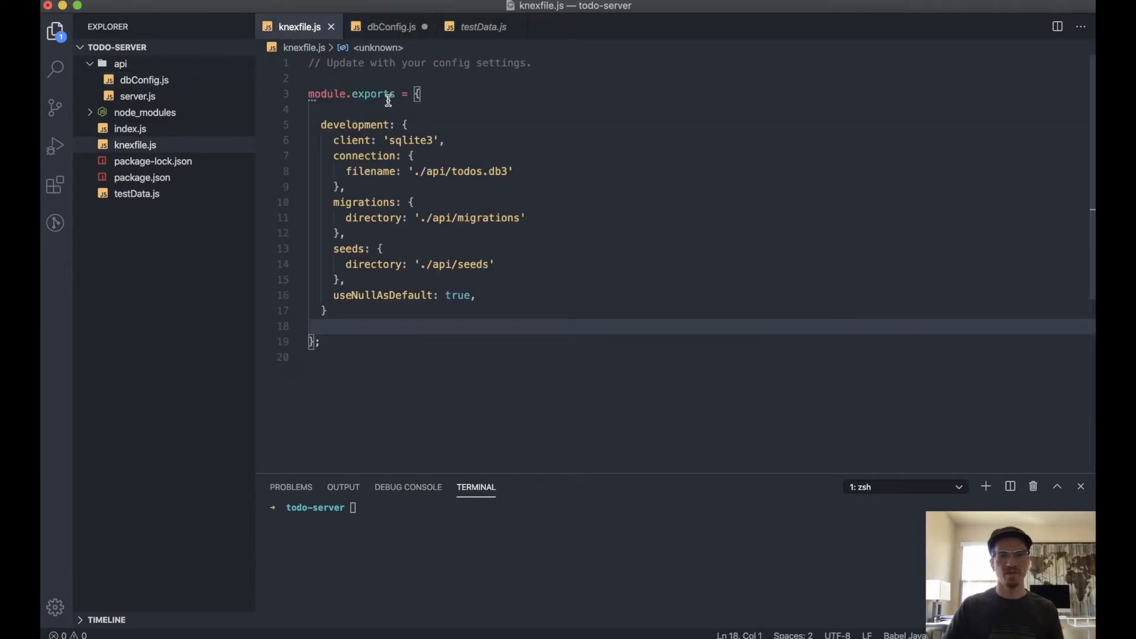
{"action": "mouse_move", "coordinate": [484, 76]}
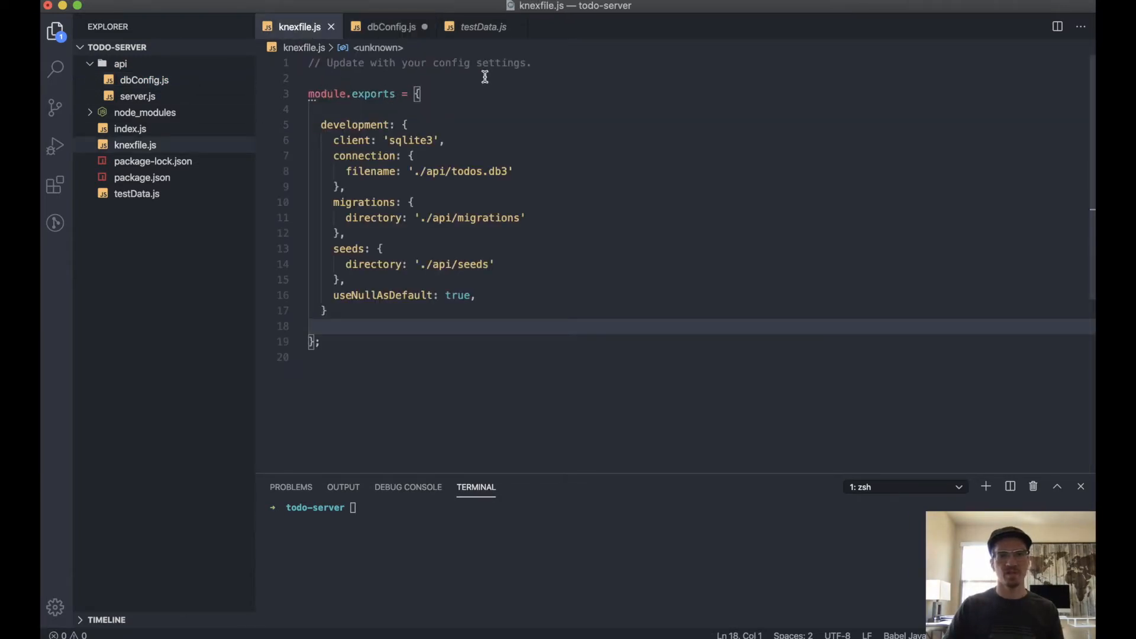
{"action": "left_click", "coordinate": [391, 27]}
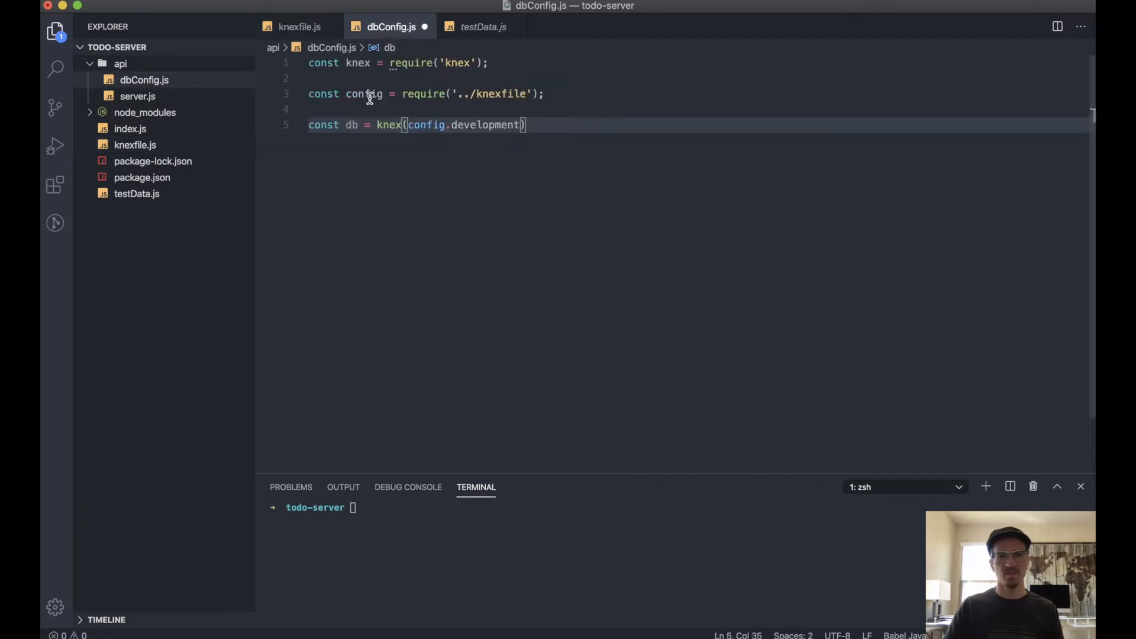
{"action": "left_click", "coordinate": [299, 27]}
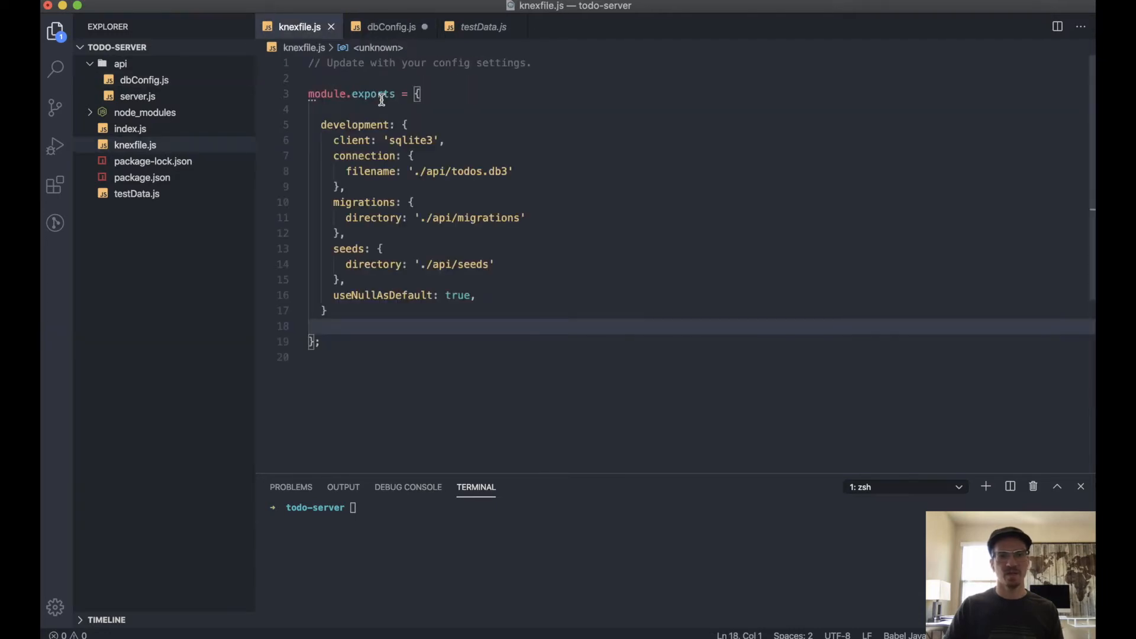
{"action": "mouse_move", "coordinate": [376, 119]}
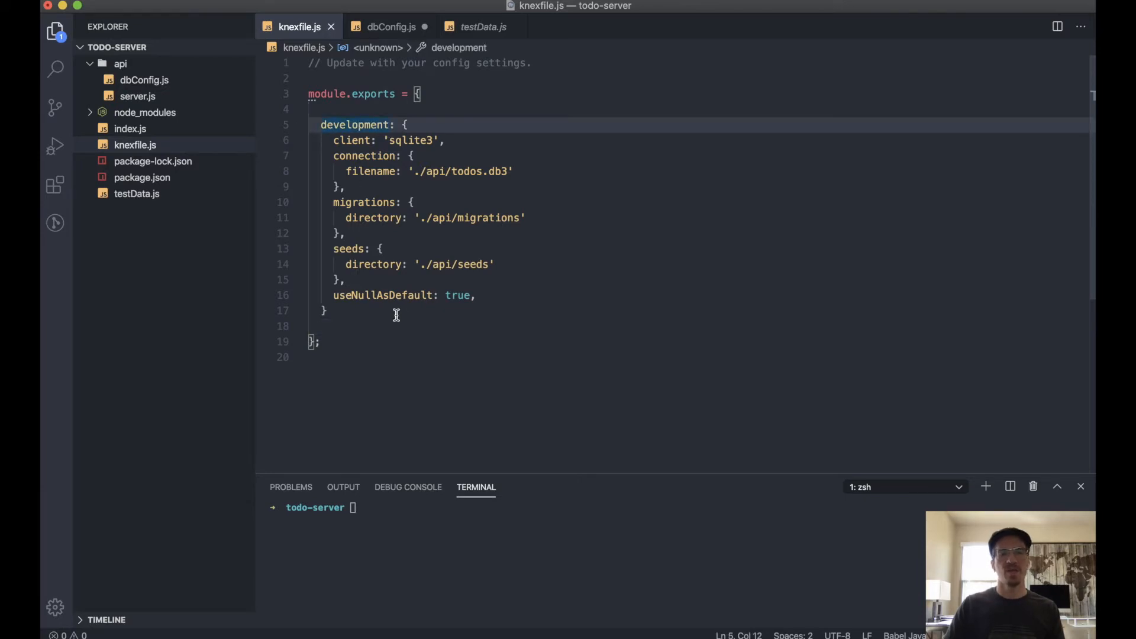
{"action": "mouse_move", "coordinate": [348, 304]}
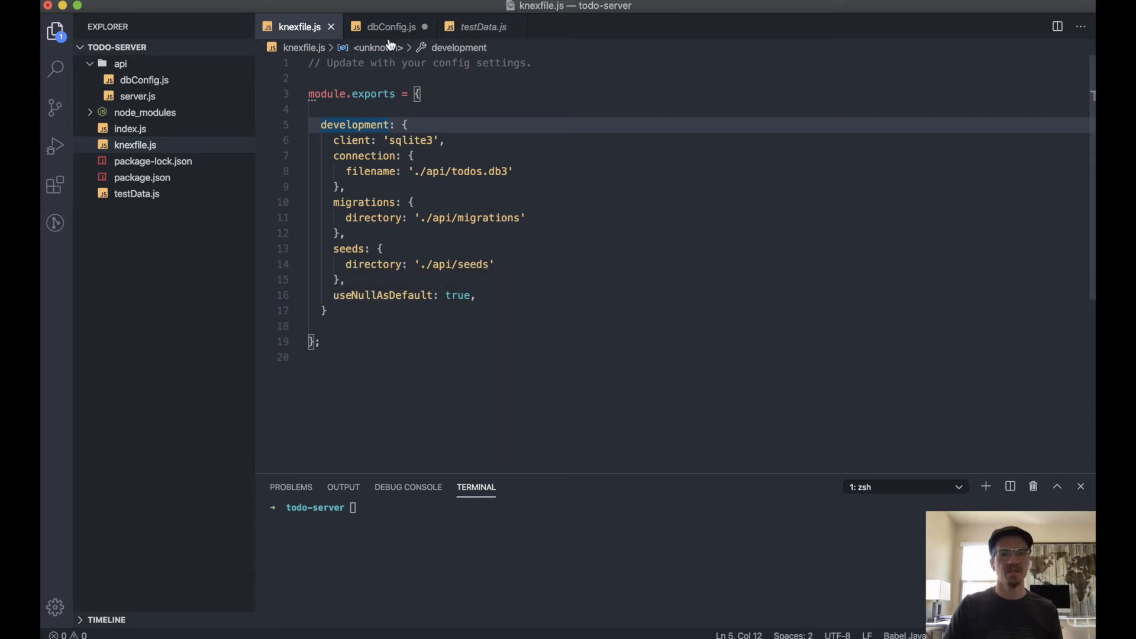
{"action": "left_click", "coordinate": [390, 26]}
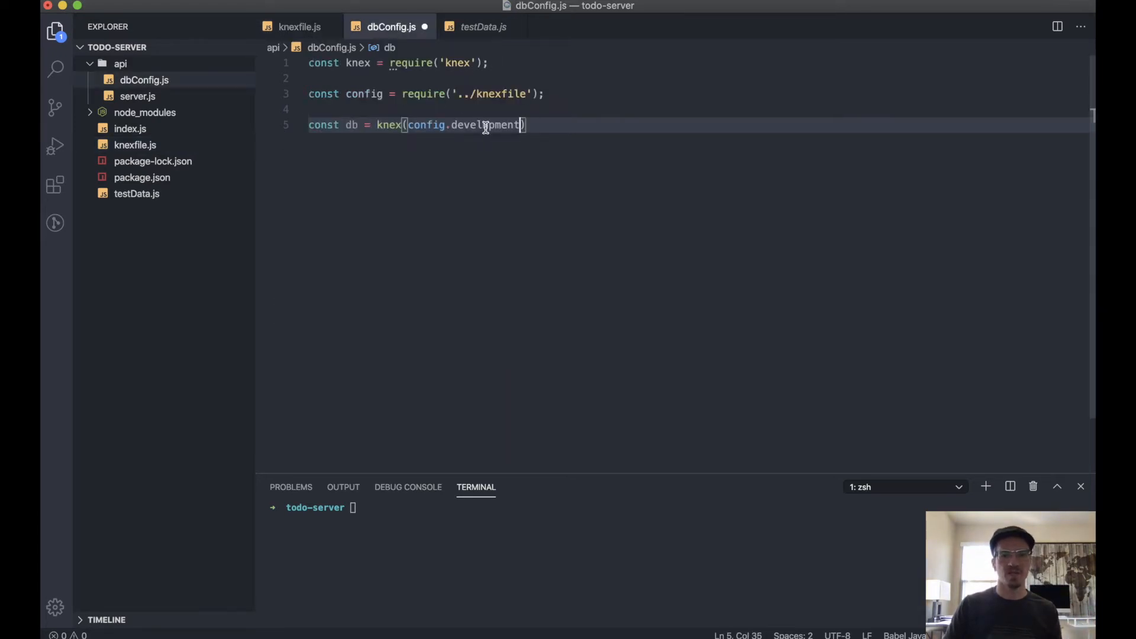
Add module.exports = db; to dbConfig.js and save the file.
{"action": "double_click", "coordinate": [485, 125]}
{"action": "type", "text": ";"}
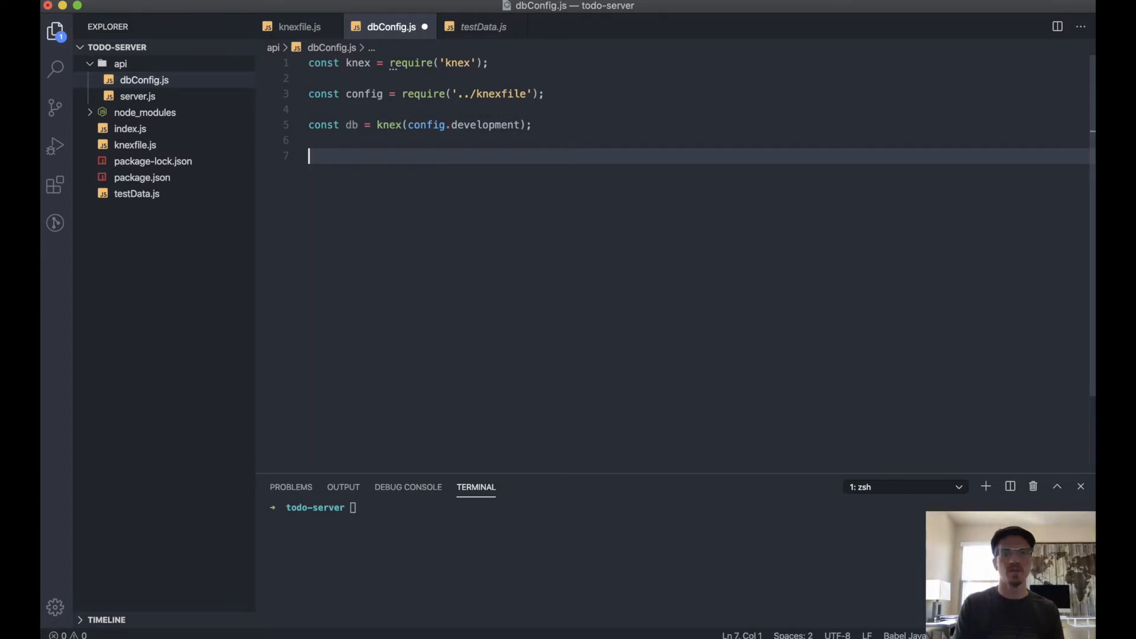
{"action": "type", "text": "mo"}
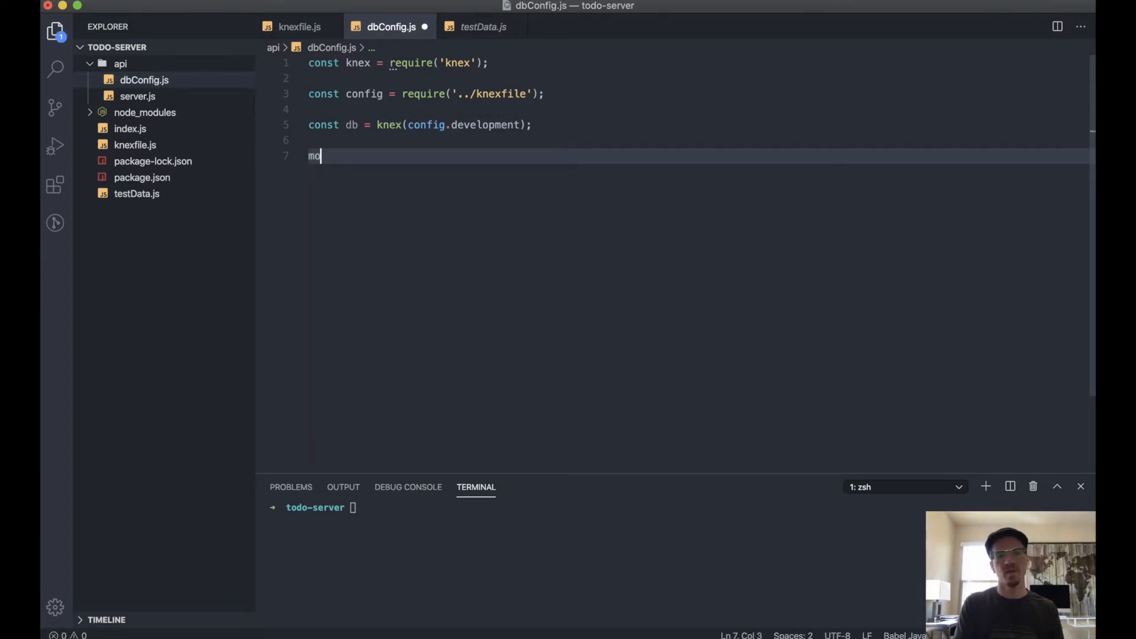
{"action": "type", "text": "dule.expor"}
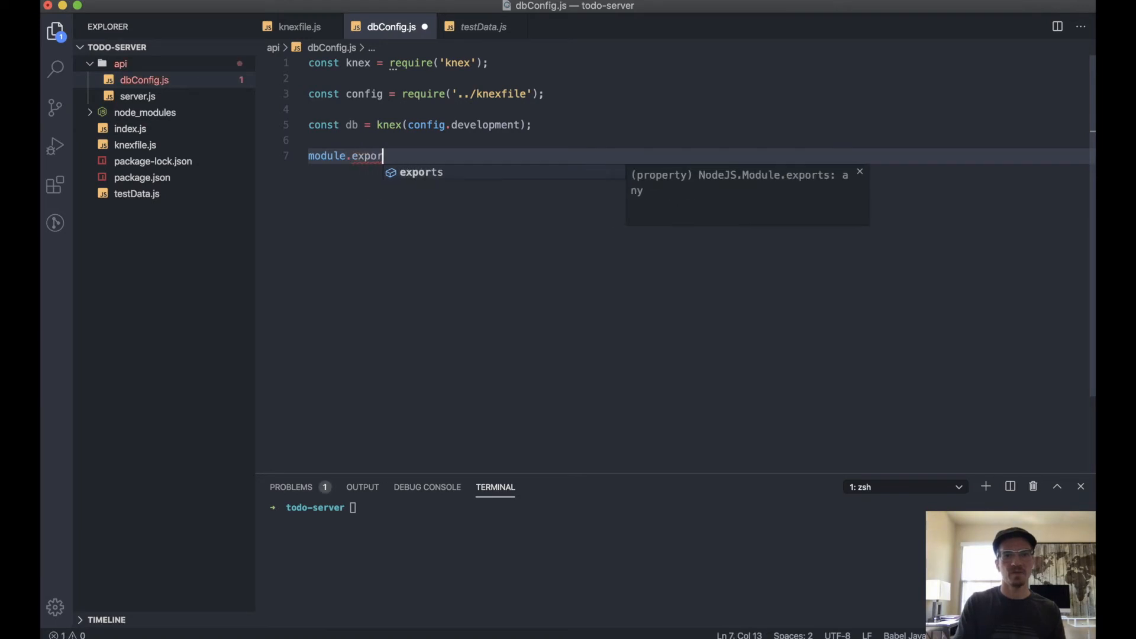
{"action": "type", "text": "ts = db;"}
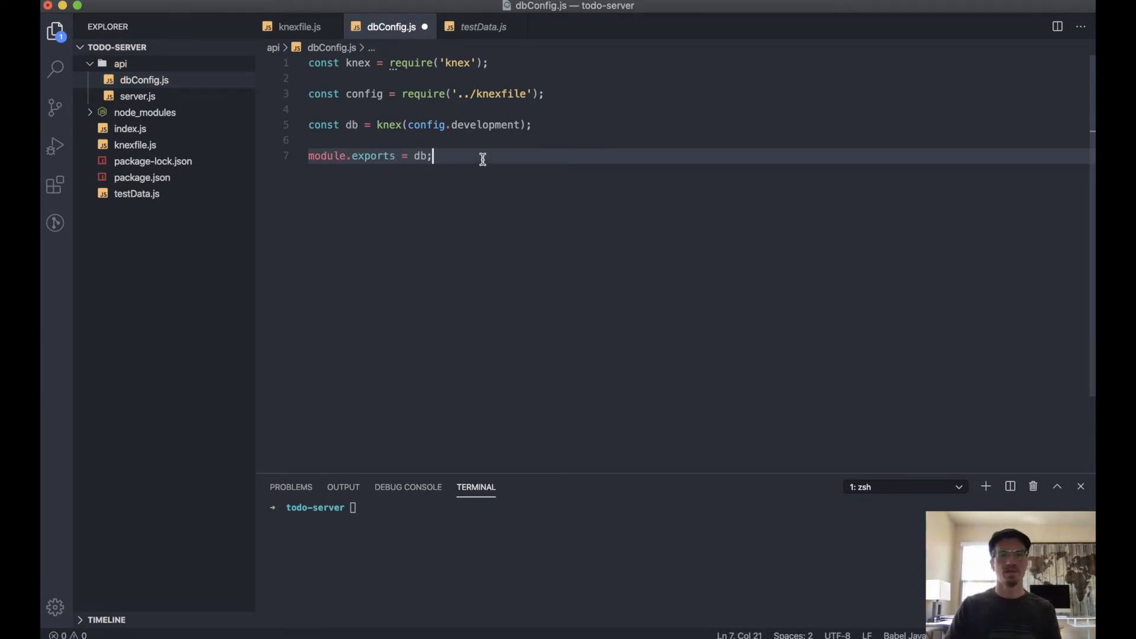
{"action": "mouse_move", "coordinate": [452, 141]}
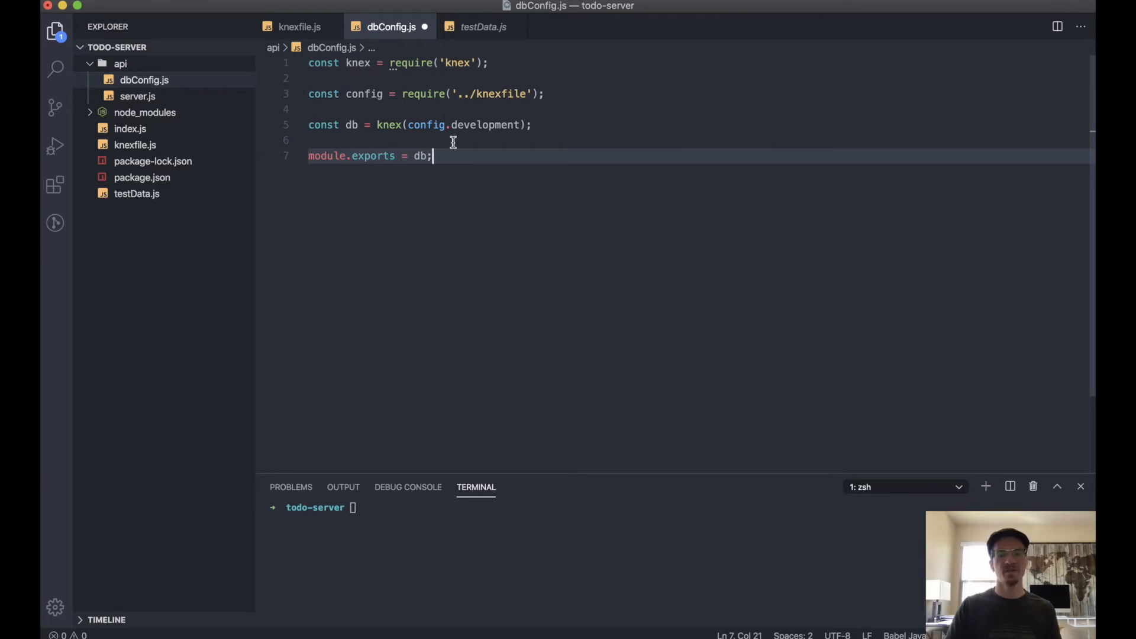
{"action": "key", "text": "cmd+s"}
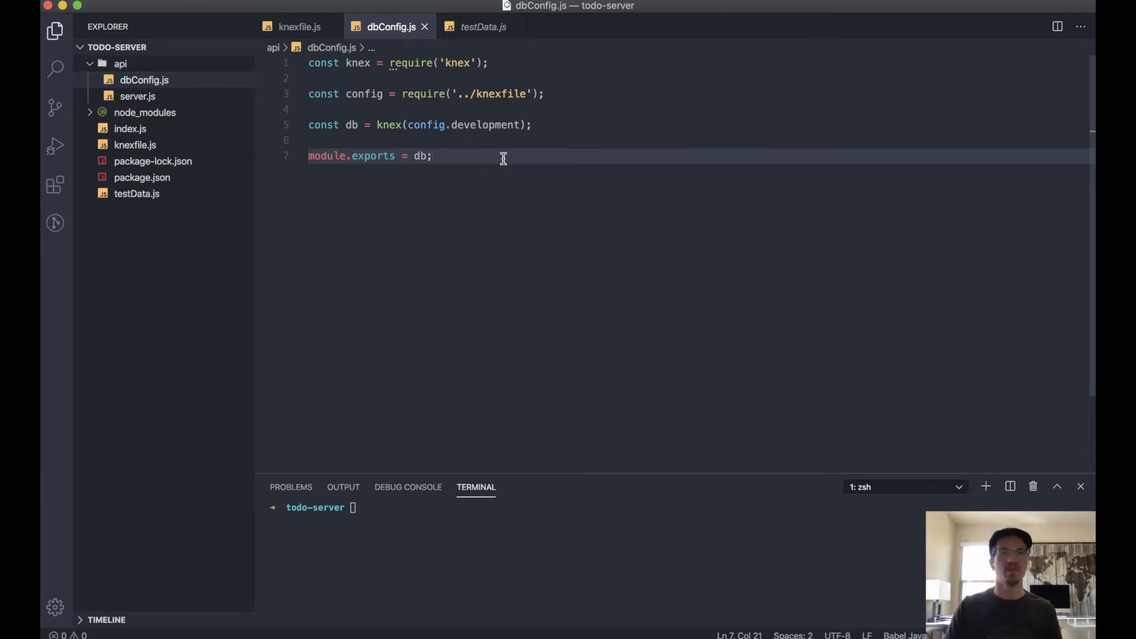
{"action": "mouse_move", "coordinate": [446, 230]}
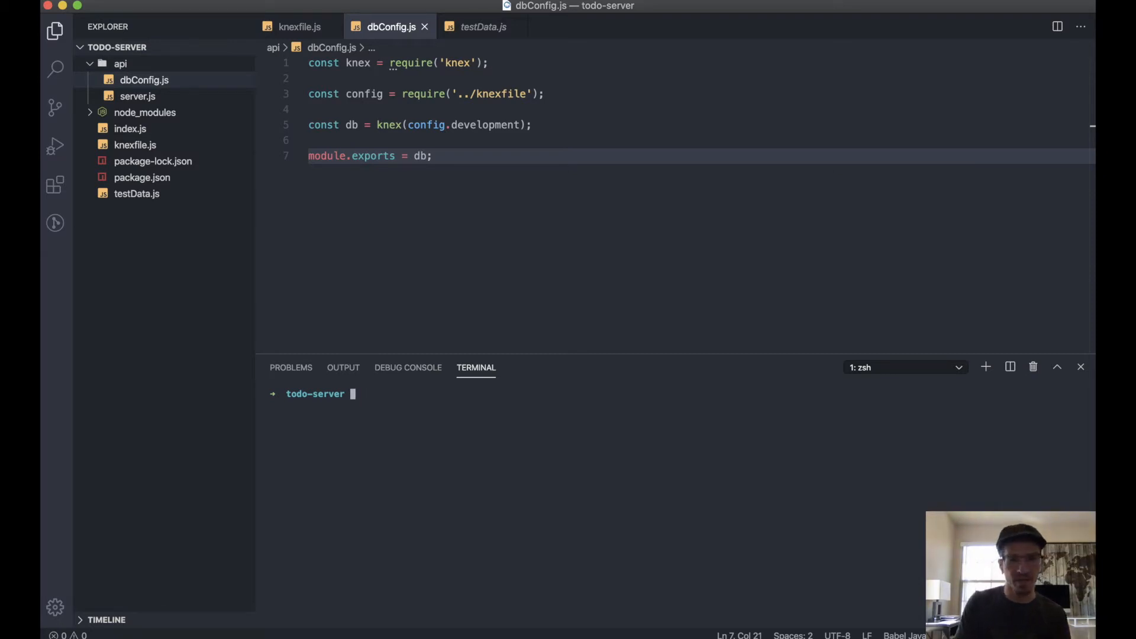
Run npx knex migrate:make todos in the integrated terminal.
{"action": "type", "text": "npx knex"}
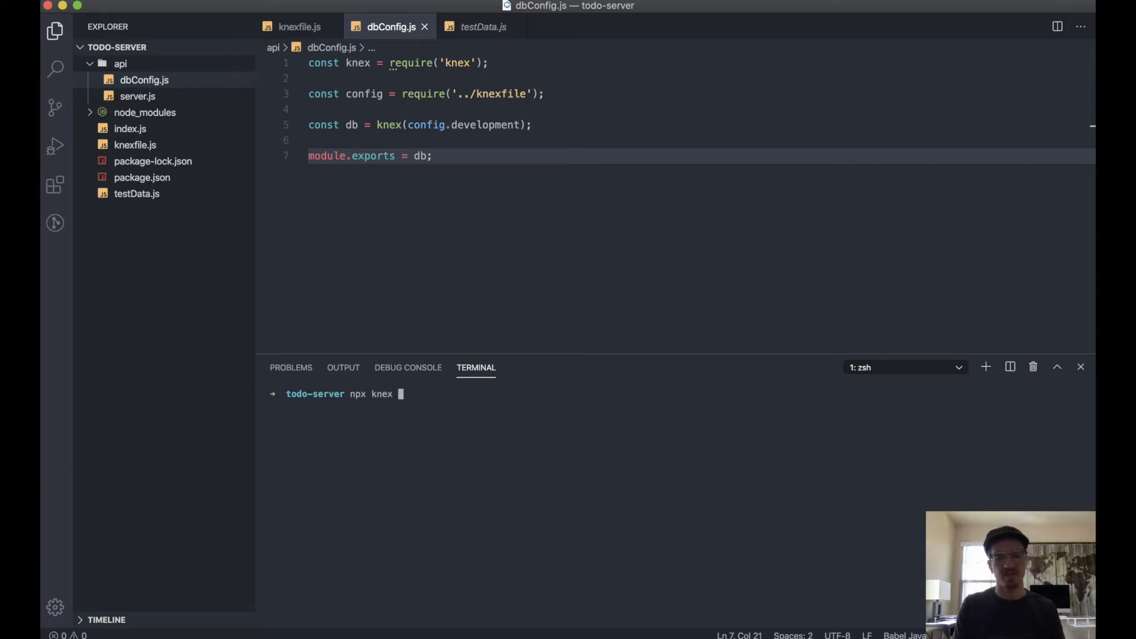
{"action": "type", "text": "migrate:"}
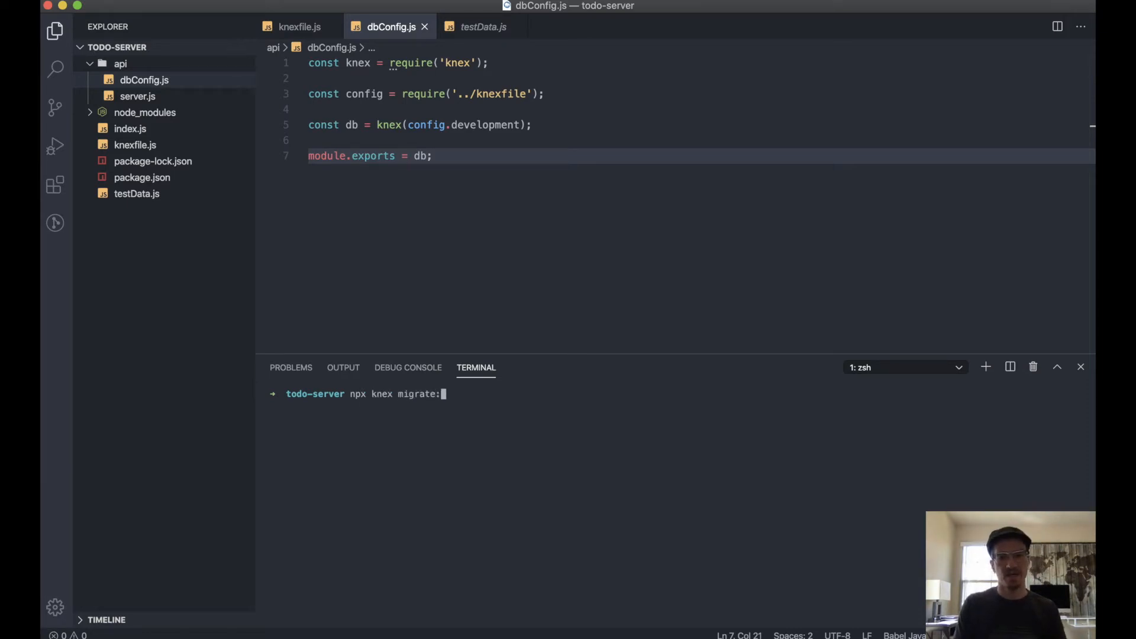
{"action": "type", "text": "make"}
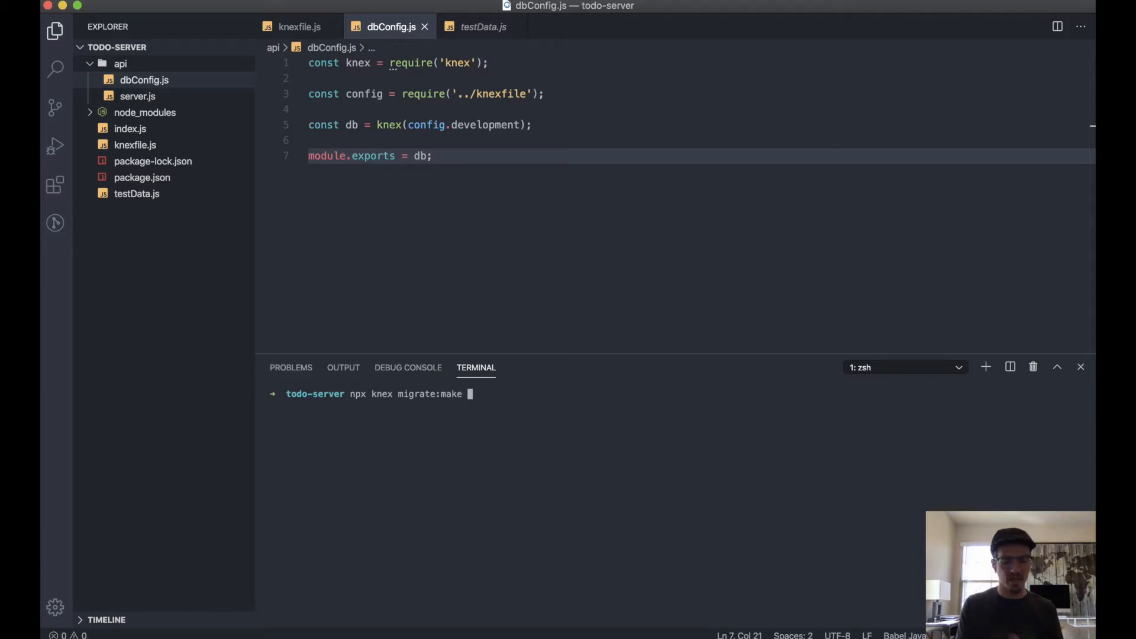
{"action": "type", "text": "todos"}
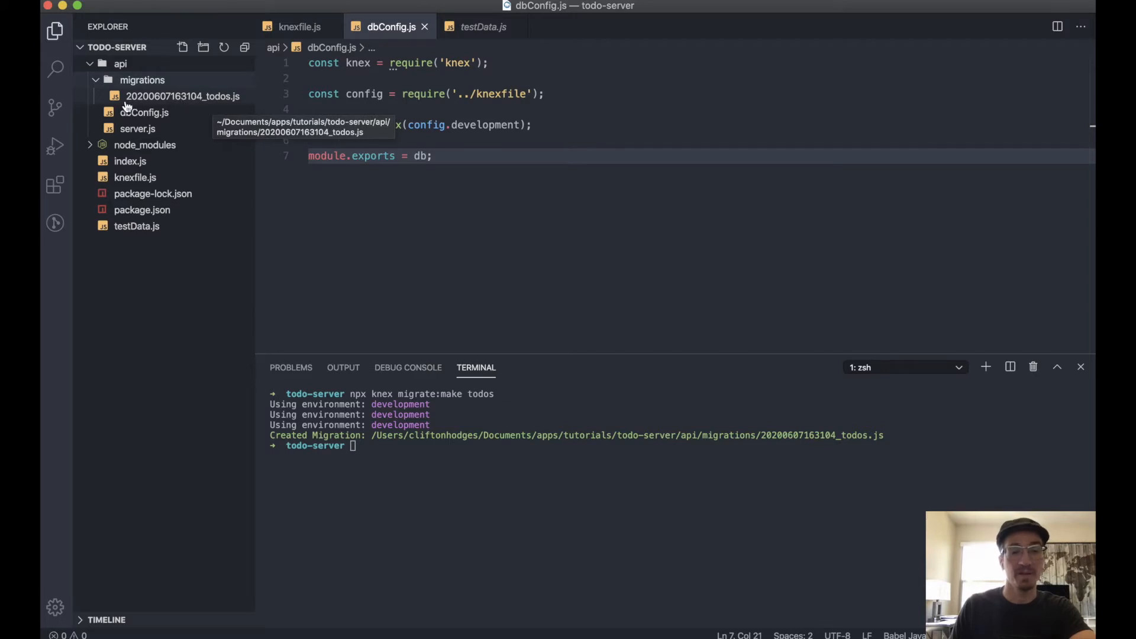
{"action": "mouse_move", "coordinate": [161, 102]}
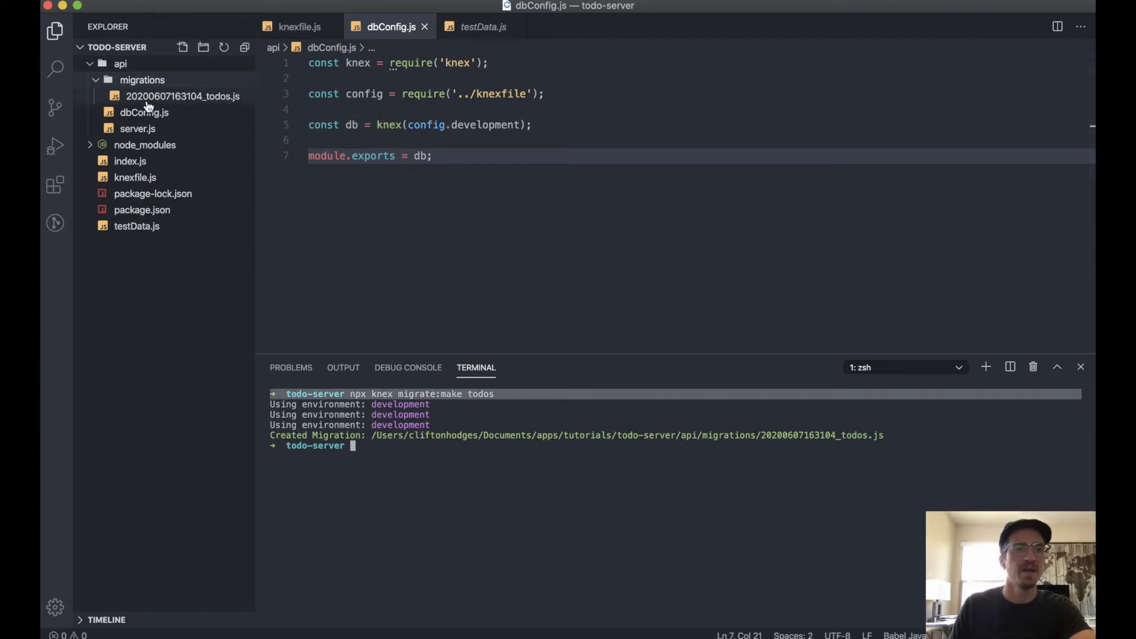
{"action": "mouse_move", "coordinate": [201, 102]}
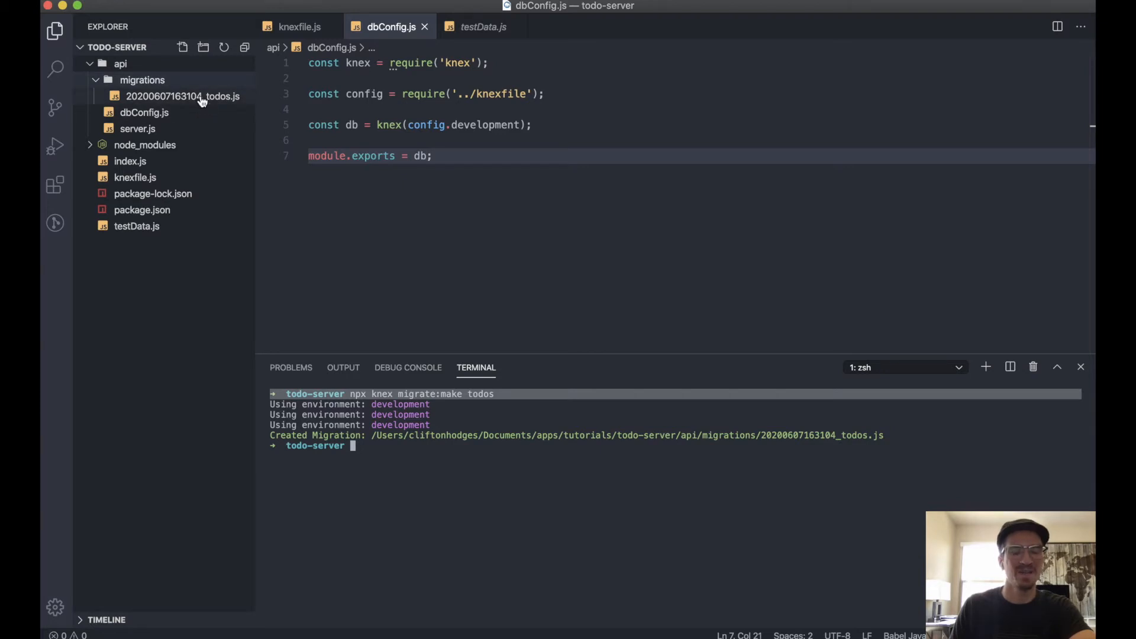
{"action": "mouse_move", "coordinate": [183, 96]}
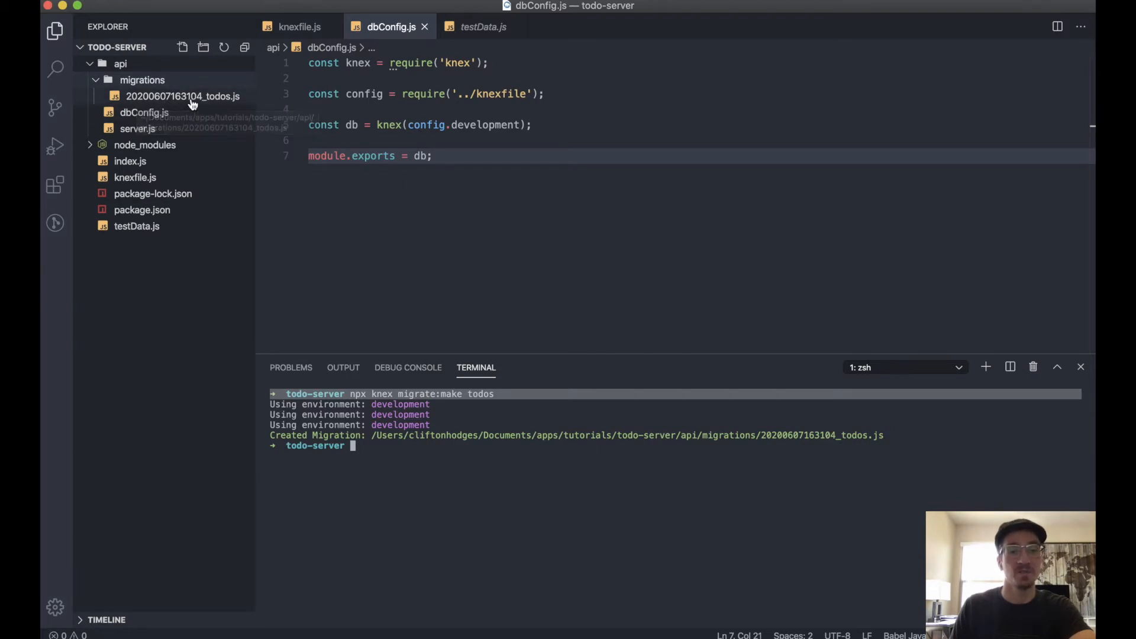
{"action": "mouse_move", "coordinate": [181, 96]}
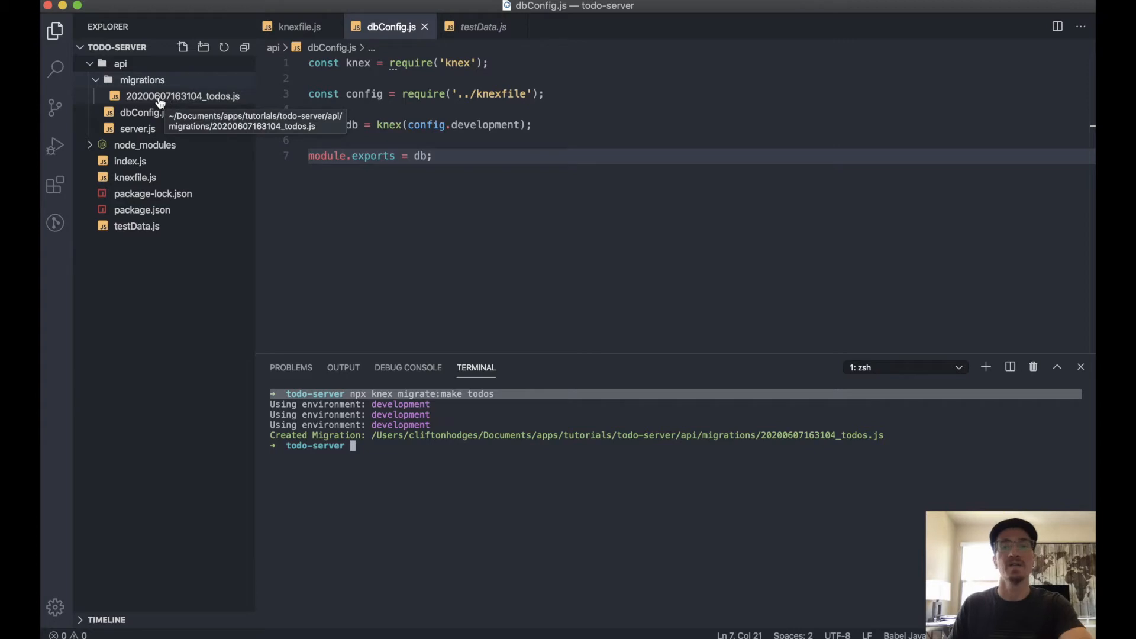
{"action": "mouse_move", "coordinate": [177, 100]}
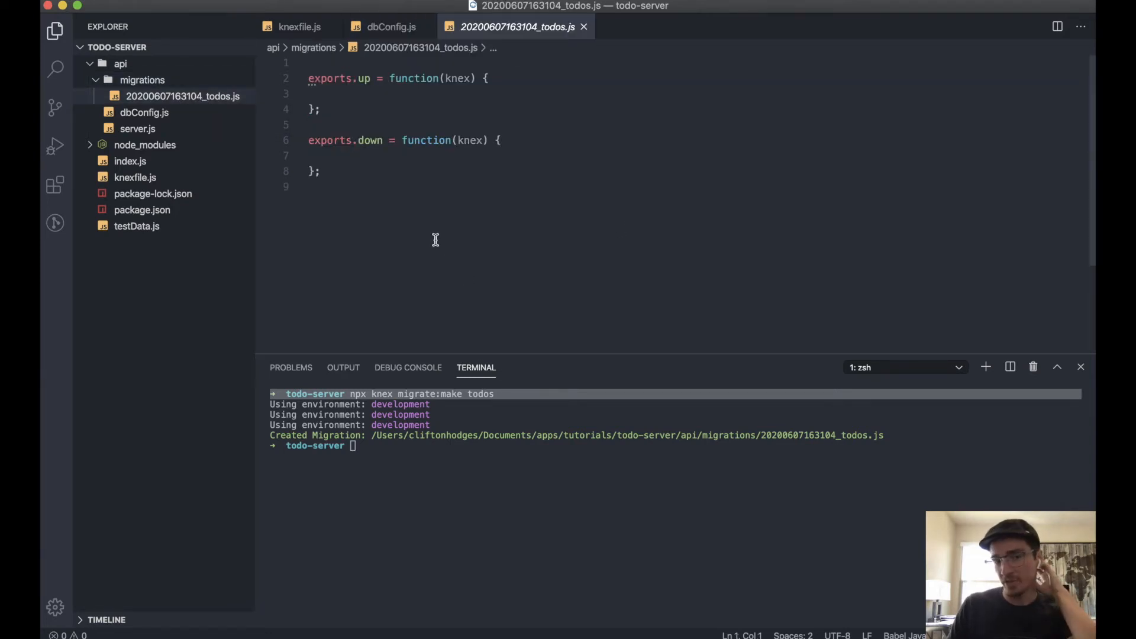
{"action": "mouse_move", "coordinate": [387, 222]}
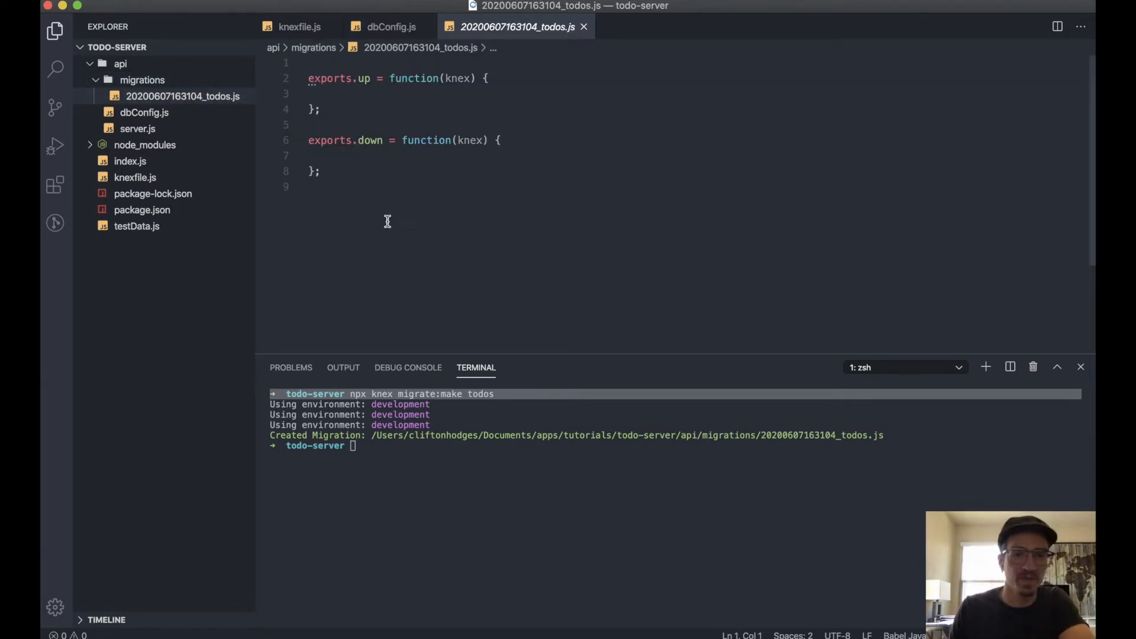
{"action": "mouse_move", "coordinate": [367, 139]}
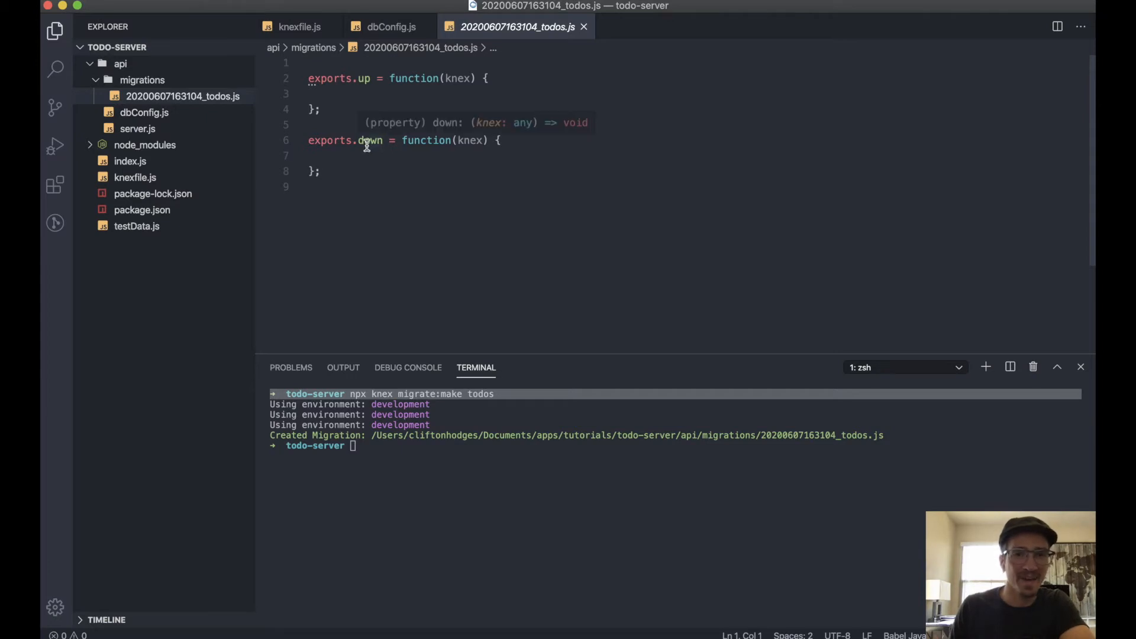
Convert the migration's exports.up into an async arrow function.
{"action": "left_click", "coordinate": [403, 94]}
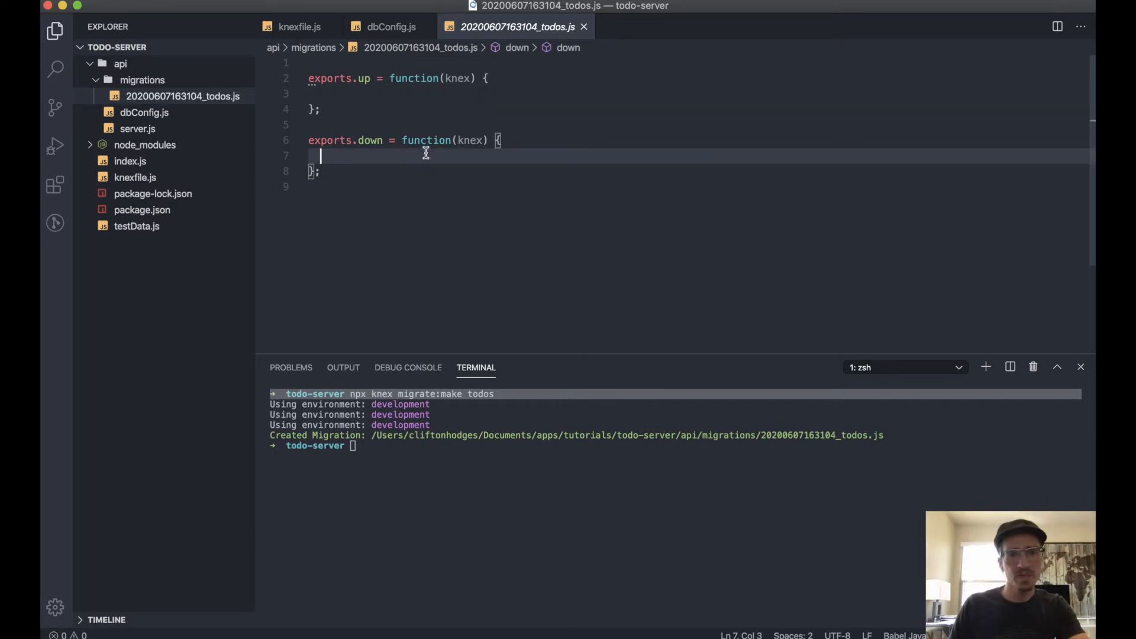
{"action": "mouse_move", "coordinate": [416, 160]}
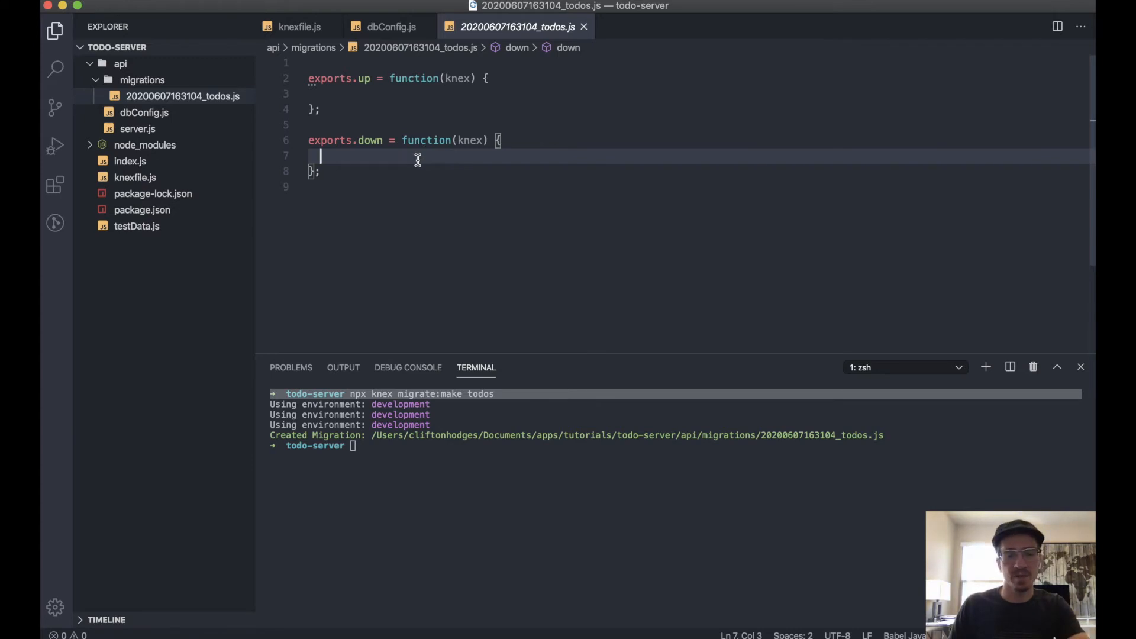
{"action": "mouse_move", "coordinate": [409, 94]}
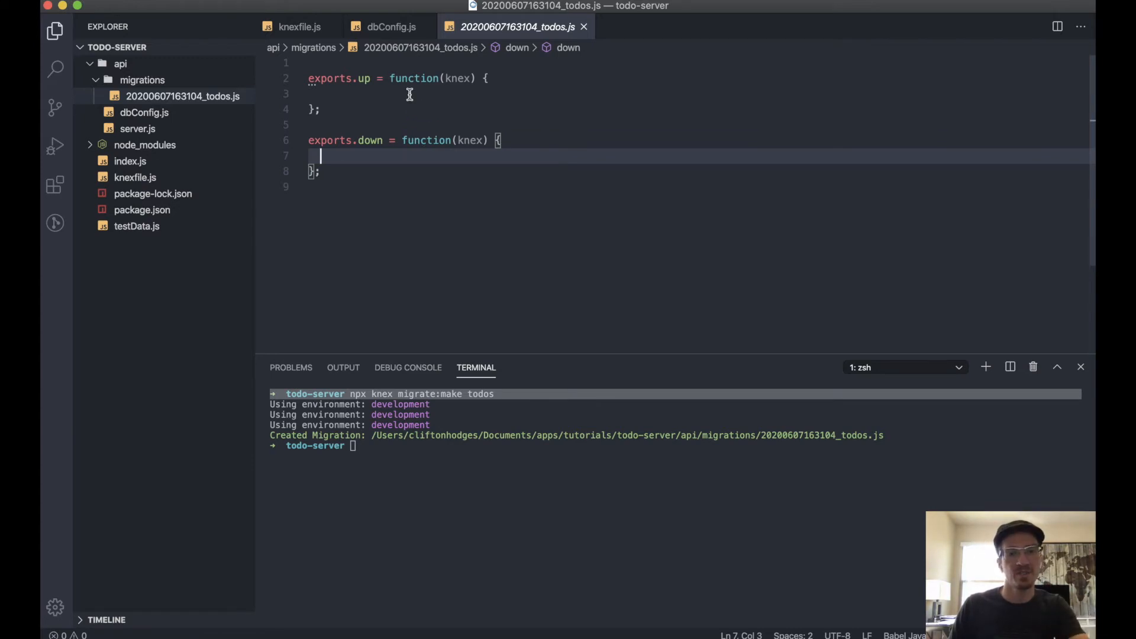
{"action": "mouse_move", "coordinate": [408, 158]}
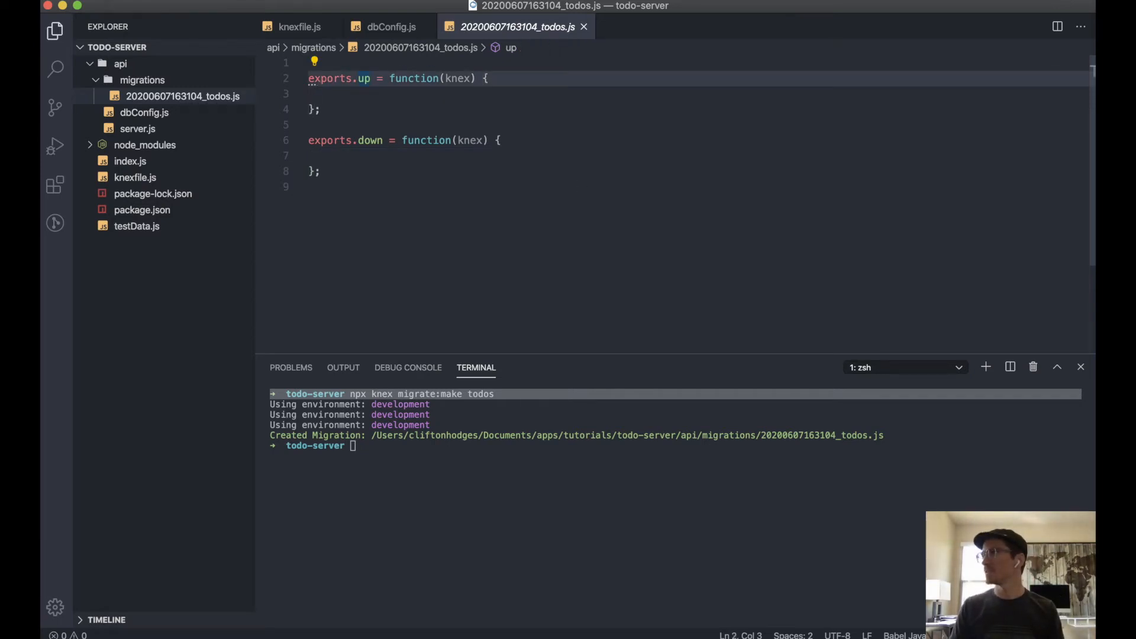
{"action": "type", "text": "async"}
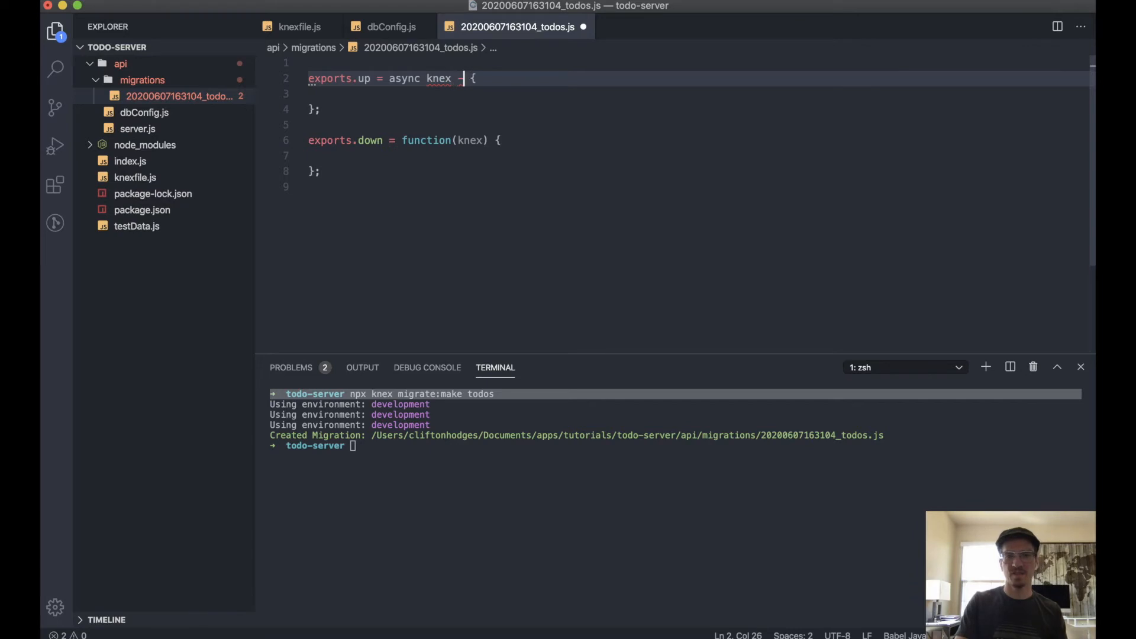
{"action": "type", "text": ">"}
{"action": "left_click", "coordinate": [696, 93]}
{"action": "type", "text": "a"}
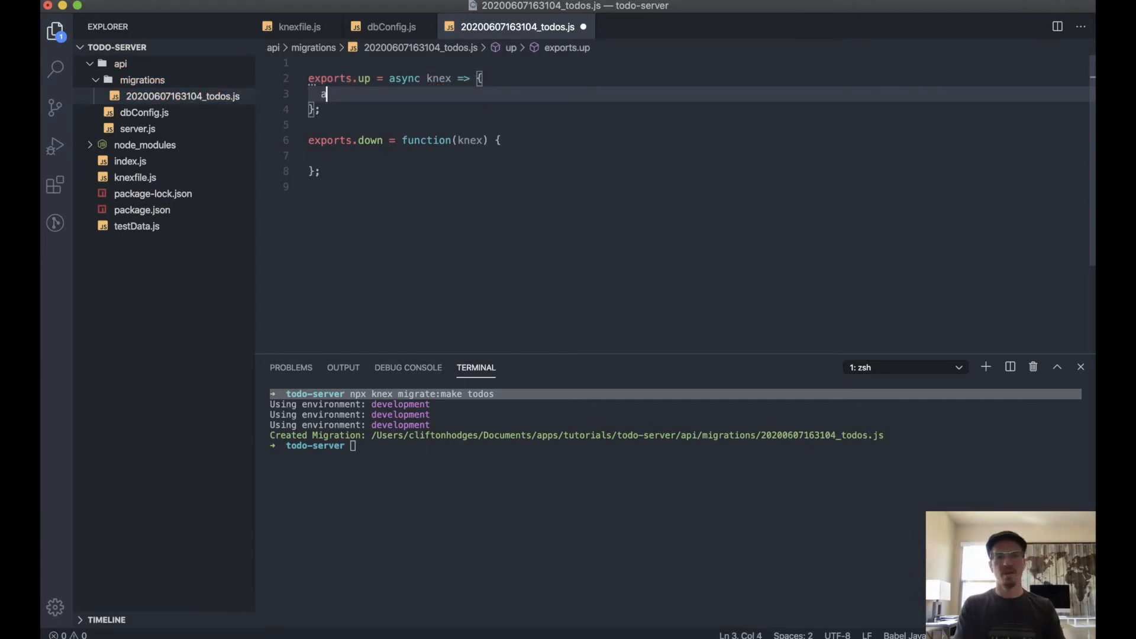
Await knex.schema.createTable('todos') with tbl.increments() for the id column.
{"action": "type", "text": "wait"}
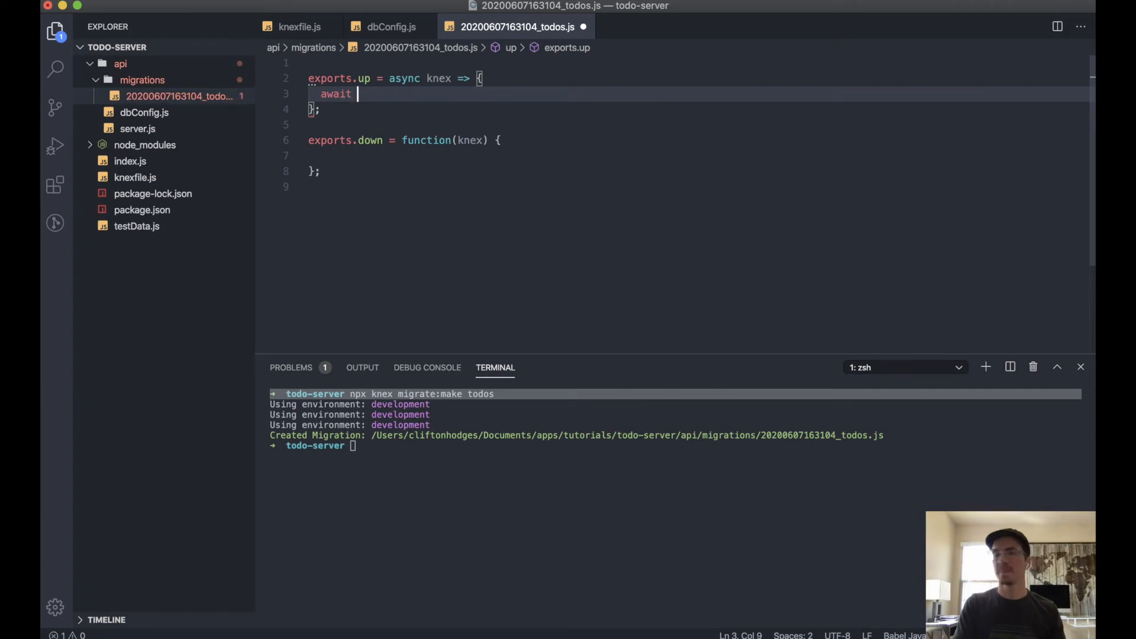
{"action": "type", "text": "knex.sch"}
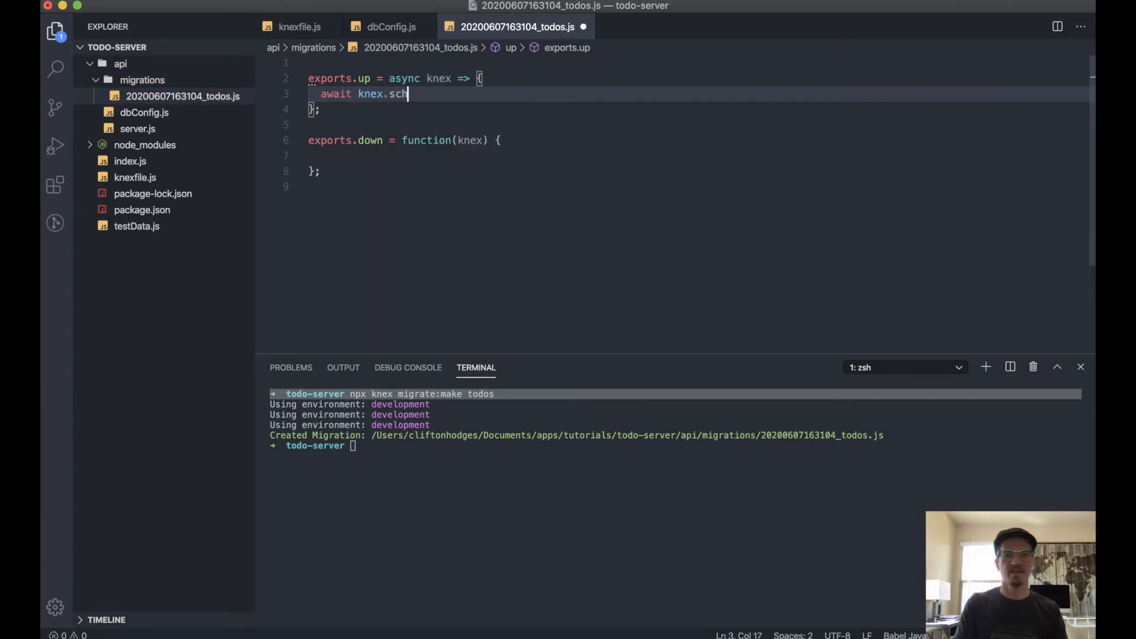
{"action": "type", "text": "ema."}
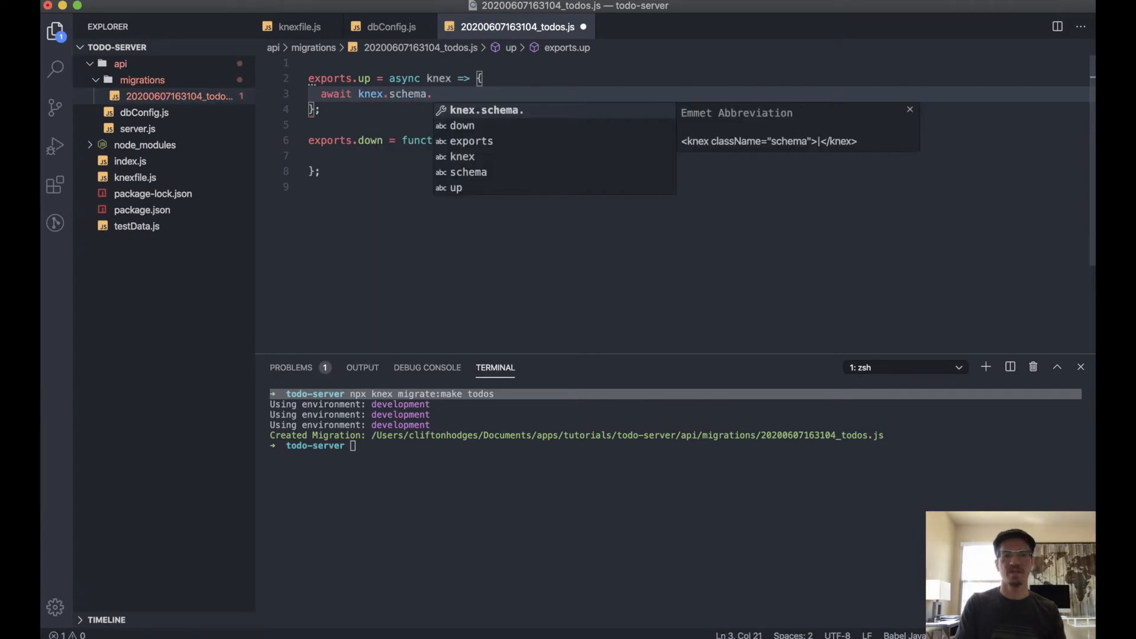
{"action": "type", "text": "create"}
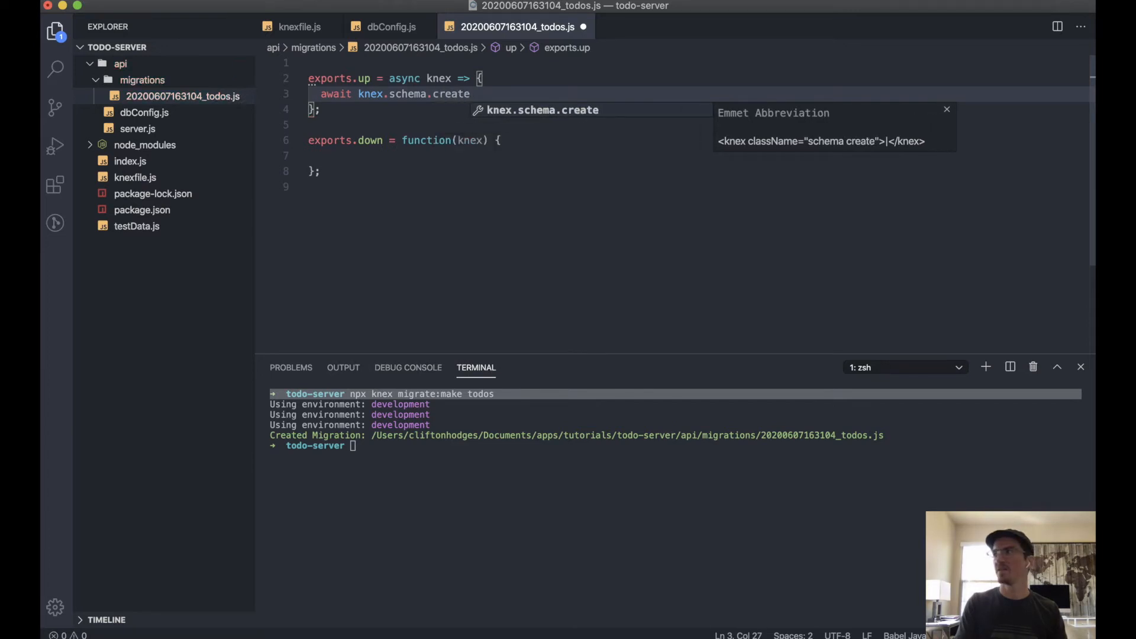
{"action": "type", "text": "Table('"}
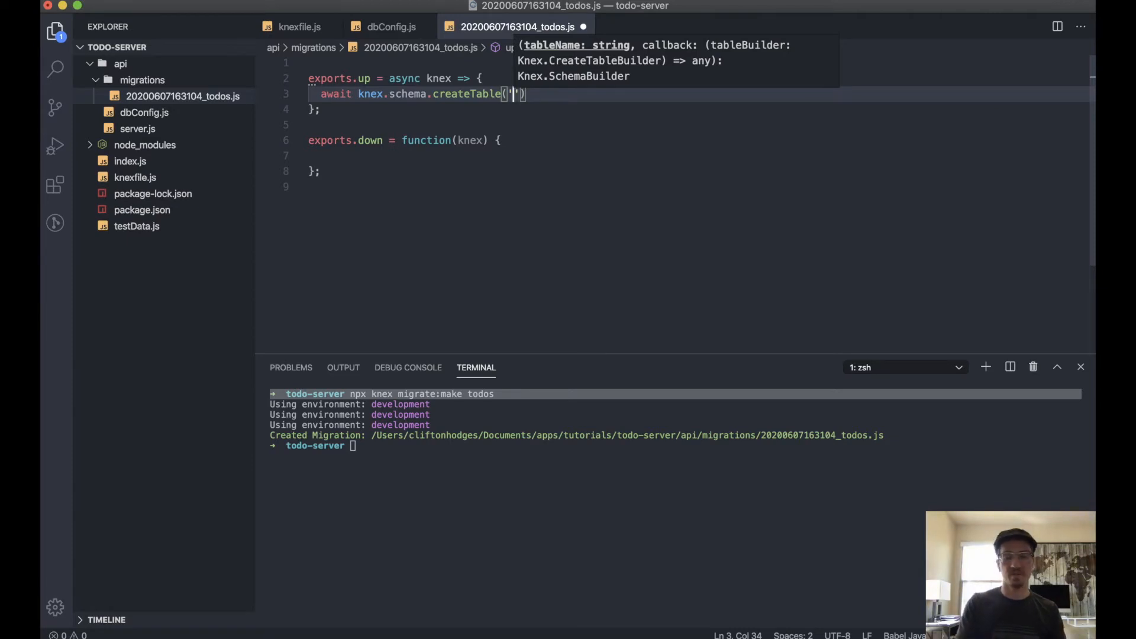
{"action": "type", "text": "todos"}
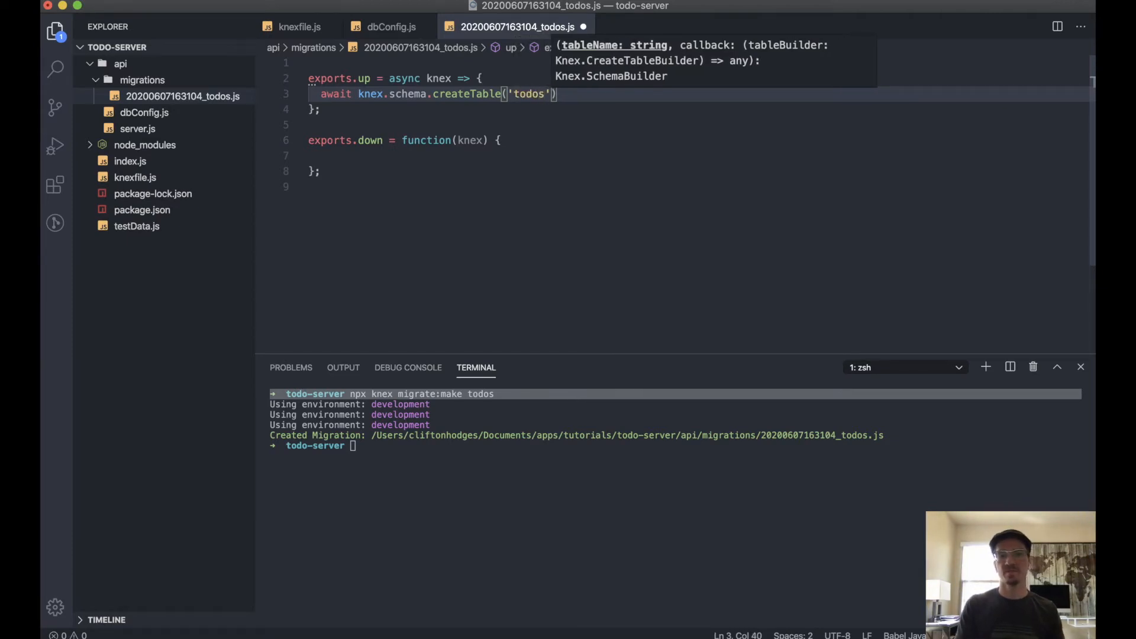
{"action": "type", "text": ","}
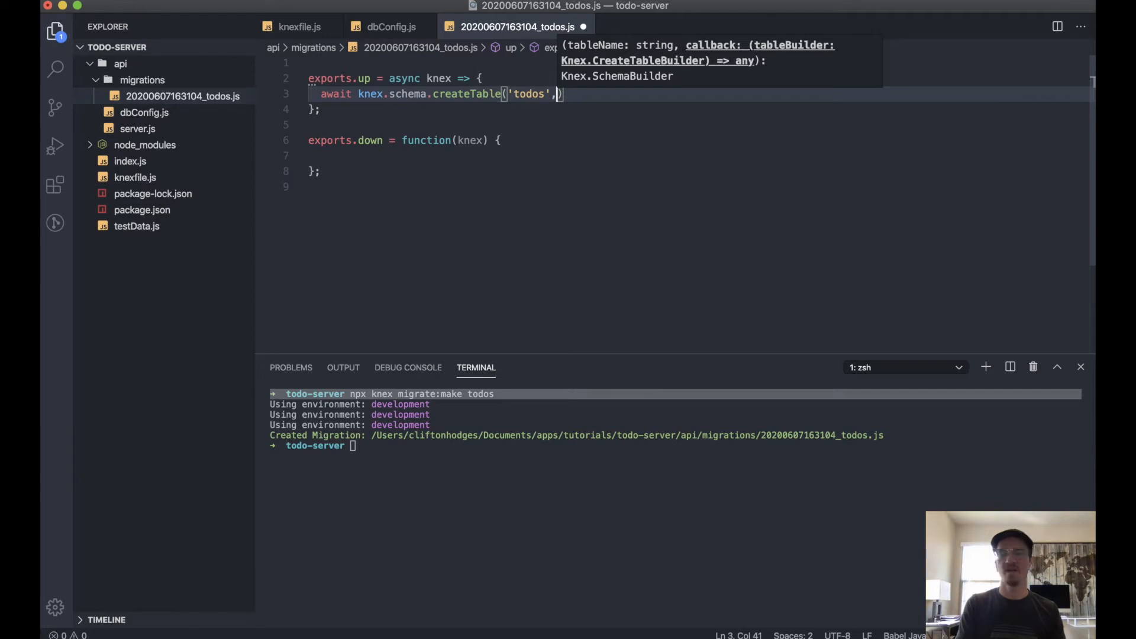
{"action": "type", "text": "\" \""}
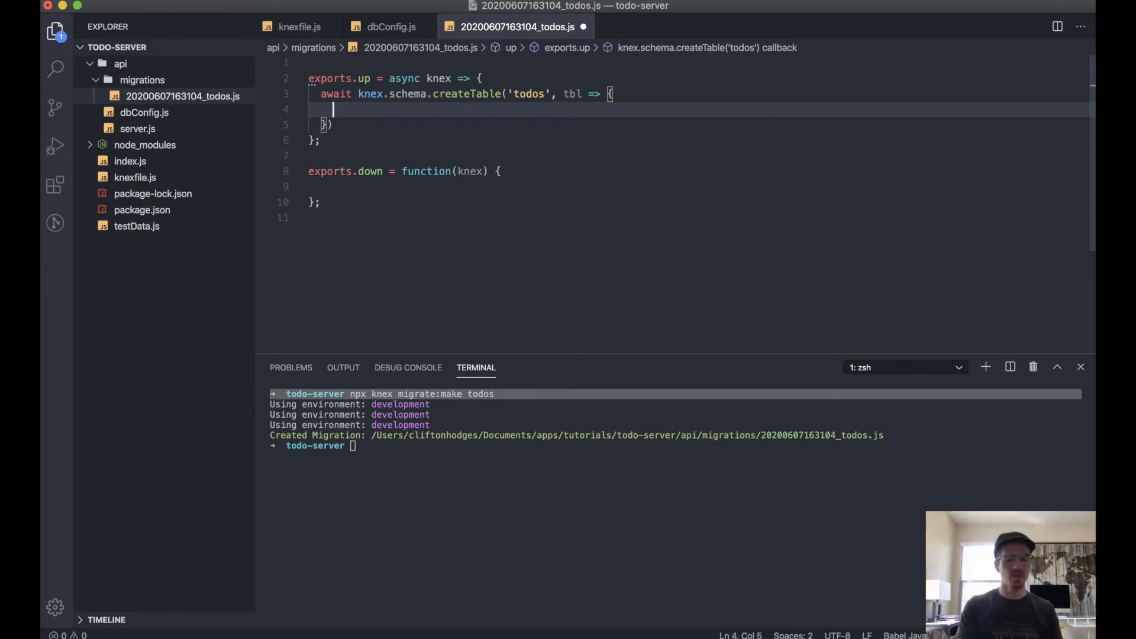
{"action": "type", "text": "tbl.i"}
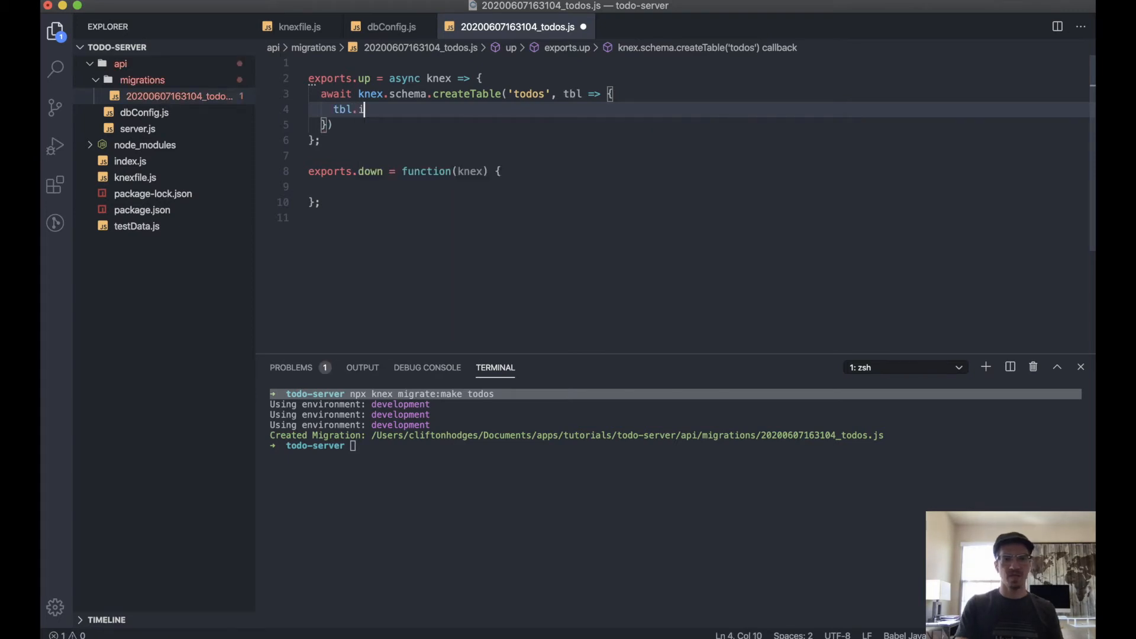
{"action": "type", "text": "ncrements();"}
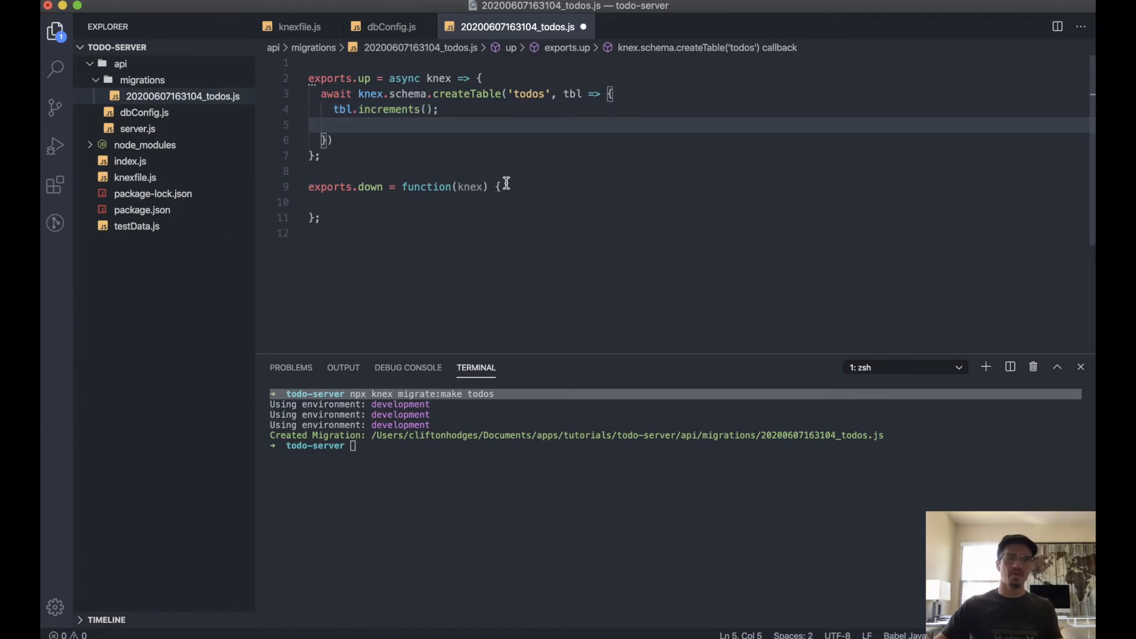
{"action": "mouse_move", "coordinate": [234, 251]}
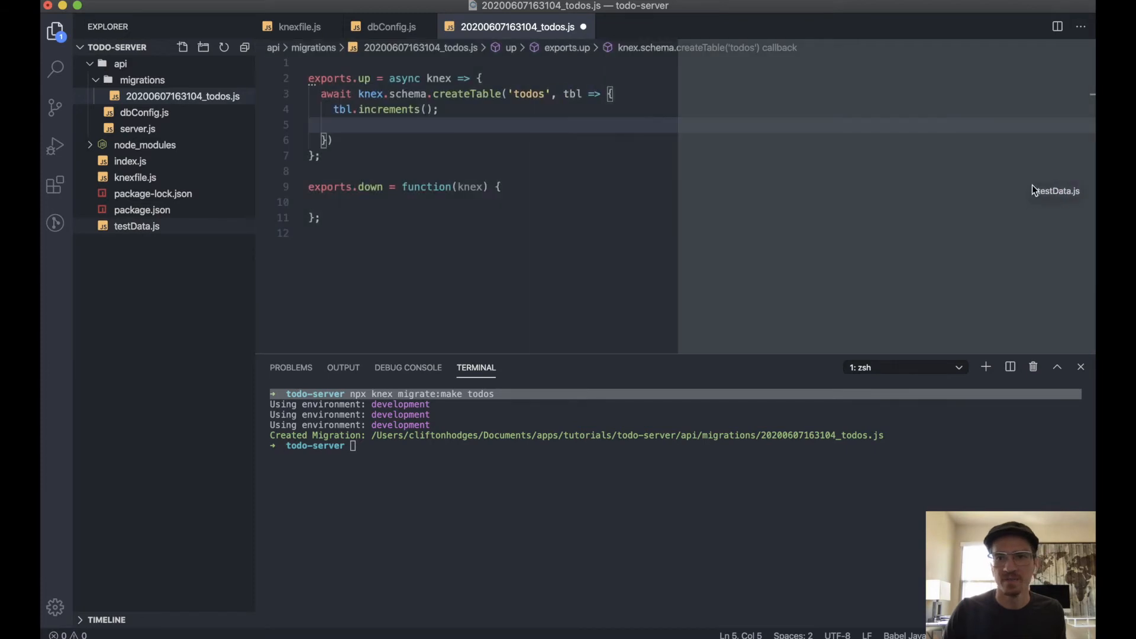
Open testData.js in a split editor and add tbl.text('message', 256).notNullable().
{"action": "left_click", "coordinate": [136, 226]}
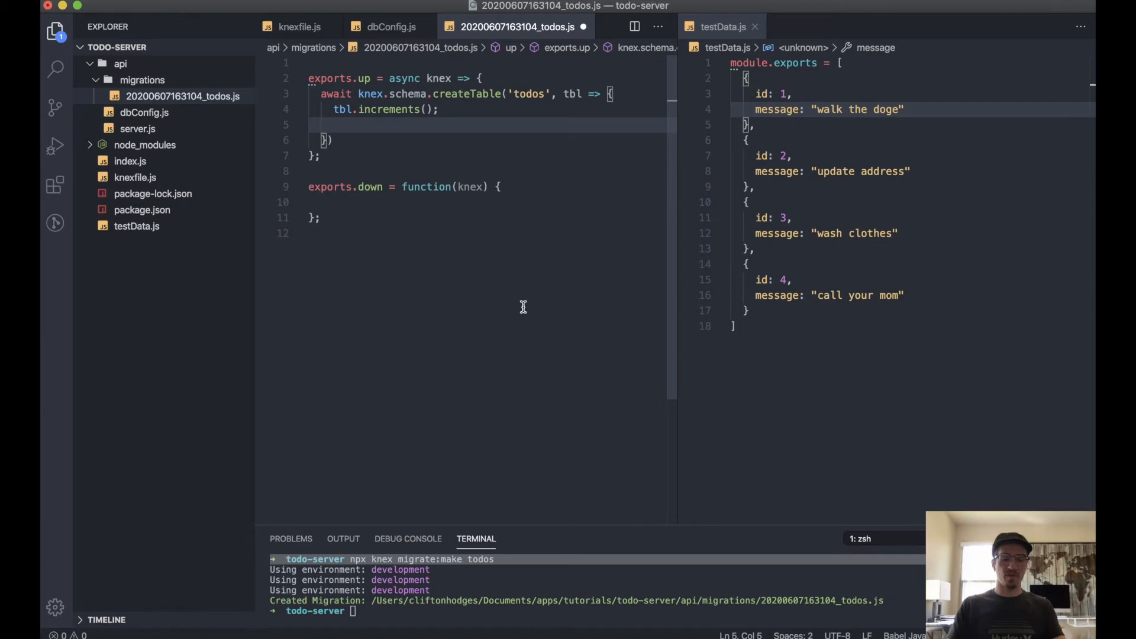
{"action": "type", "text": "tbl.text("}
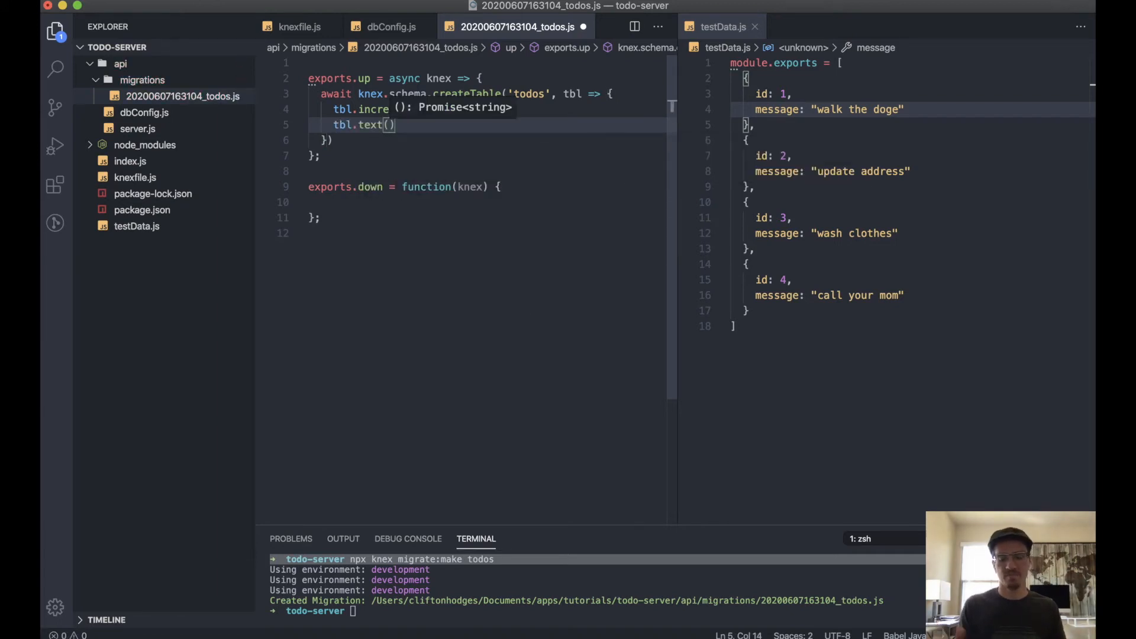
{"action": "type", "text": "''"}
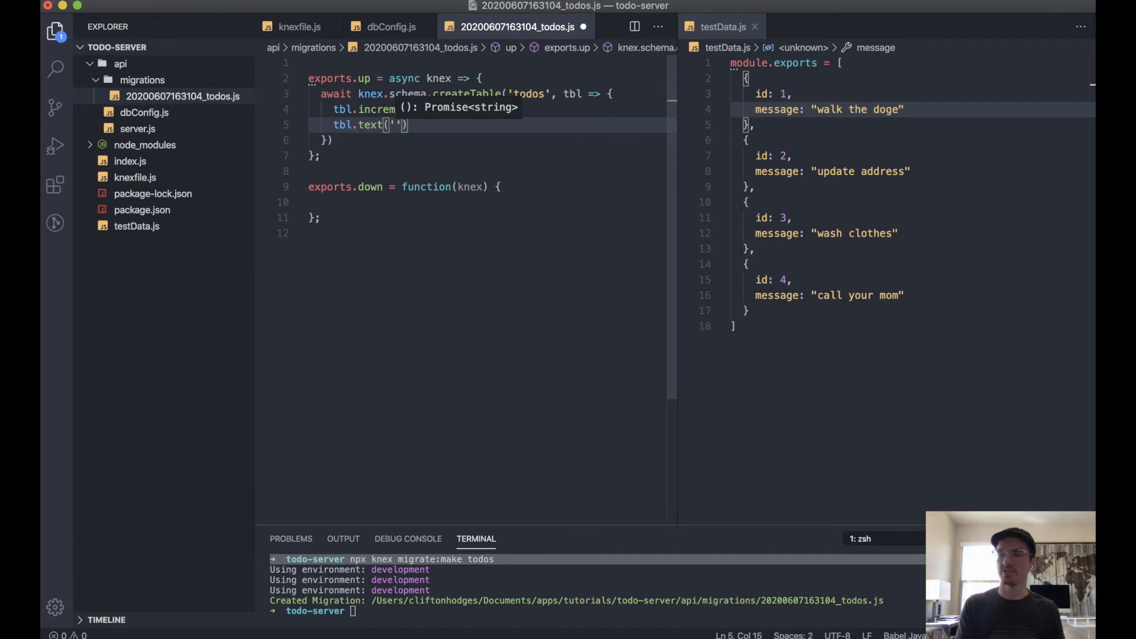
{"action": "type", "text": "to"}
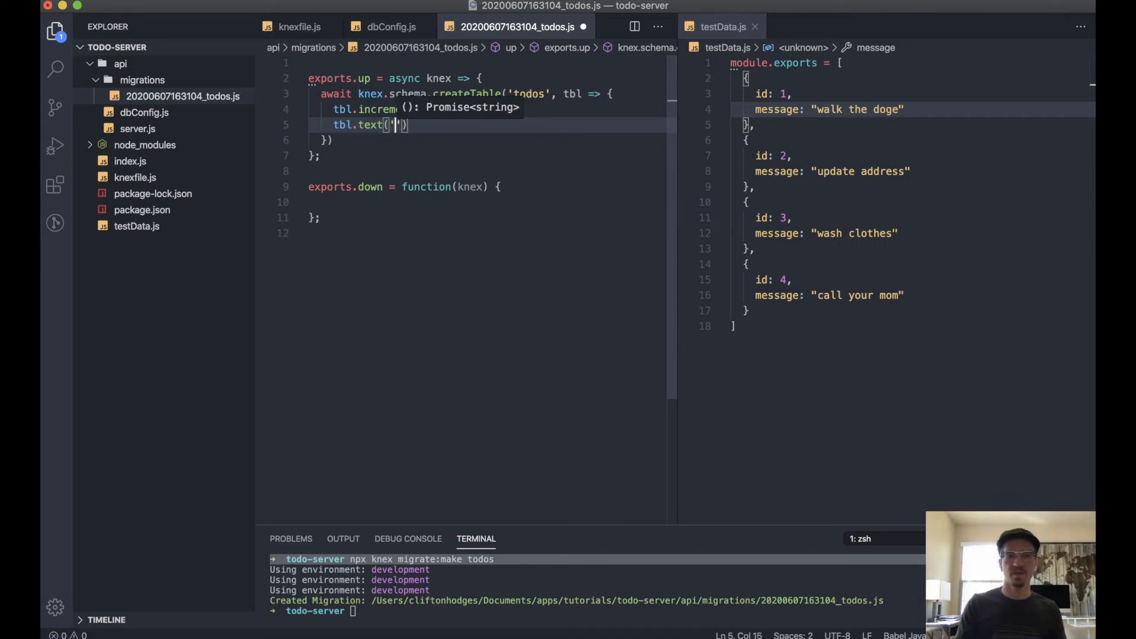
{"action": "type", "text": "message"}
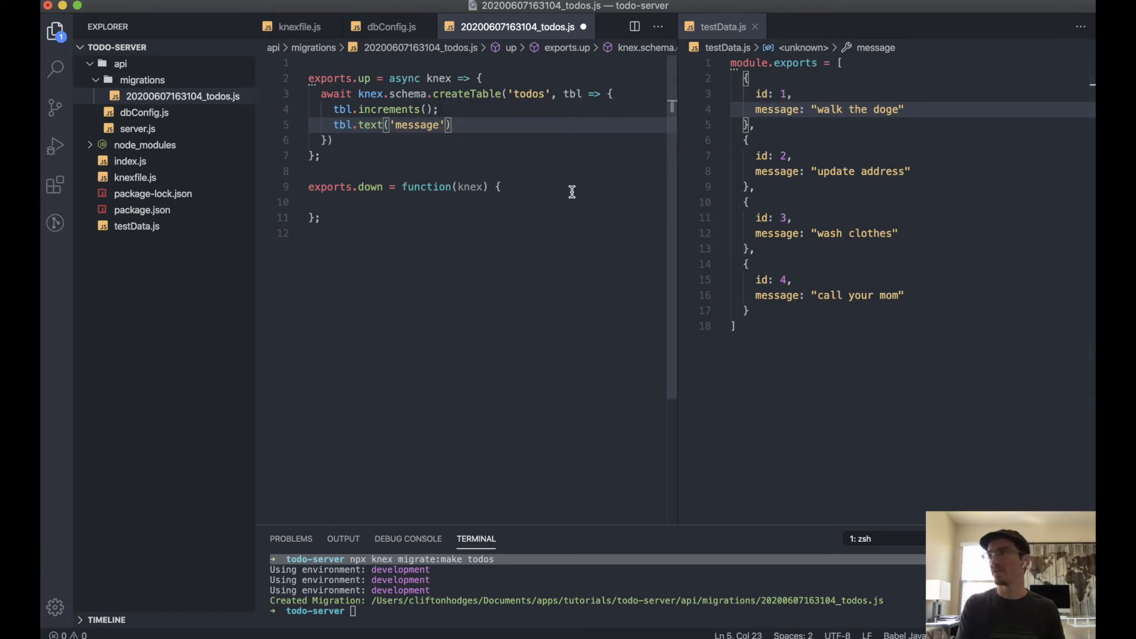
{"action": "type", "text": ","}
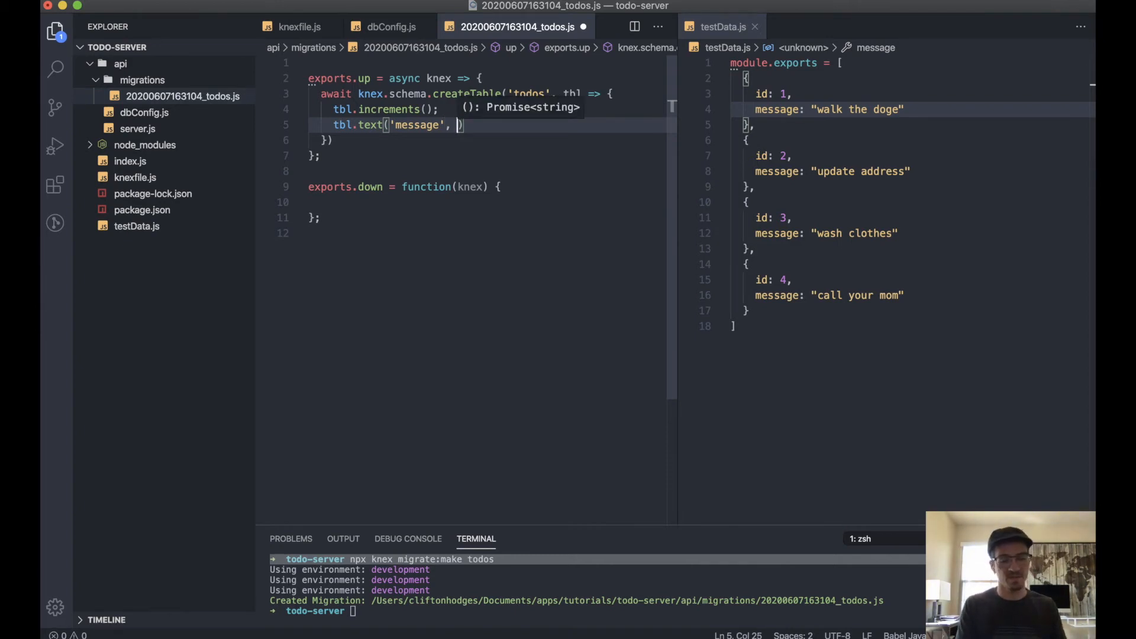
{"action": "type", "text": "256"}
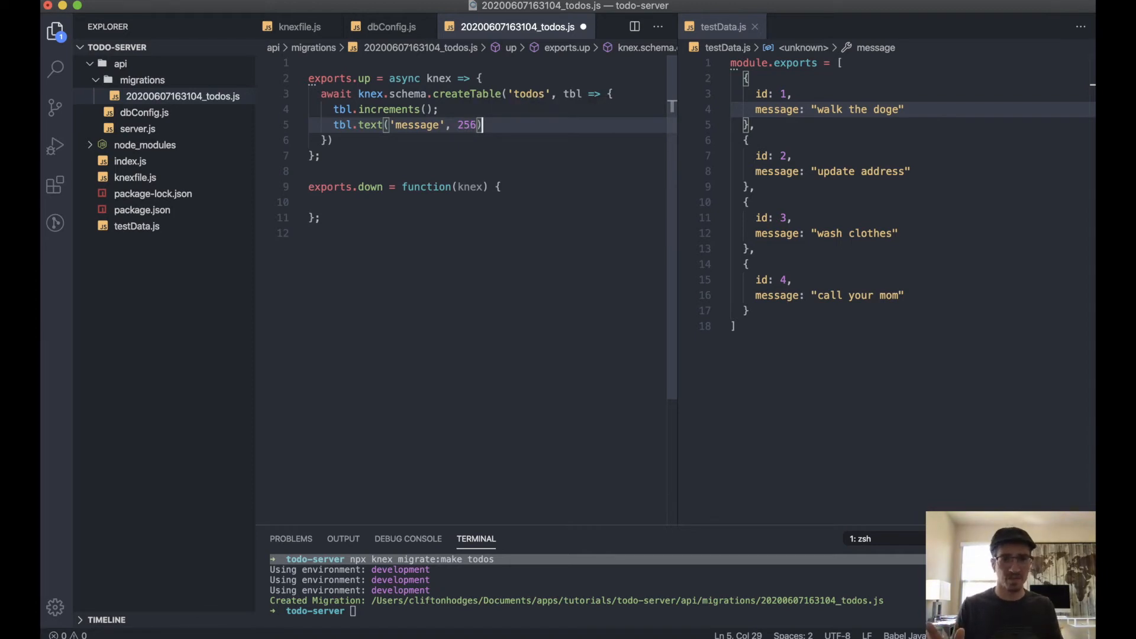
{"action": "type", "text": "."}
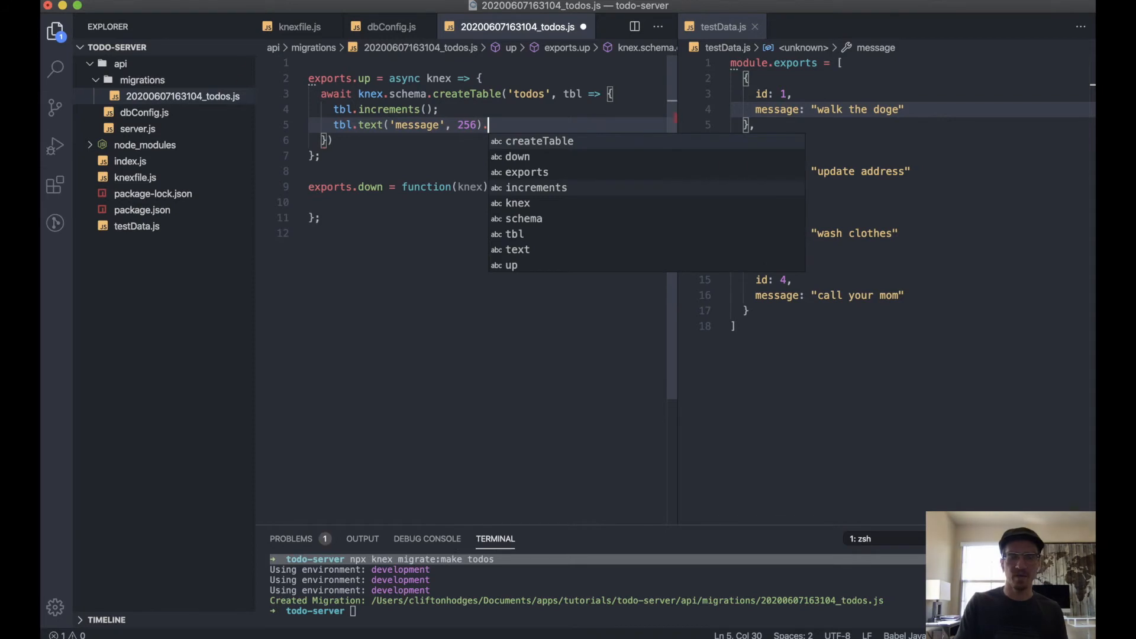
{"action": "type", "text": ".not"}
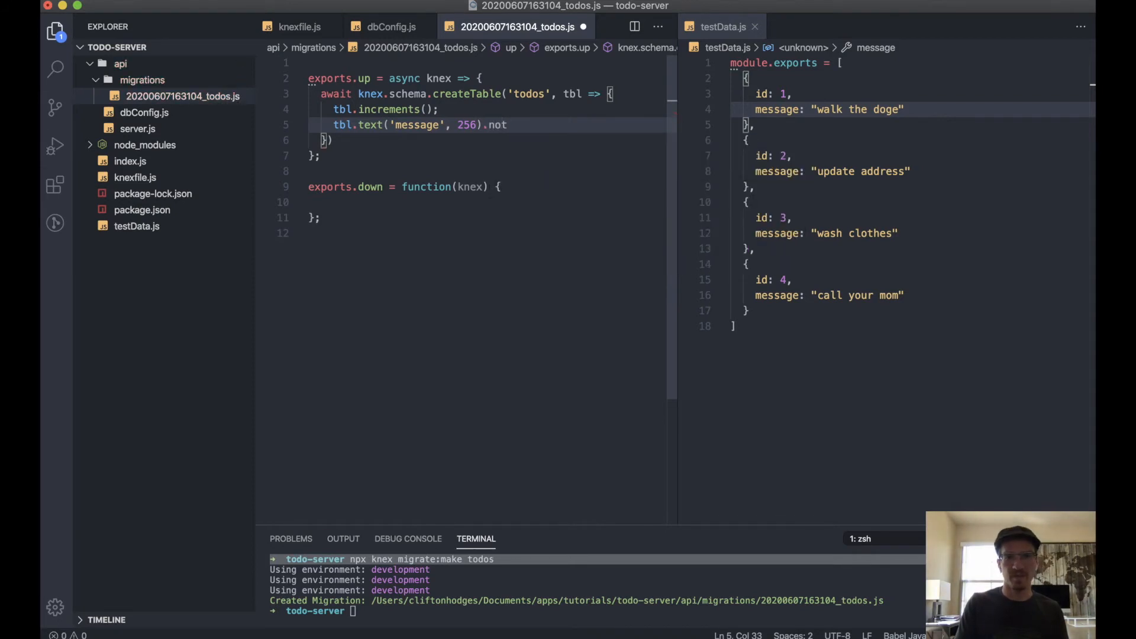
{"action": "type", "text": "Nullable"}
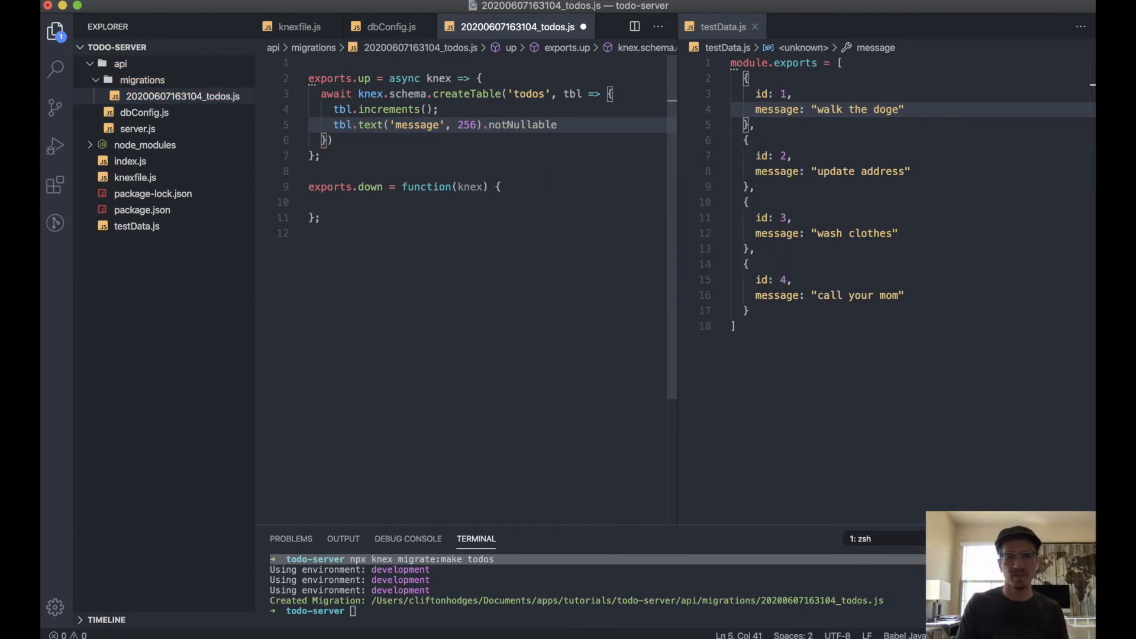
{"action": "type", "text": "();"}
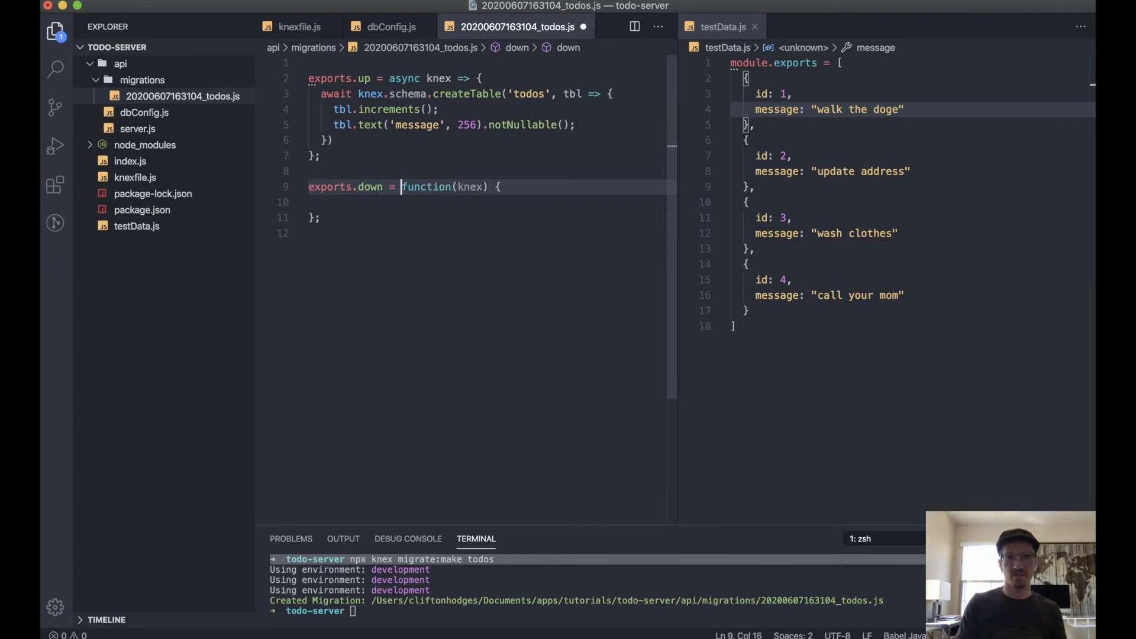
Write await knex.schema.dropTableIfExists('todos'); in the down function and save the migration.
{"action": "type", "text": "async"}
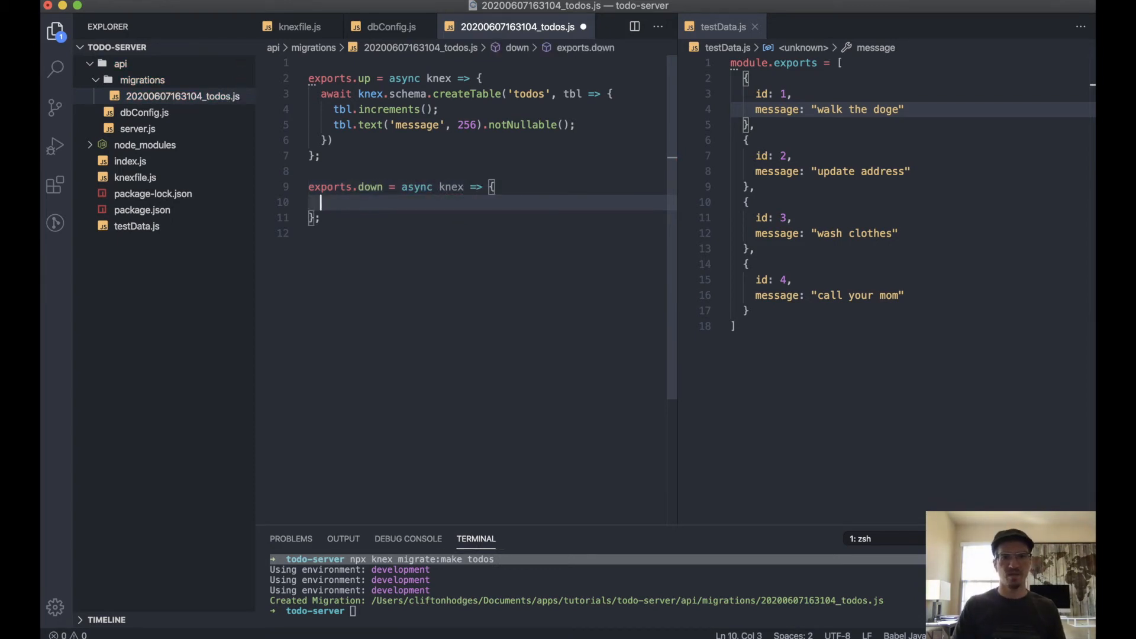
{"action": "type", "text": "await"}
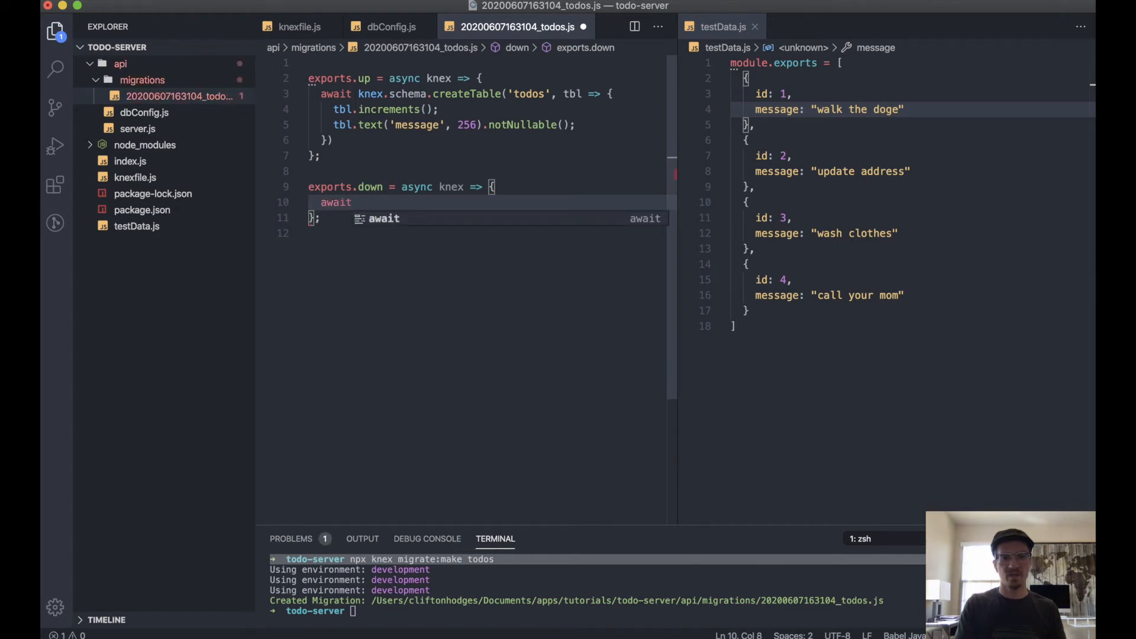
{"action": "type", "text": "knex."}
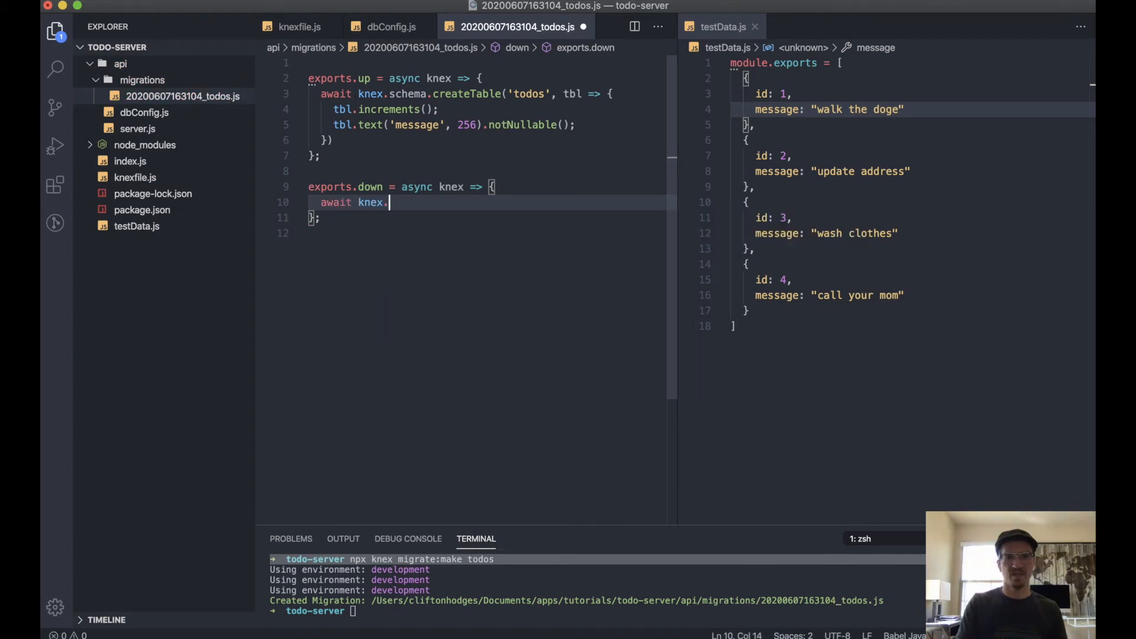
{"action": "type", "text": "schema.dro"}
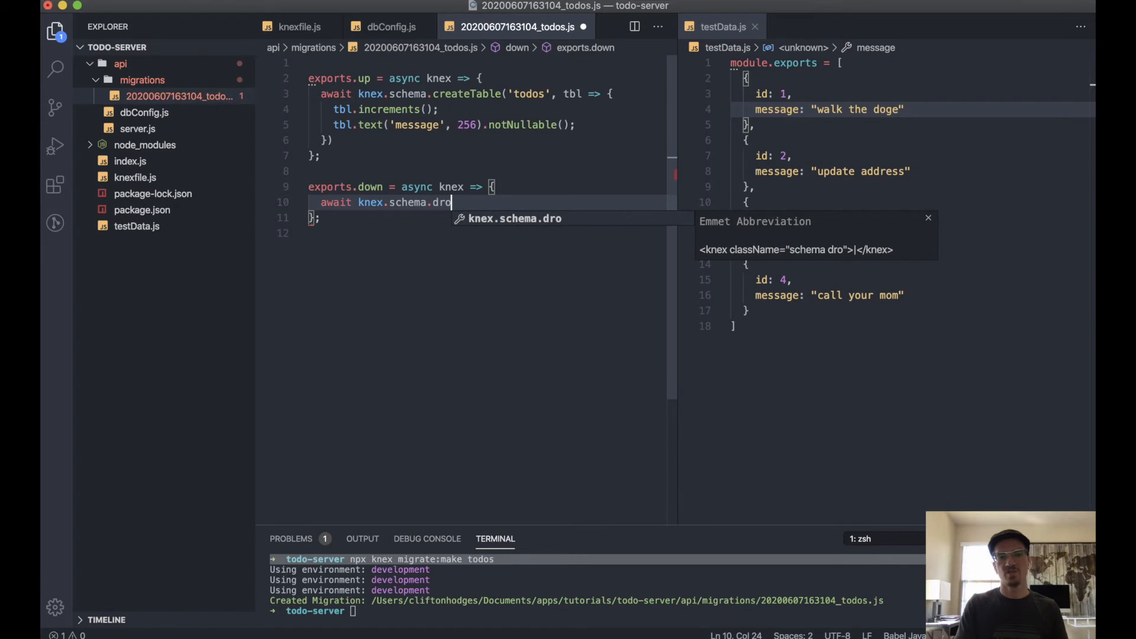
{"action": "type", "text": "pTableIf"}
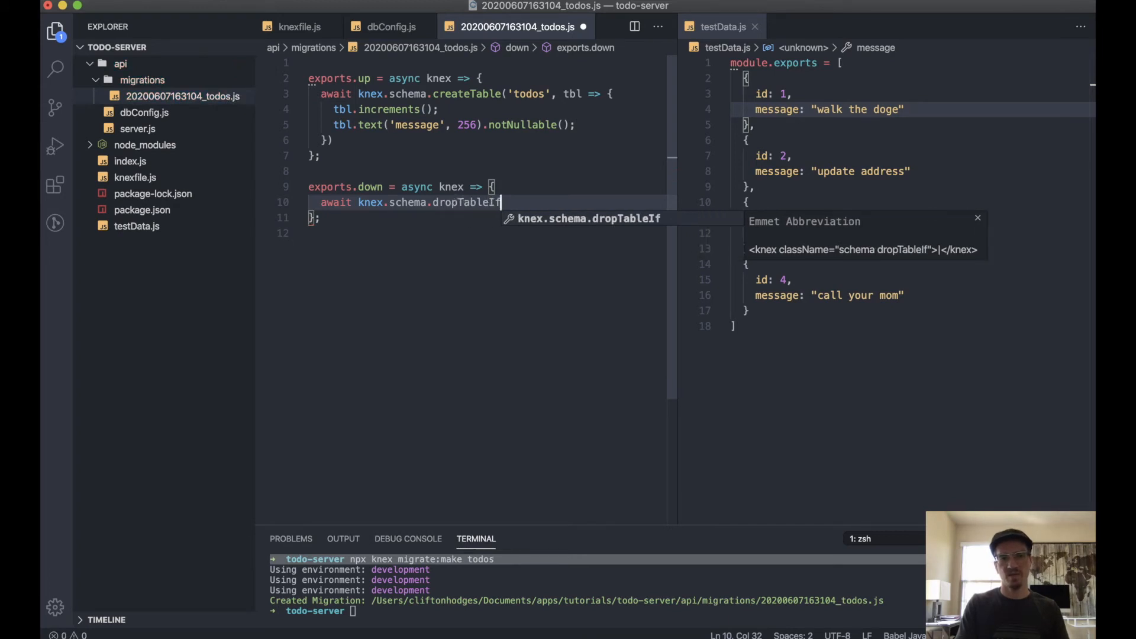
{"action": "type", "text": "Exists"}
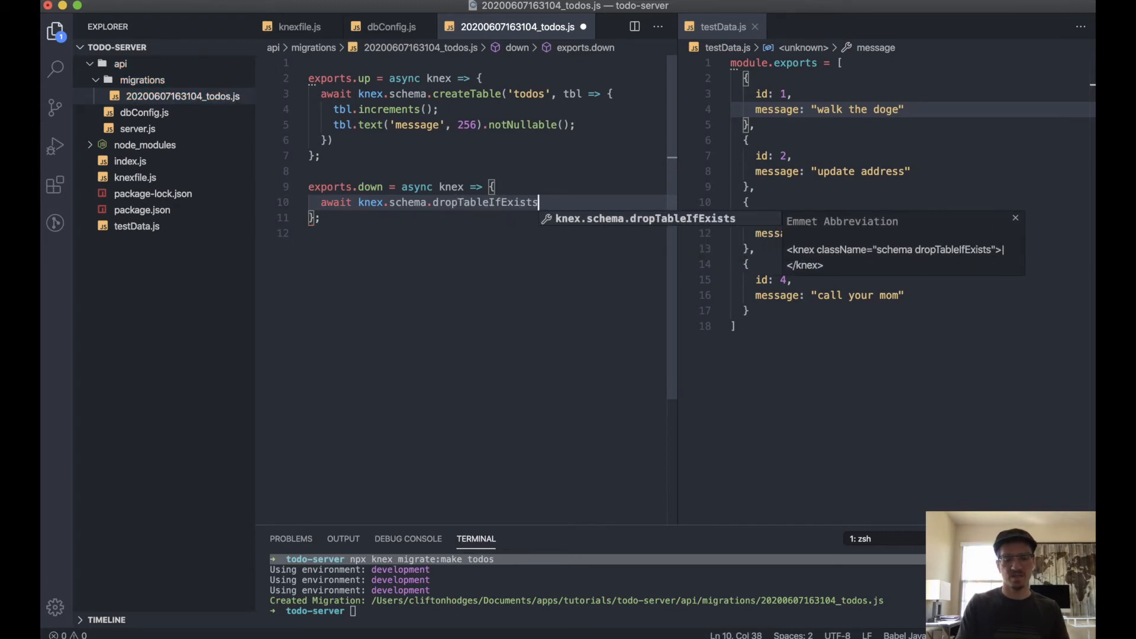
{"action": "type", "text": "();"}
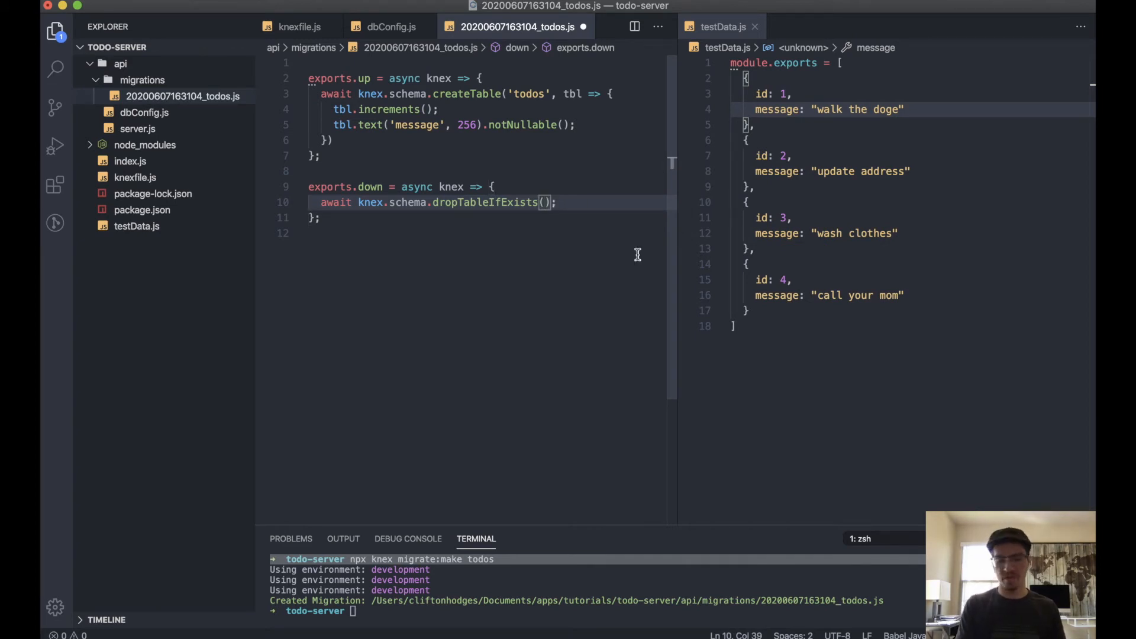
{"action": "type", "text": "''"}
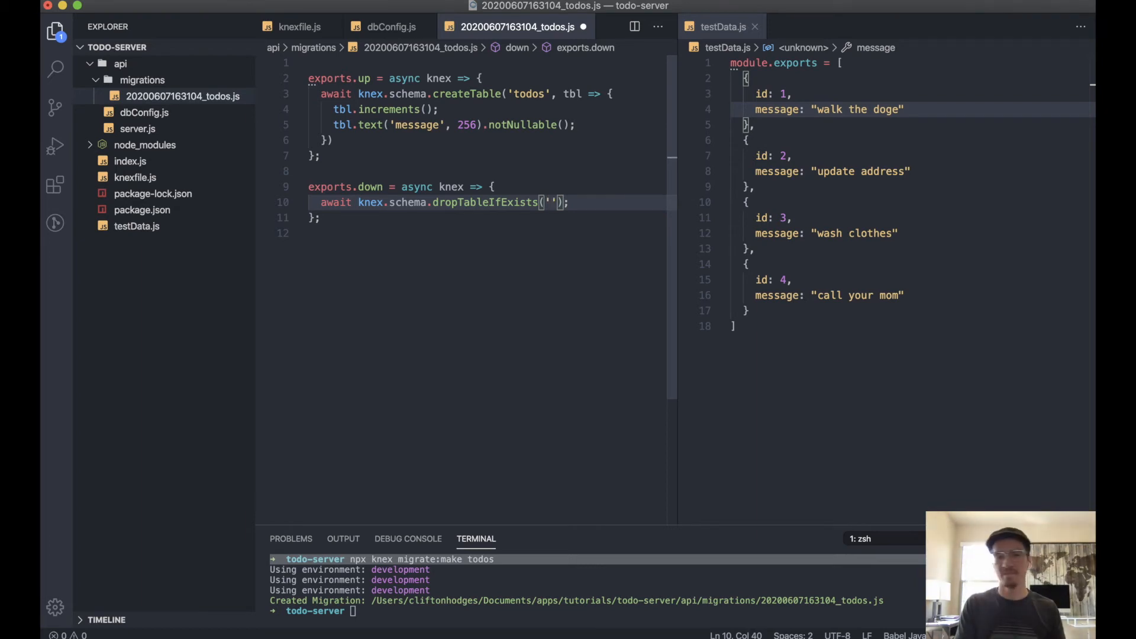
{"action": "type", "text": "todos"}
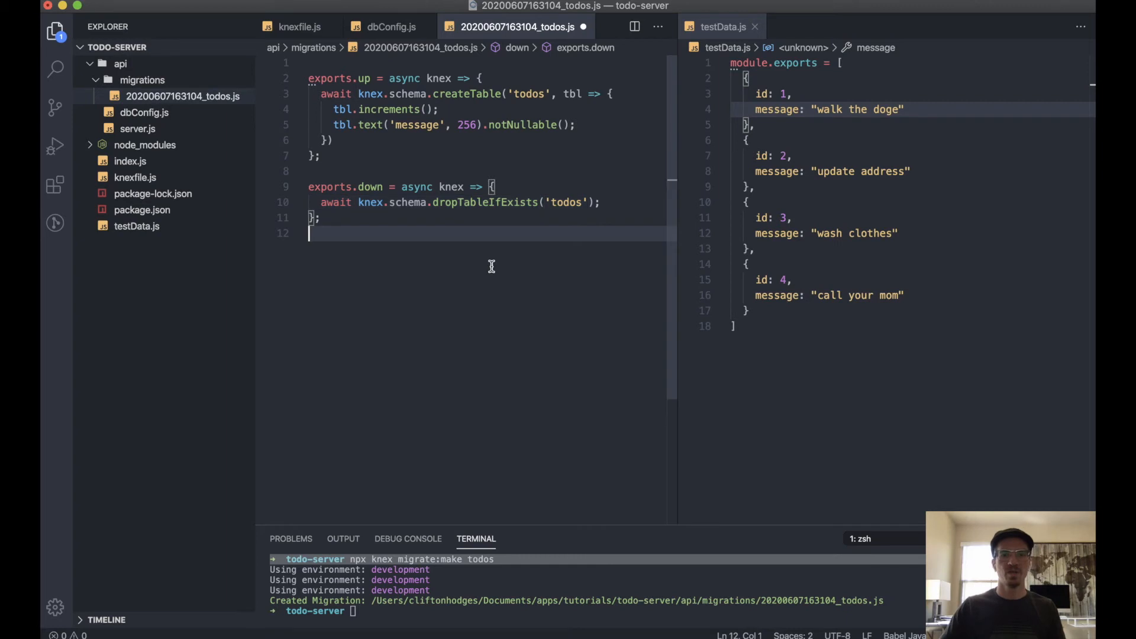
{"action": "key", "text": "cmd+s"}
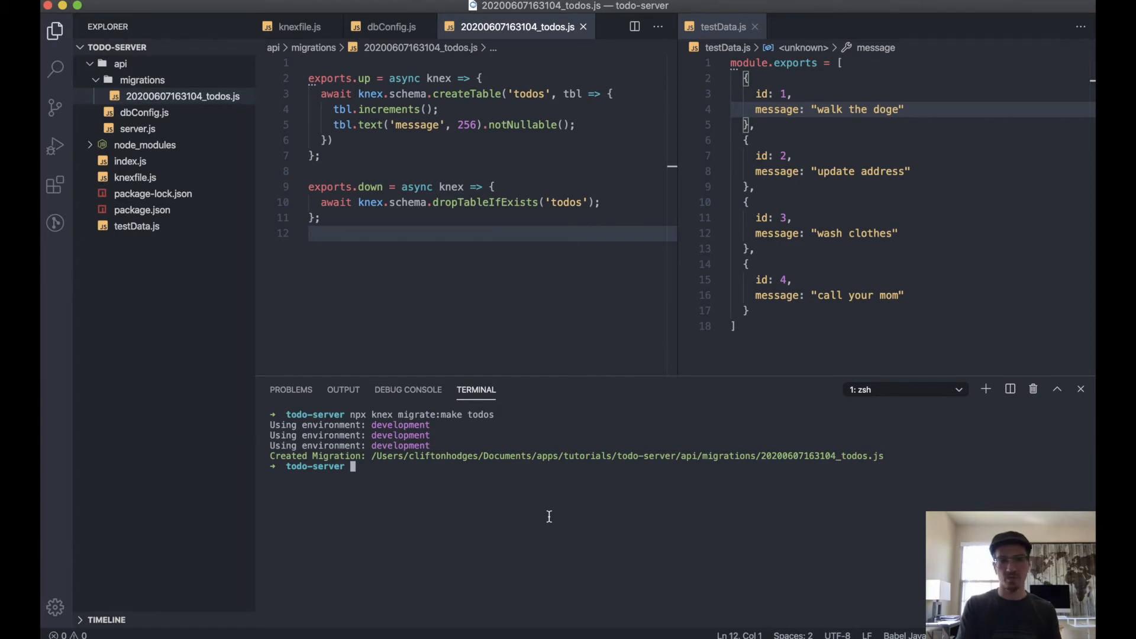
Run npx knex migrate:latest and open the newly created todos.db3 file.
{"action": "type", "text": "nps"}
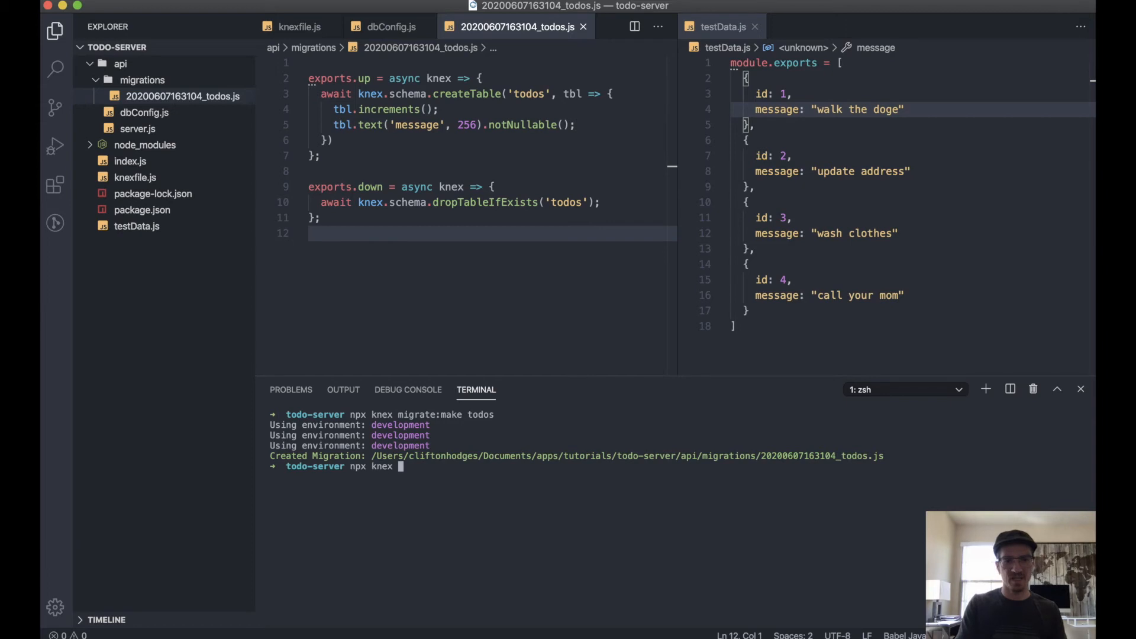
{"action": "type", "text": "migrat"}
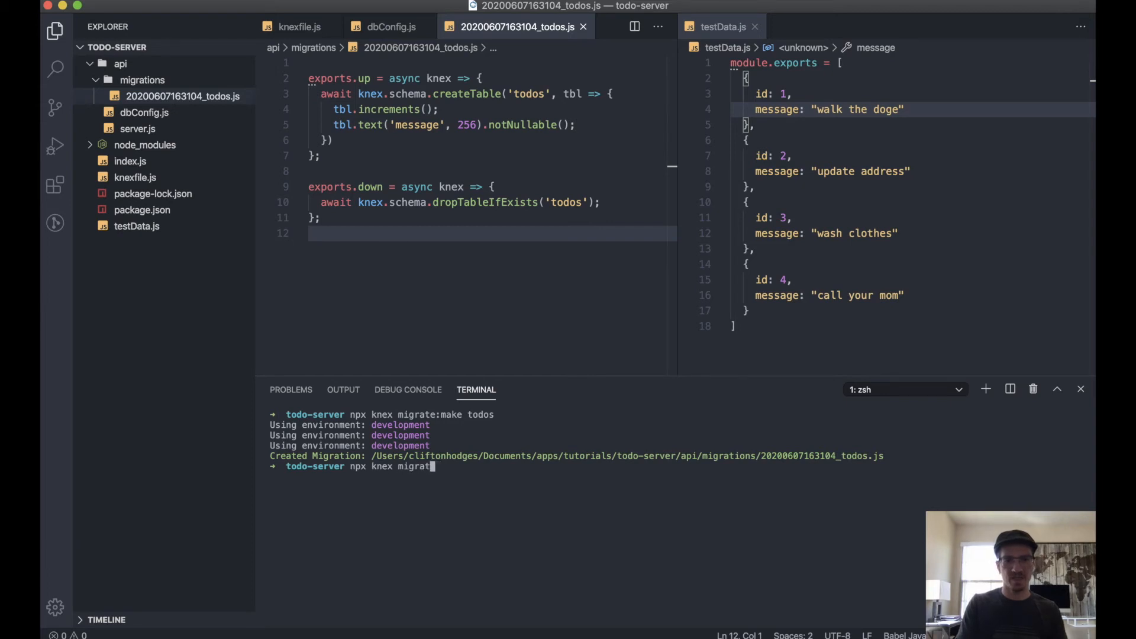
{"action": "type", "text": "e:latest"}
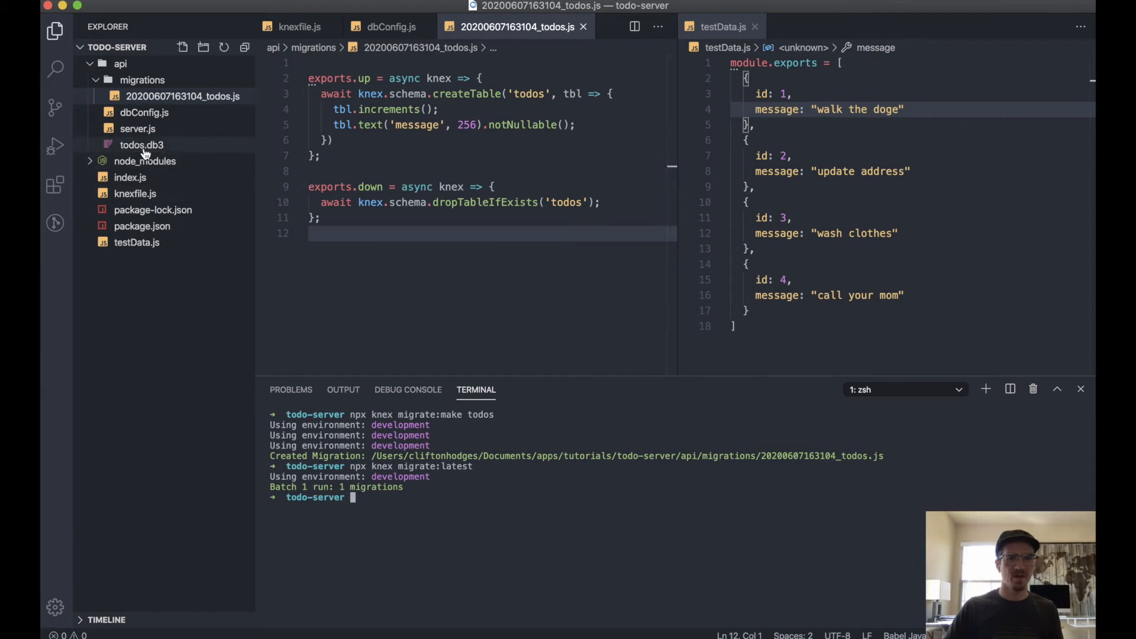
{"action": "left_click", "coordinate": [142, 145]}
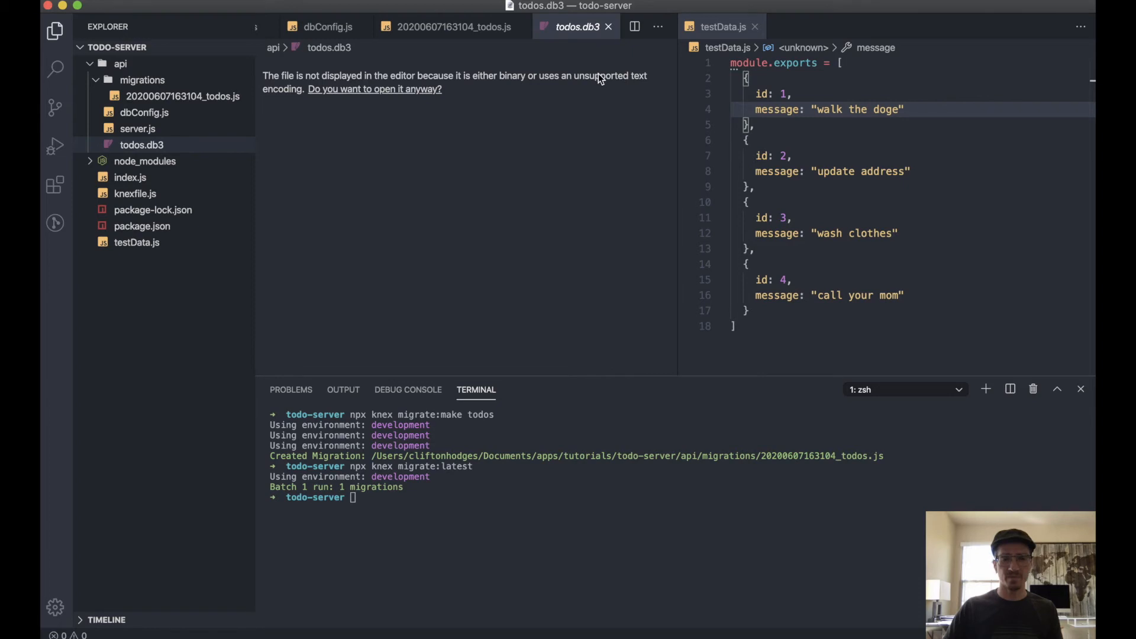
{"action": "mouse_move", "coordinate": [628, 30]}
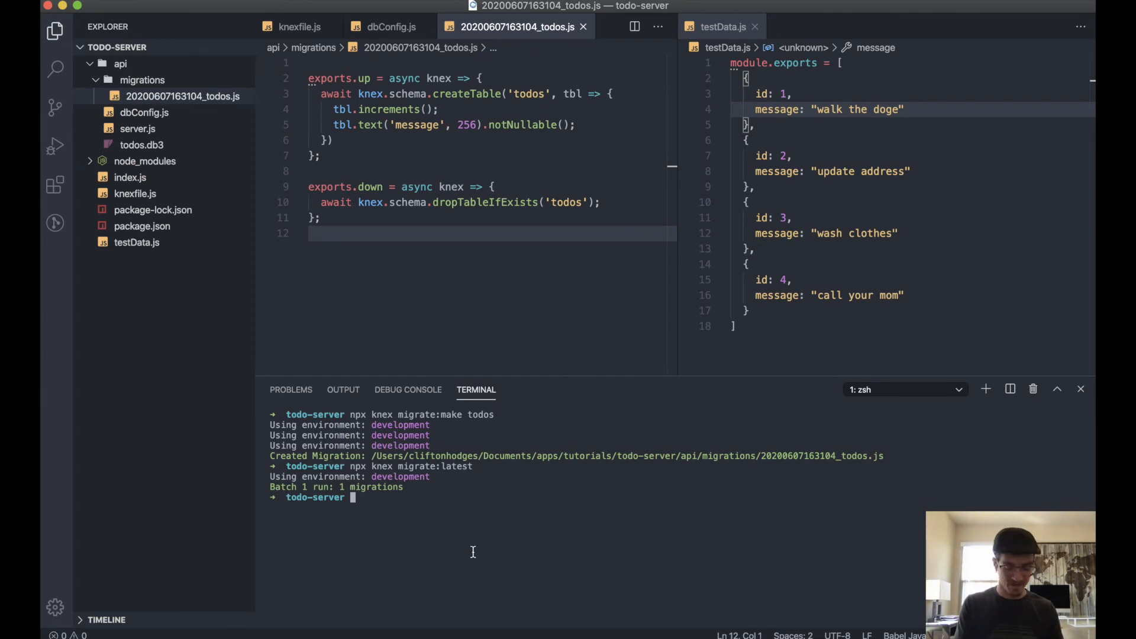
{"action": "mouse_move", "coordinate": [314, 48]}
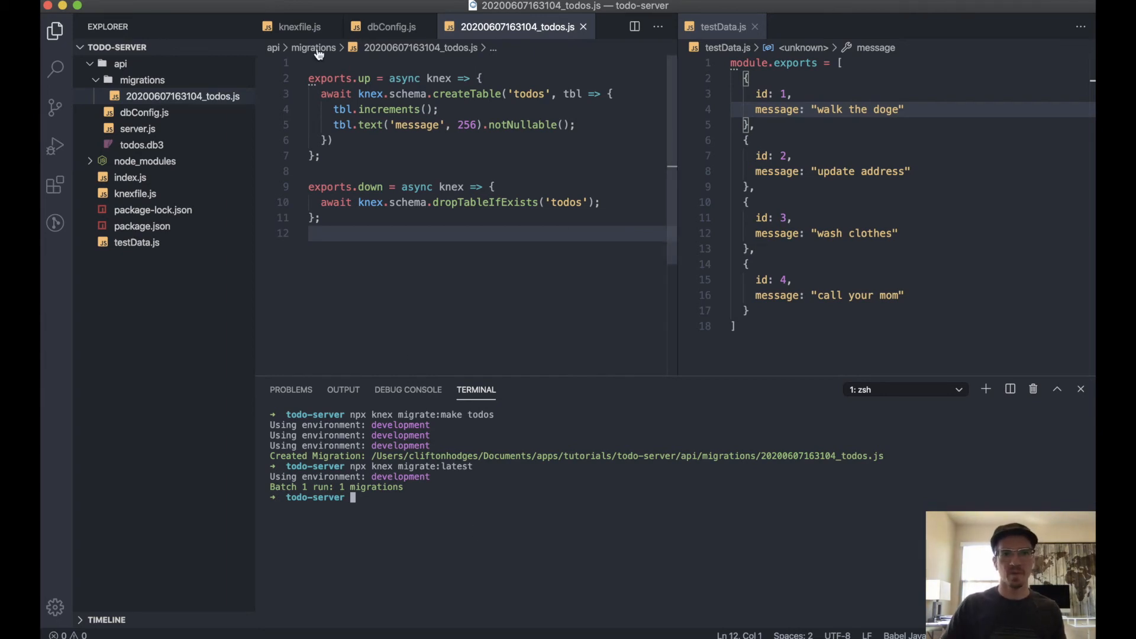
Check the knexfile seeds directory, then run npx knex seed:make 001-todo-seeds.
{"action": "left_click", "coordinate": [298, 27]}
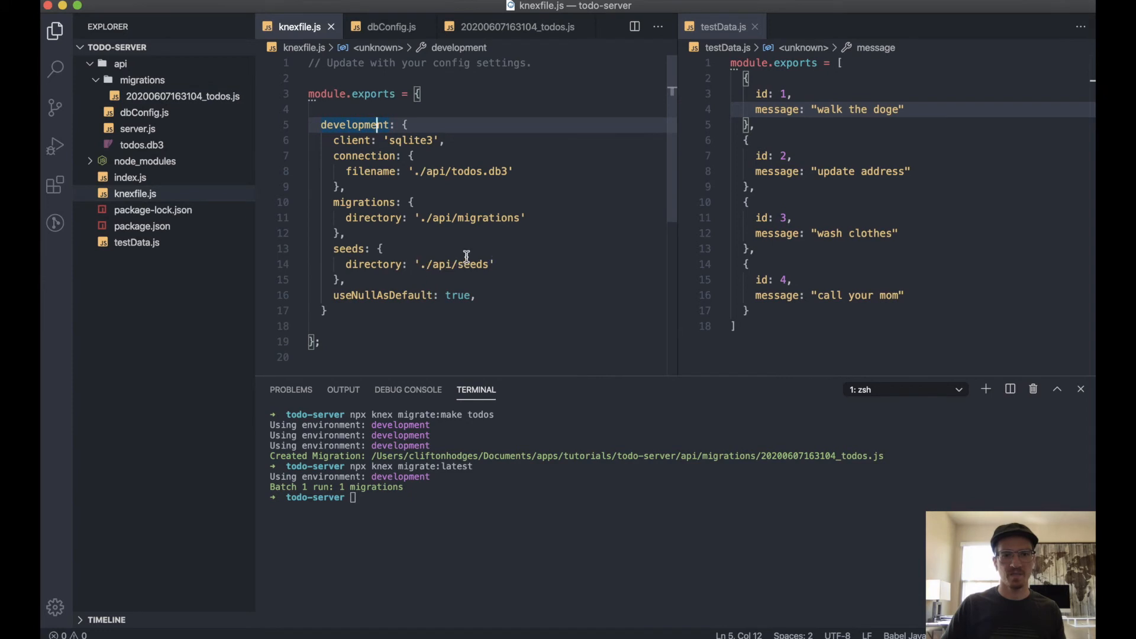
{"action": "mouse_move", "coordinate": [507, 44]}
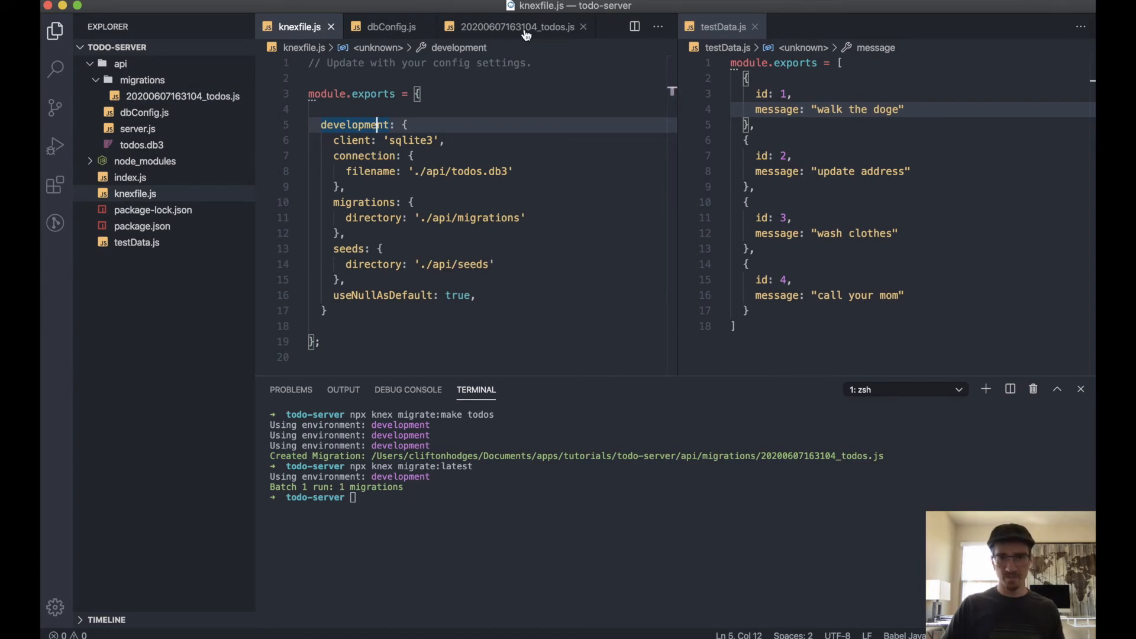
{"action": "left_click", "coordinate": [516, 27]}
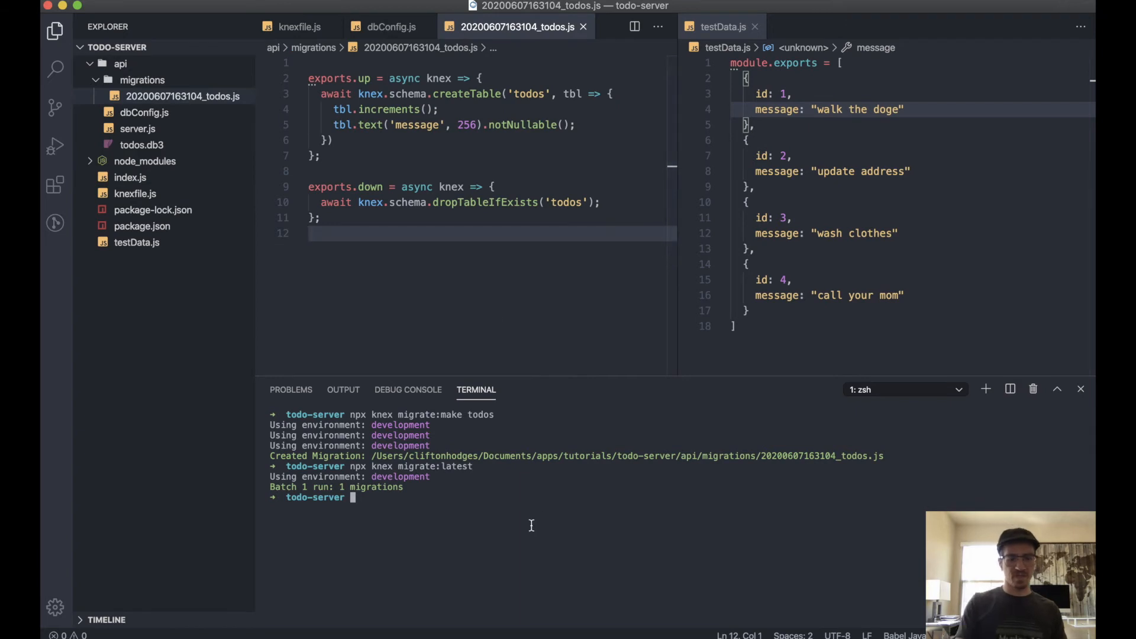
{"action": "type", "text": "npx knex"}
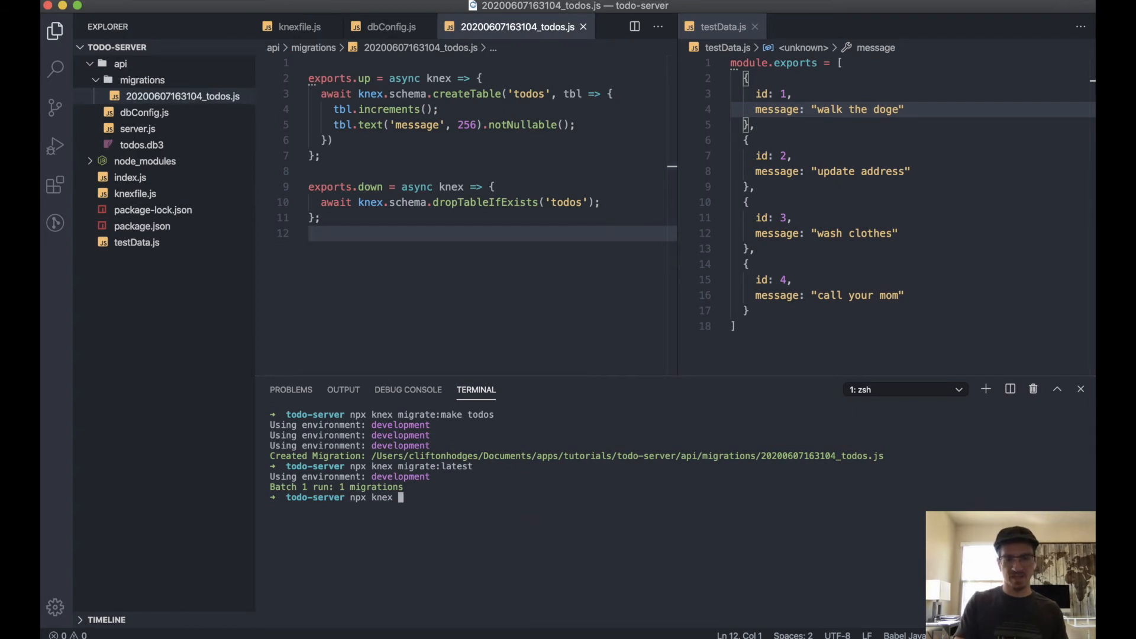
{"action": "type", "text": "seed:make"}
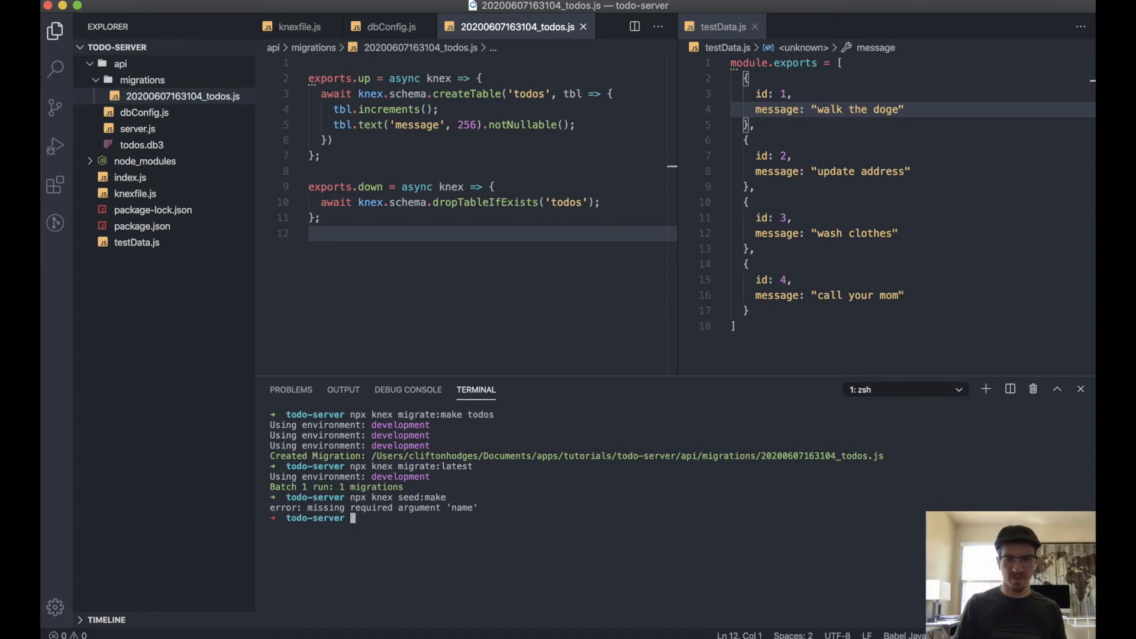
{"action": "type", "text": "npx knex seed:make"}
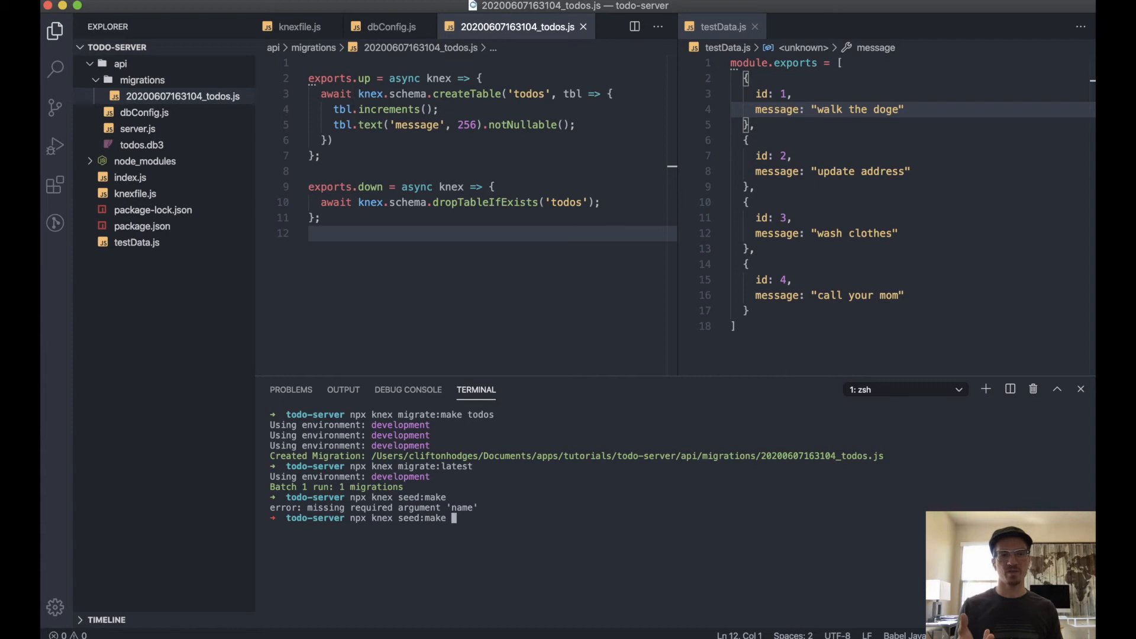
{"action": "type", "text": "001"}
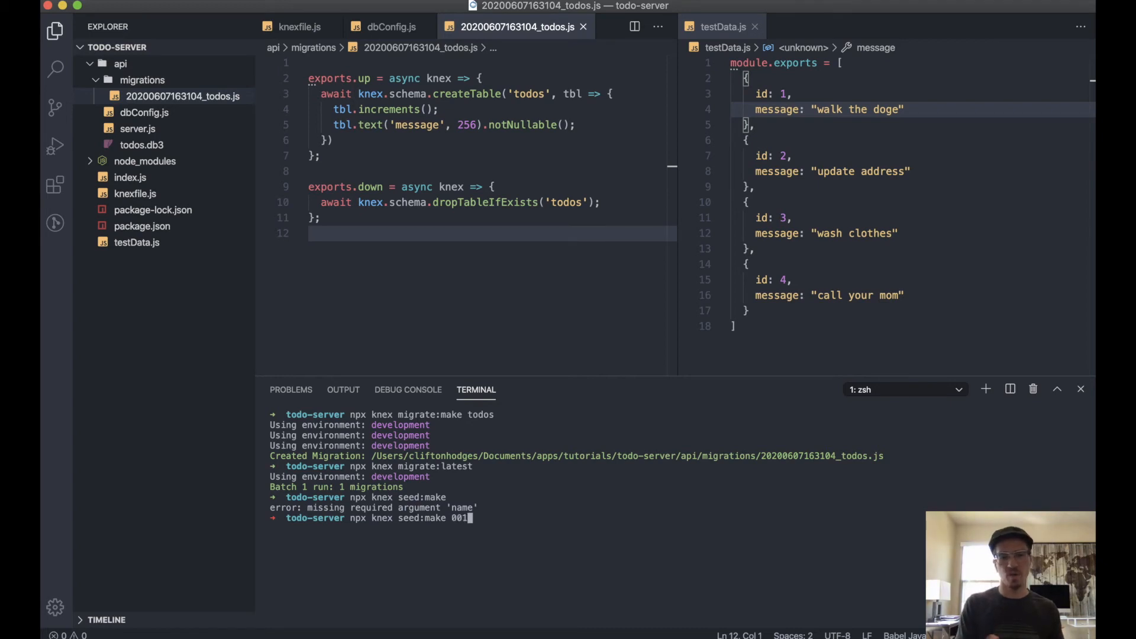
{"action": "type", "text": "-"}
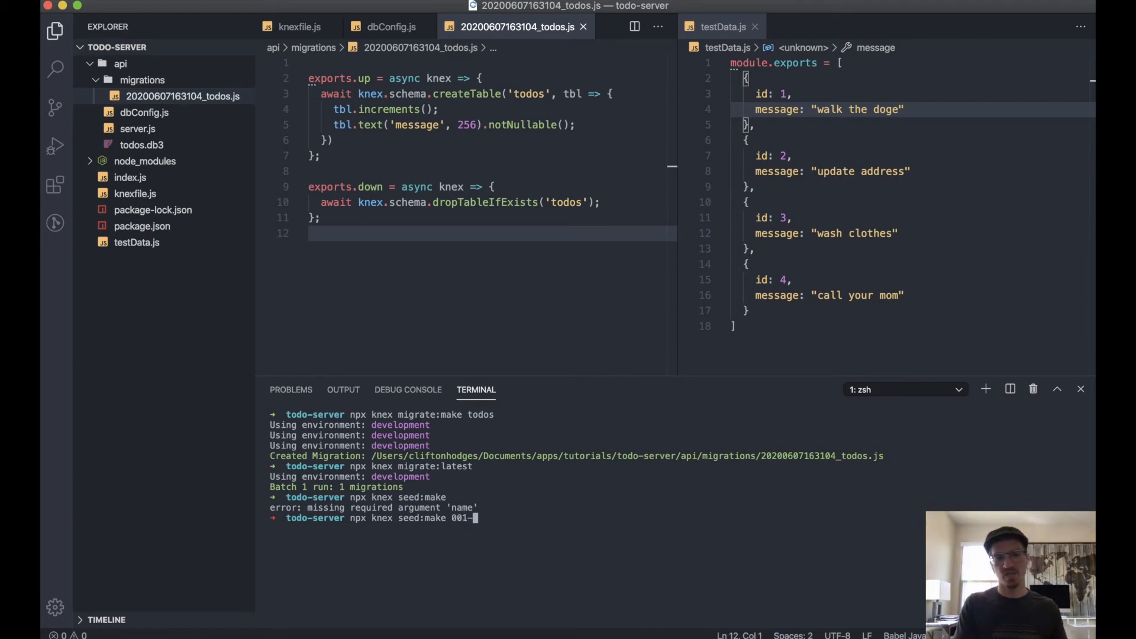
{"action": "type", "text": "todo"}
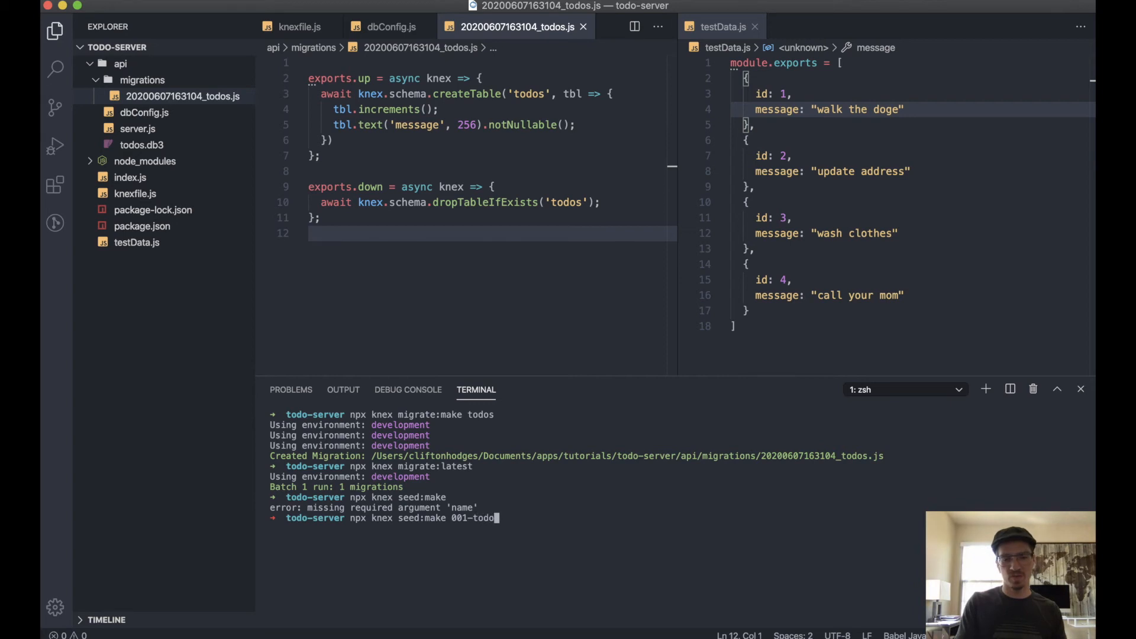
{"action": "type", "text": "seeds"}
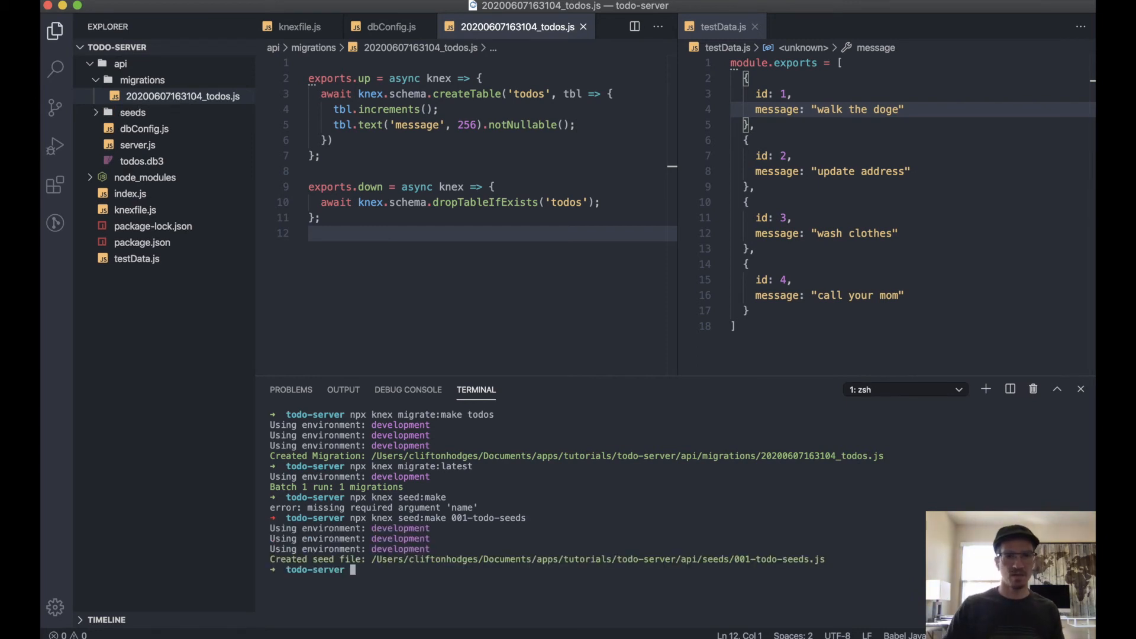
Open 001-todo-seeds.js, insert the testData todos, and truncate the 'todos' table first.
{"action": "left_click", "coordinate": [132, 113]}
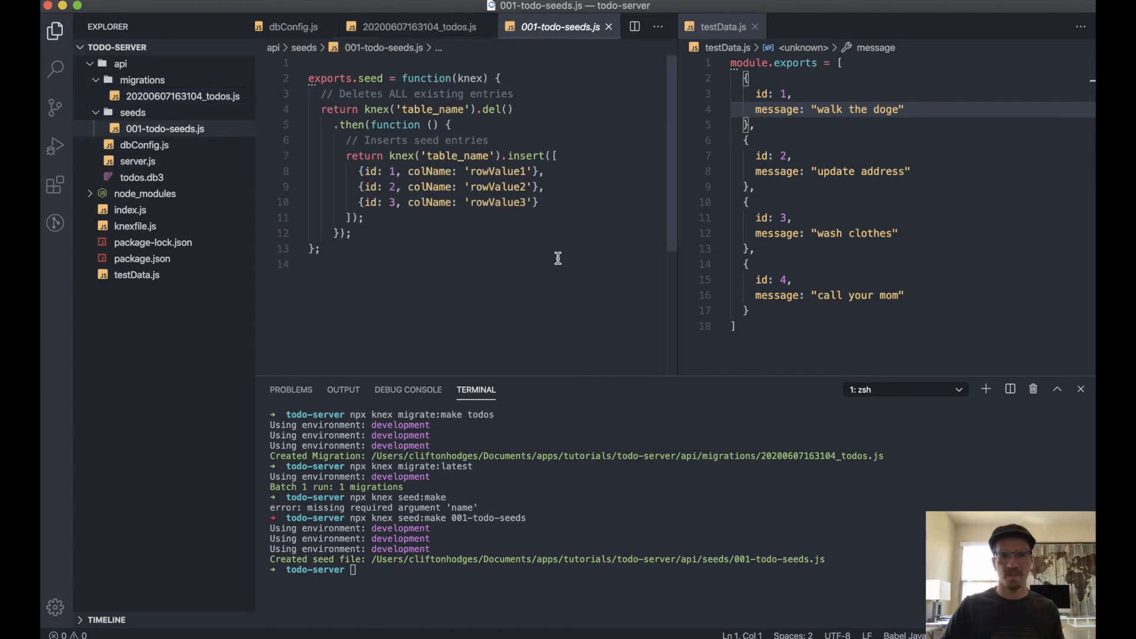
{"action": "mouse_move", "coordinate": [761, 93]}
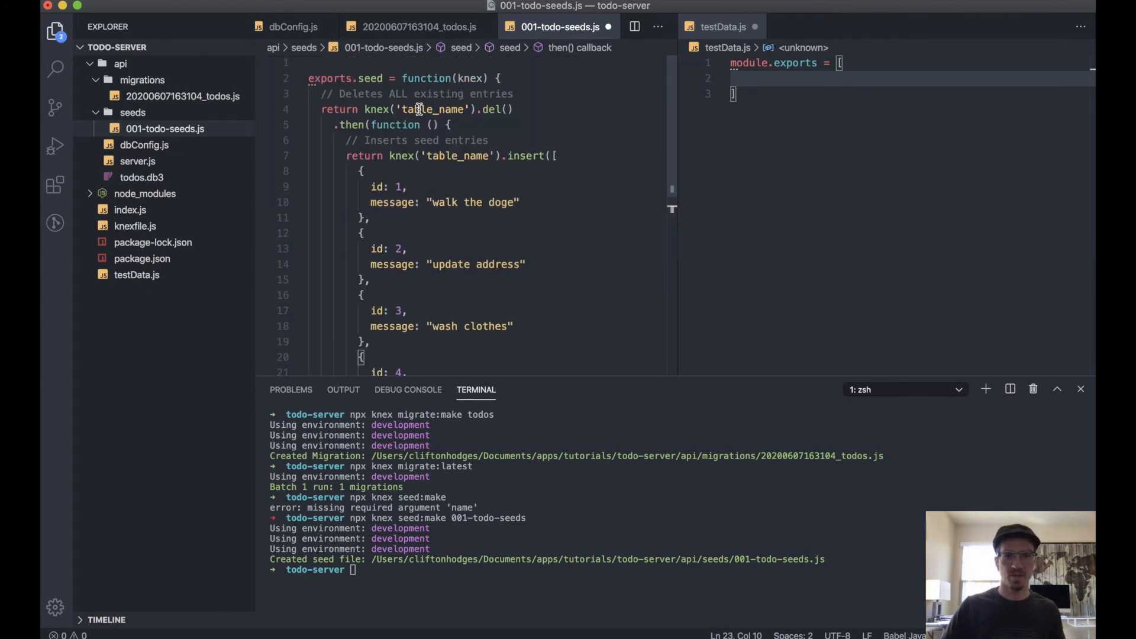
{"action": "type", "text": "todos"}
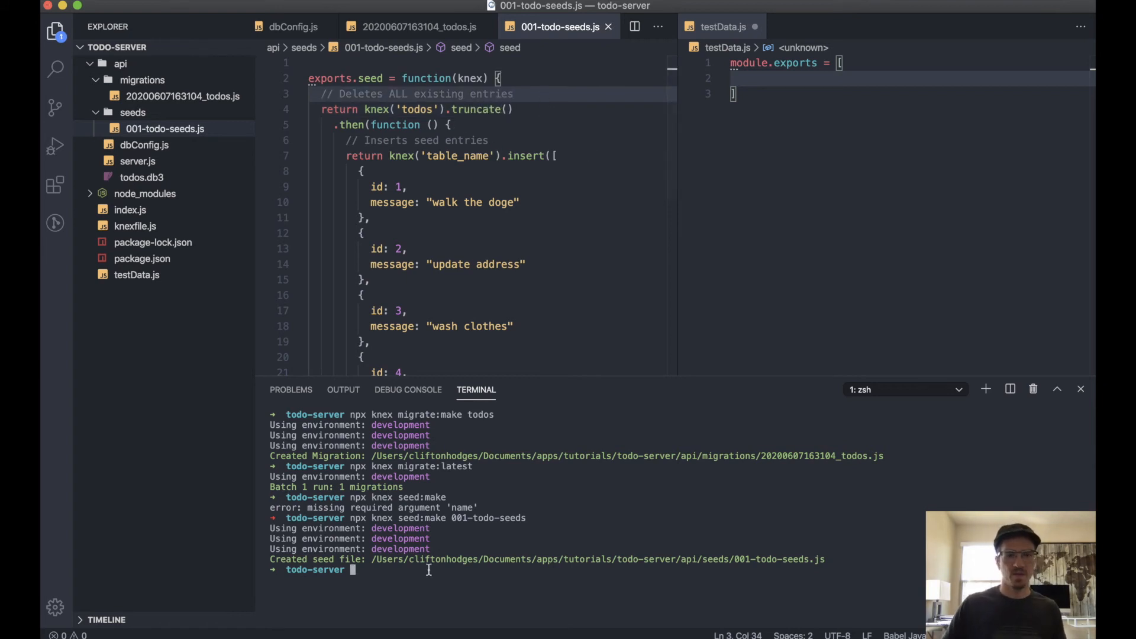
Run npx knex seed:run, delete each todo's id line, and insert into 'todos'.
{"action": "type", "text": "npx kne"}
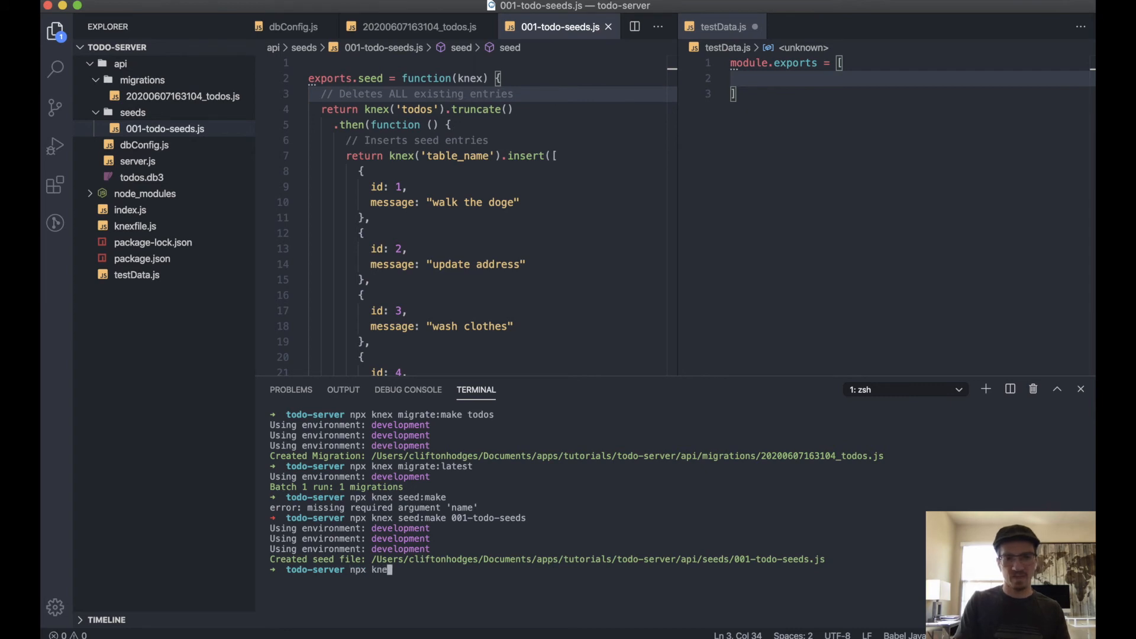
{"action": "type", "text": "seed:run"}
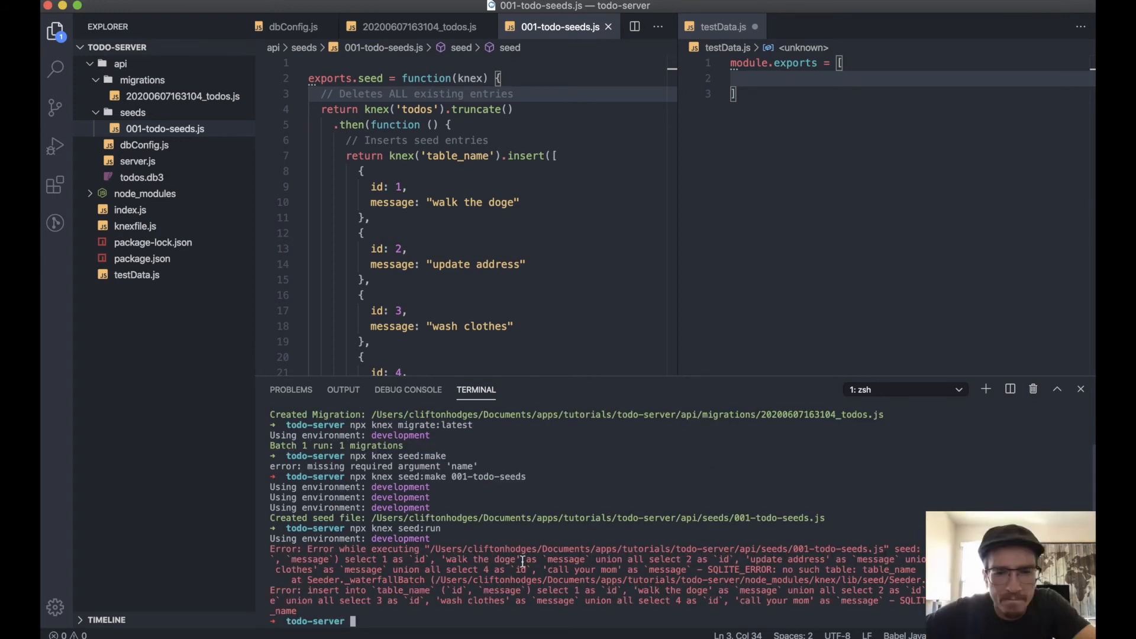
{"action": "scroll", "scroll_direction": "down", "scroll_amount": 3}
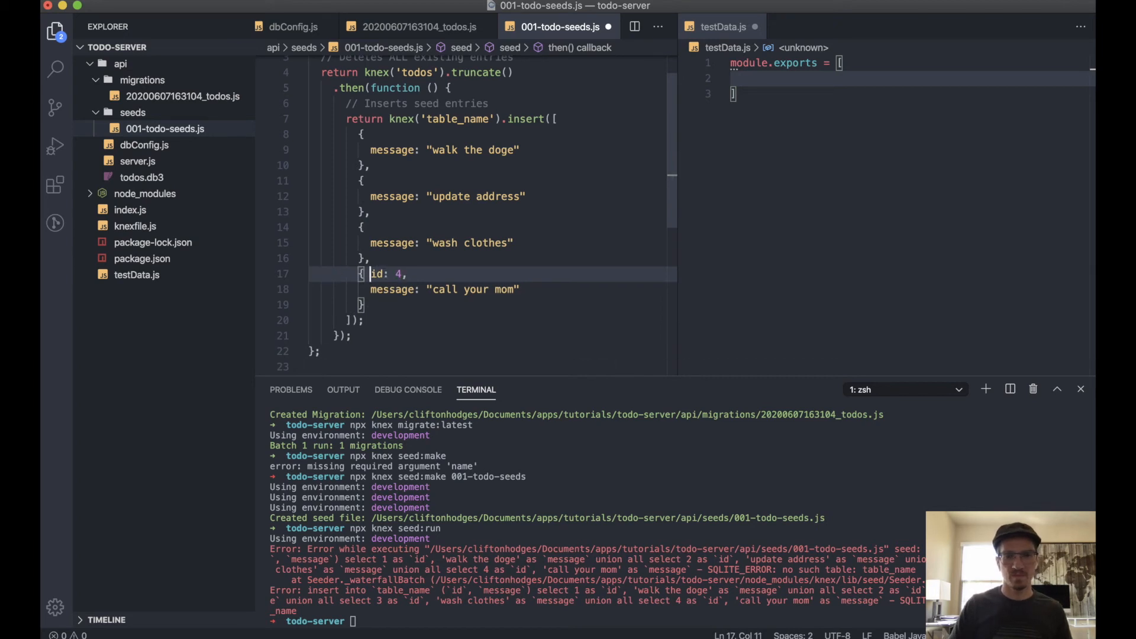
{"action": "key", "text": "Backspace"}
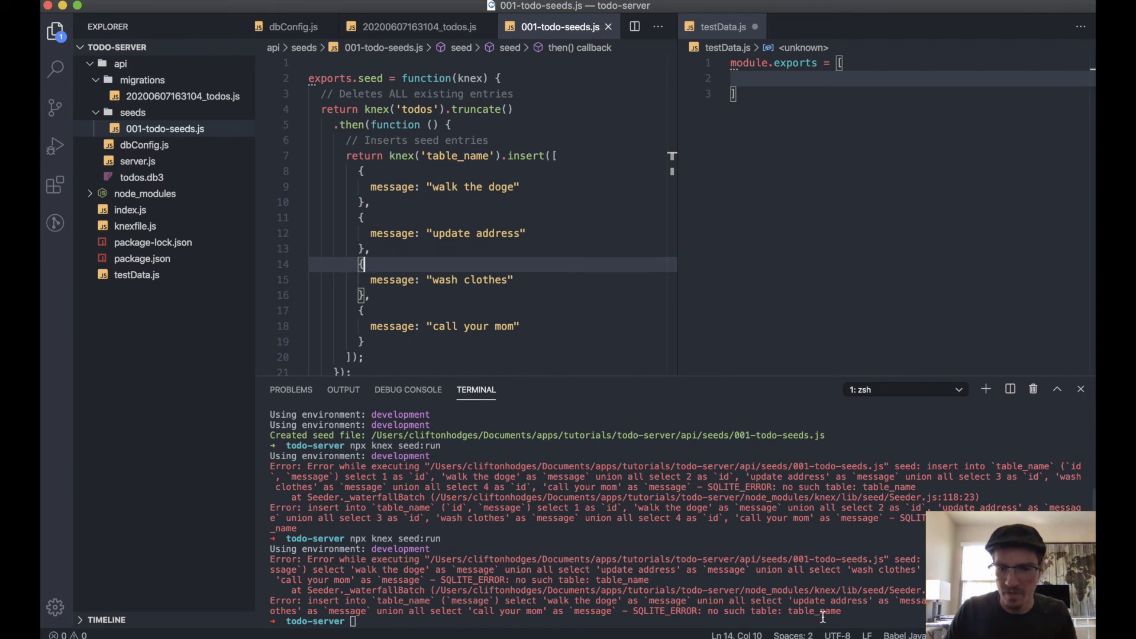
{"action": "mouse_move", "coordinate": [696, 633]}
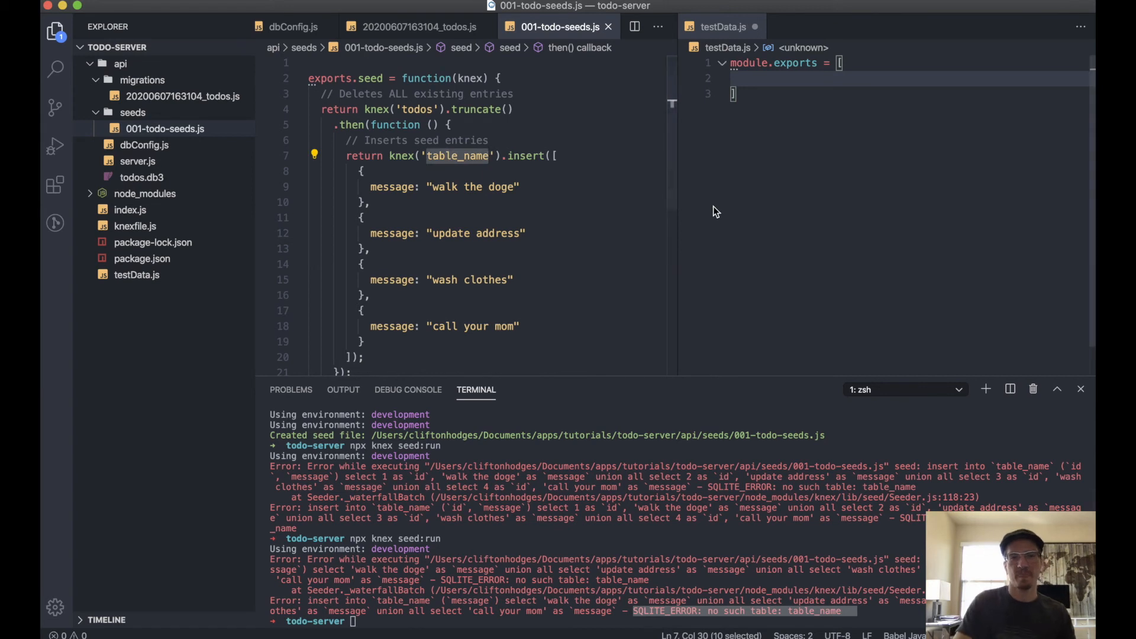
{"action": "type", "text": "todos', (req, res) => {"}
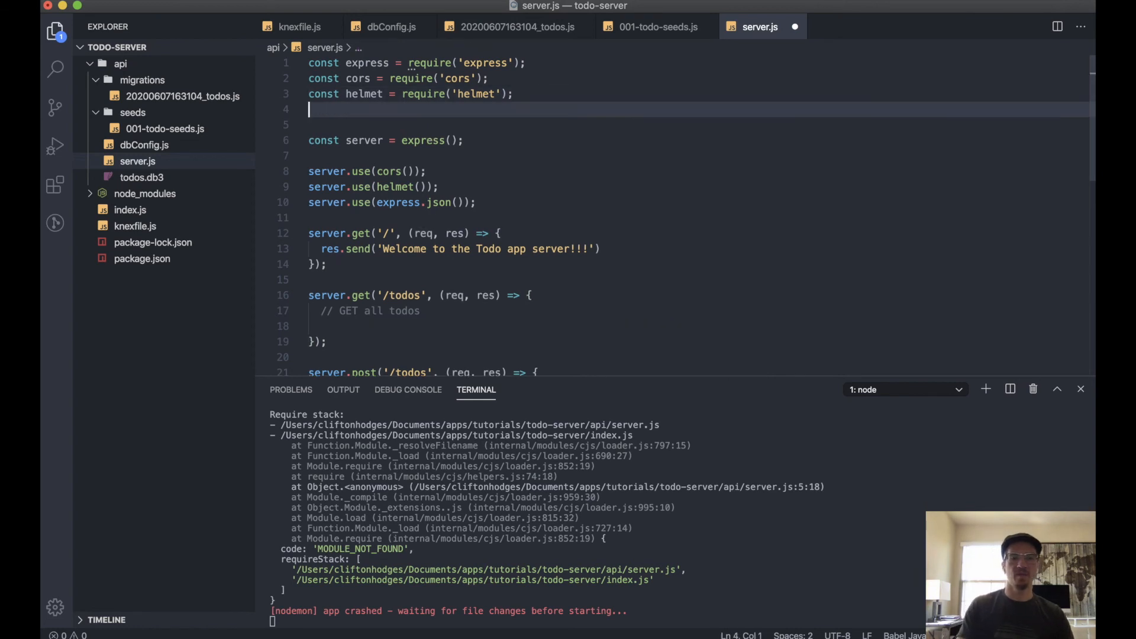
Add const db = require('./dbConfig'); at line 5 of server.js.
{"action": "type", "text": "const db"}
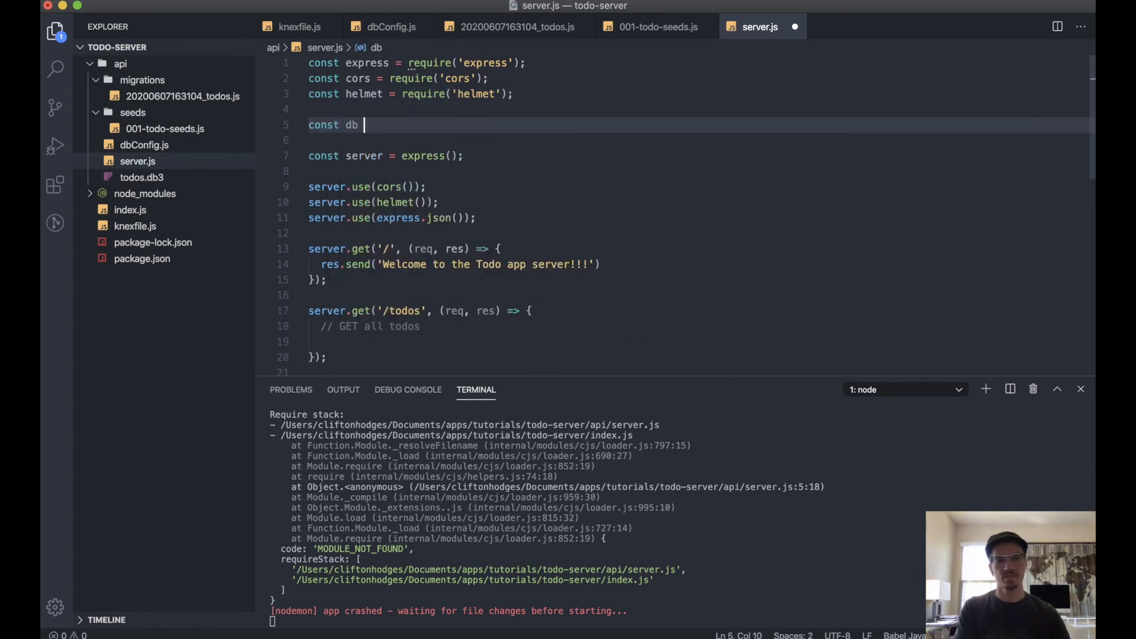
{"action": "type", "text": "="}
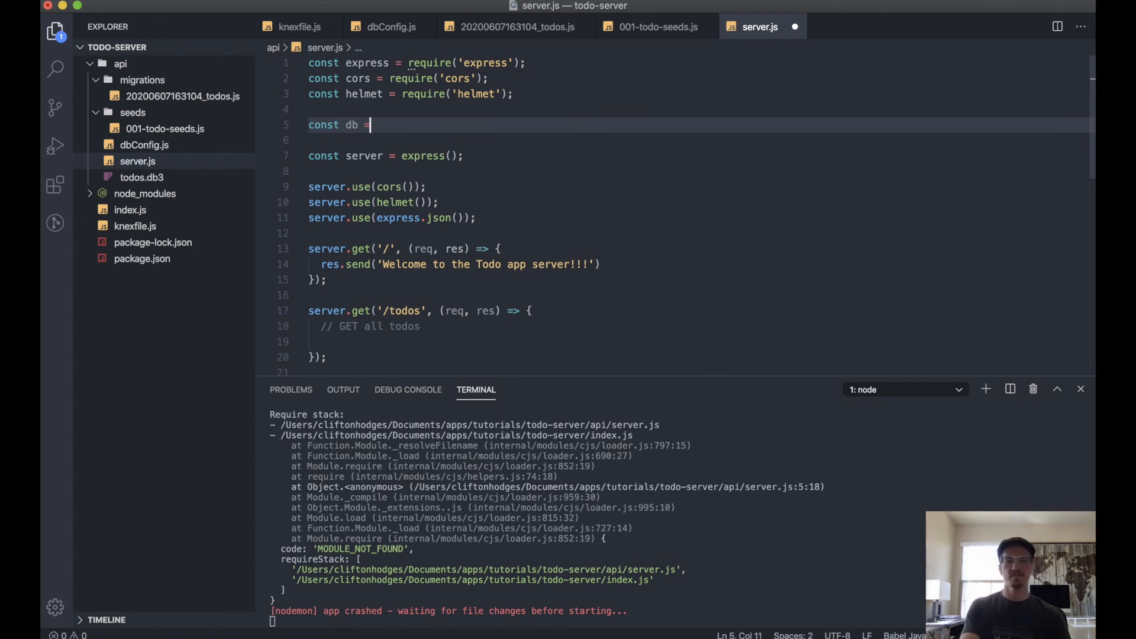
{"action": "type", "text": "r"}
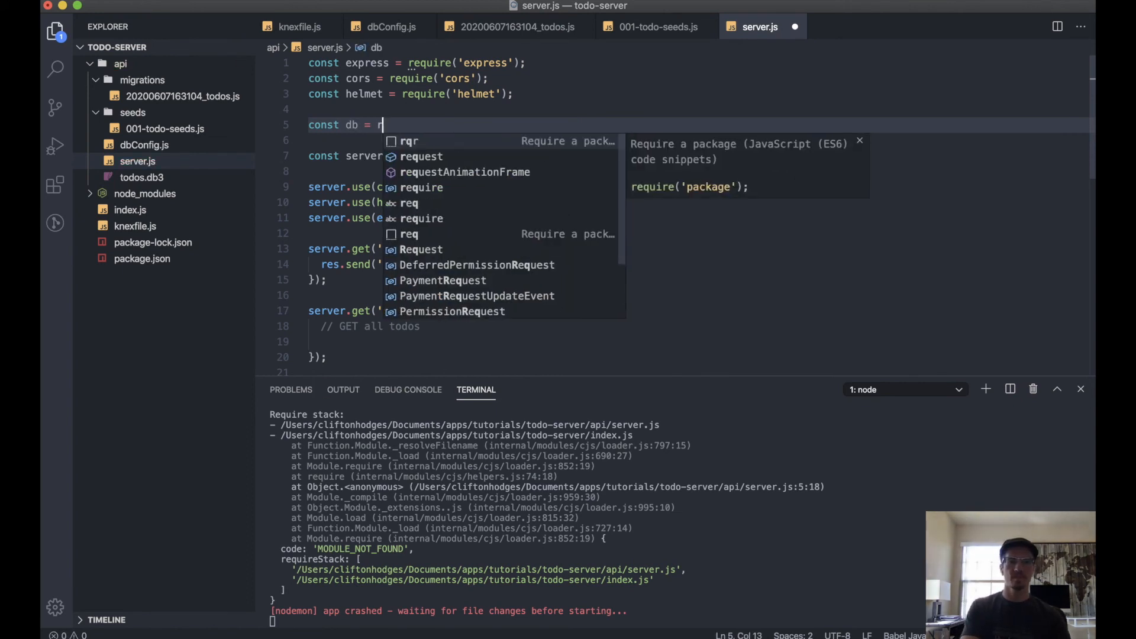
{"action": "type", "text": "equire('."}
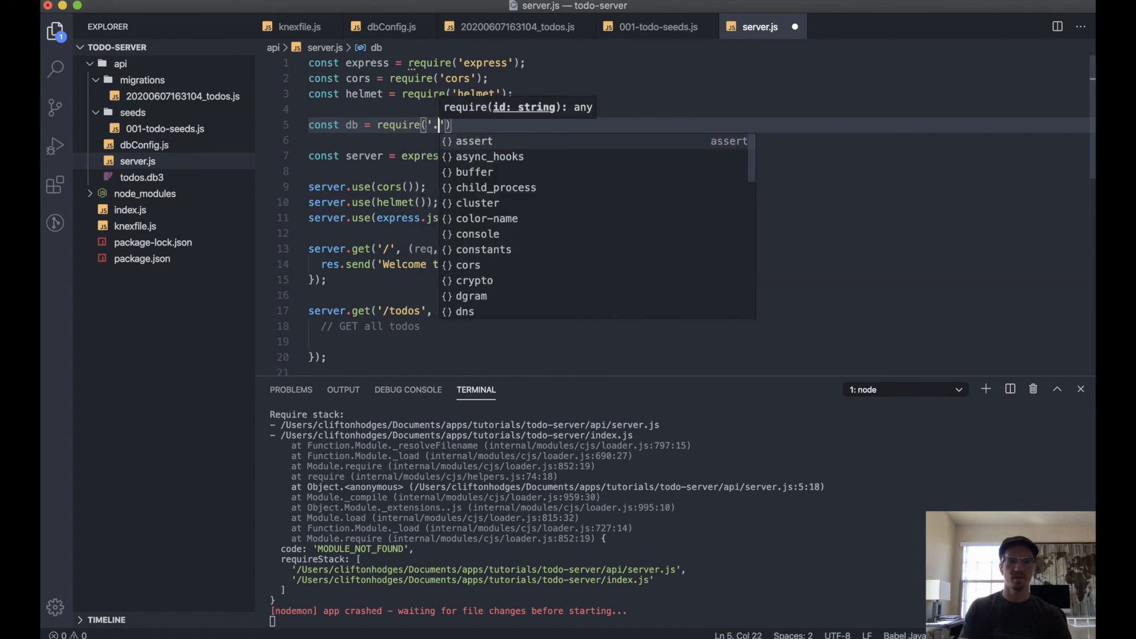
{"action": "type", "text": "/dbConfig"}
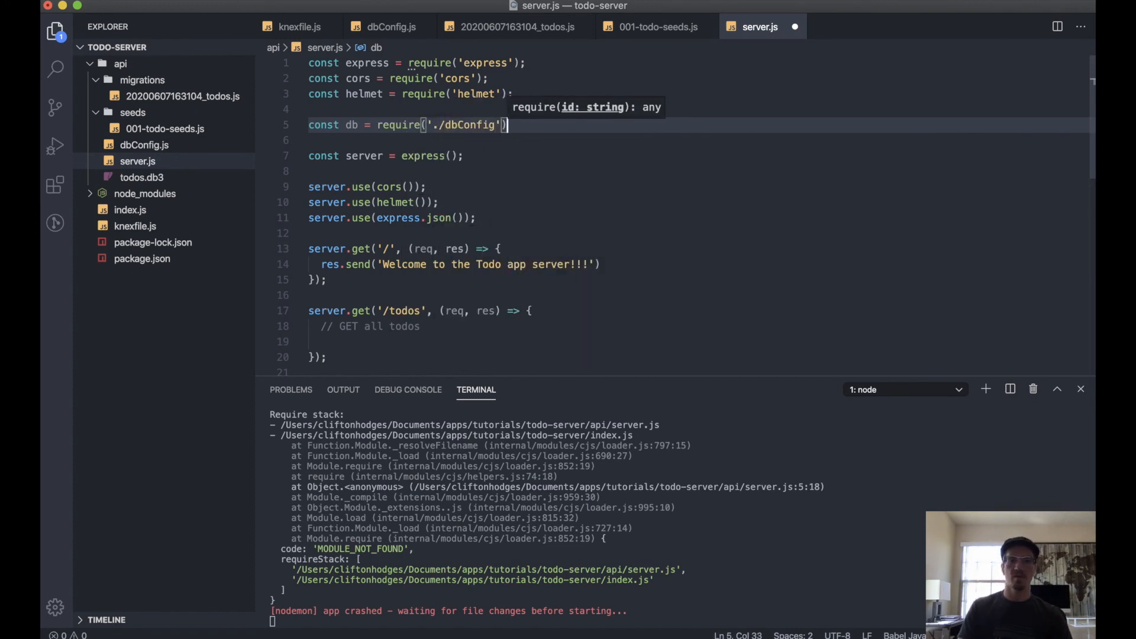
{"action": "type", "text": ";"}
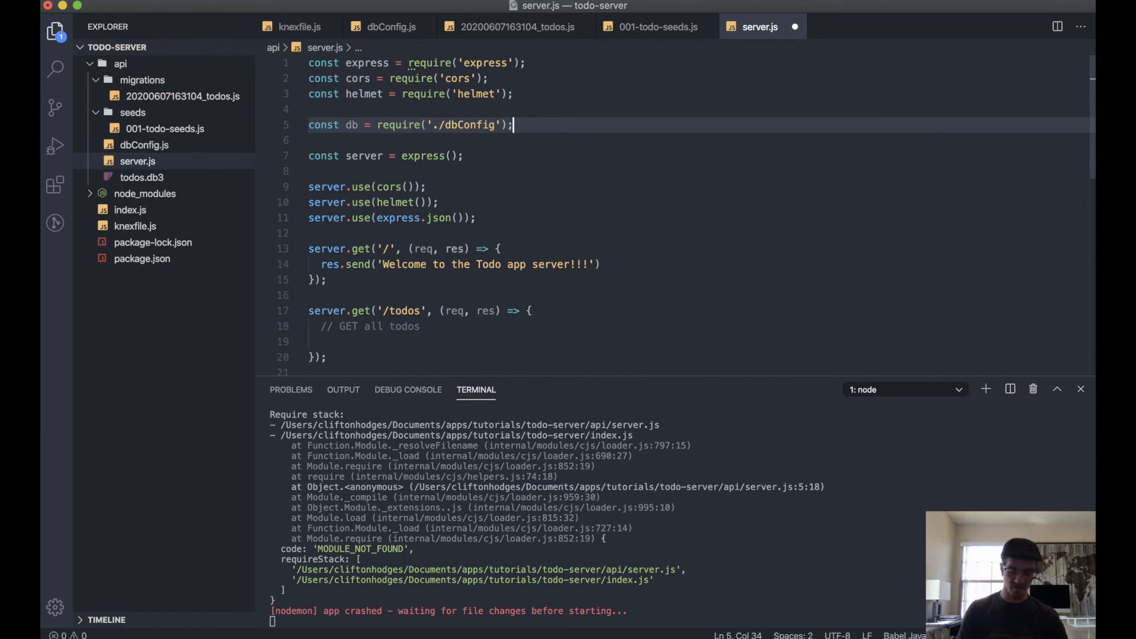
{"action": "type", "text": "const"}
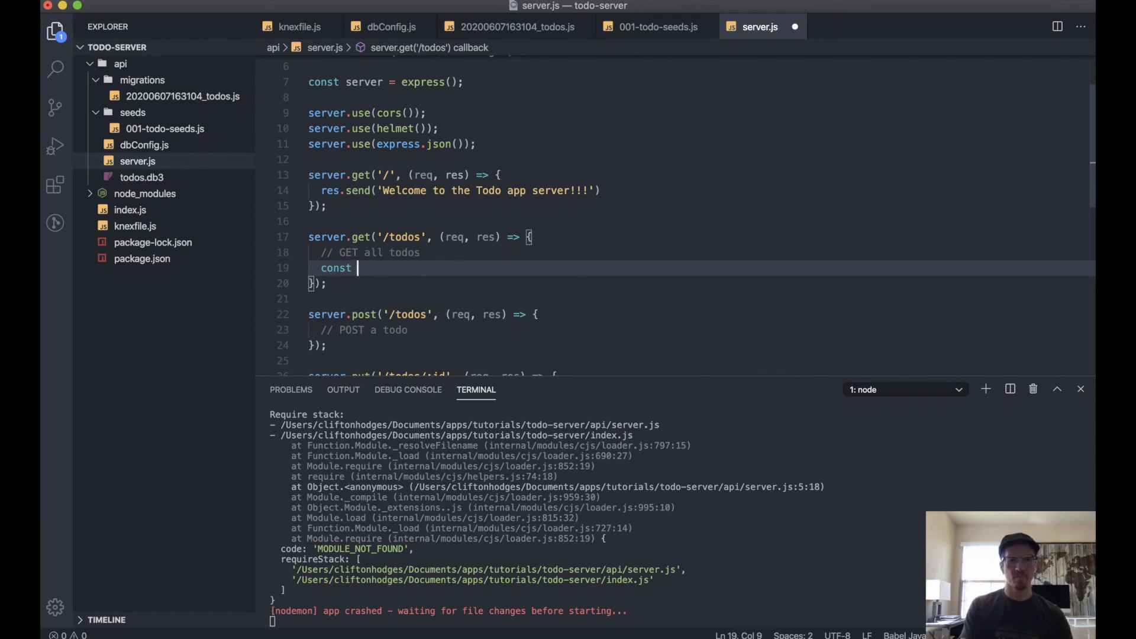
Query all todos in the GET handler with const todos = db('todos').
{"action": "type", "text": "todos"}
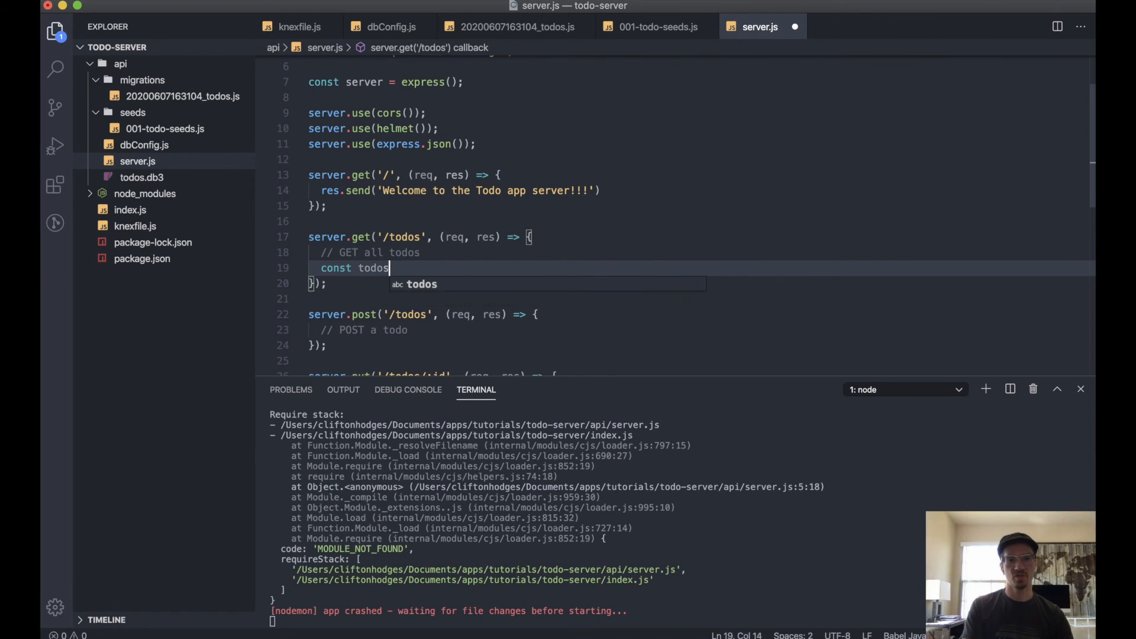
{"action": "type", "text": "="}
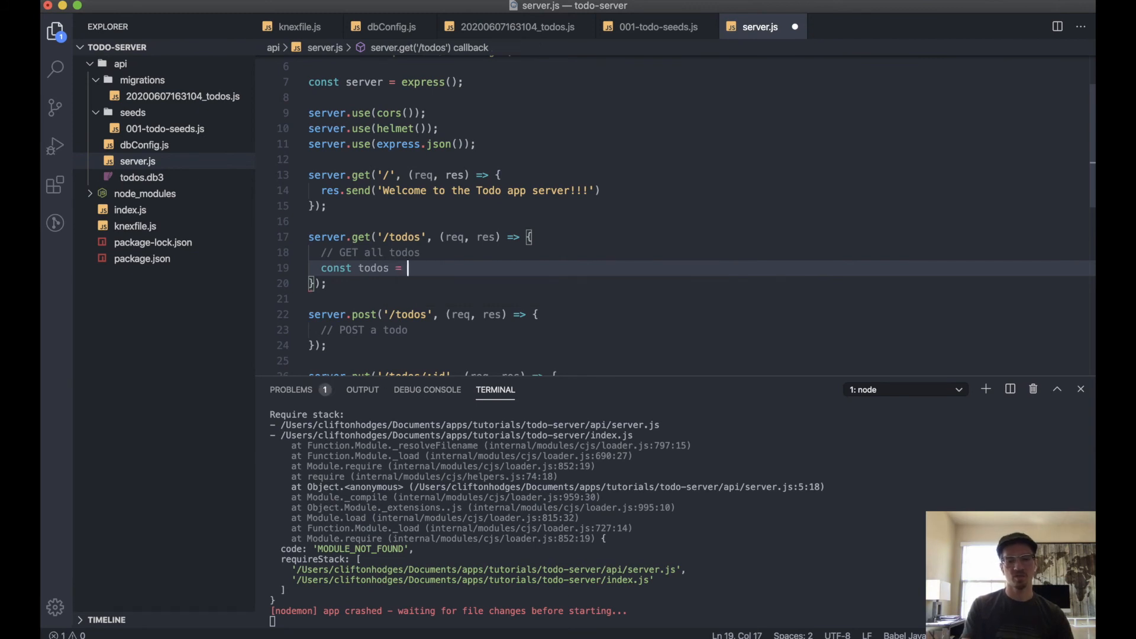
{"action": "type", "text": "db"}
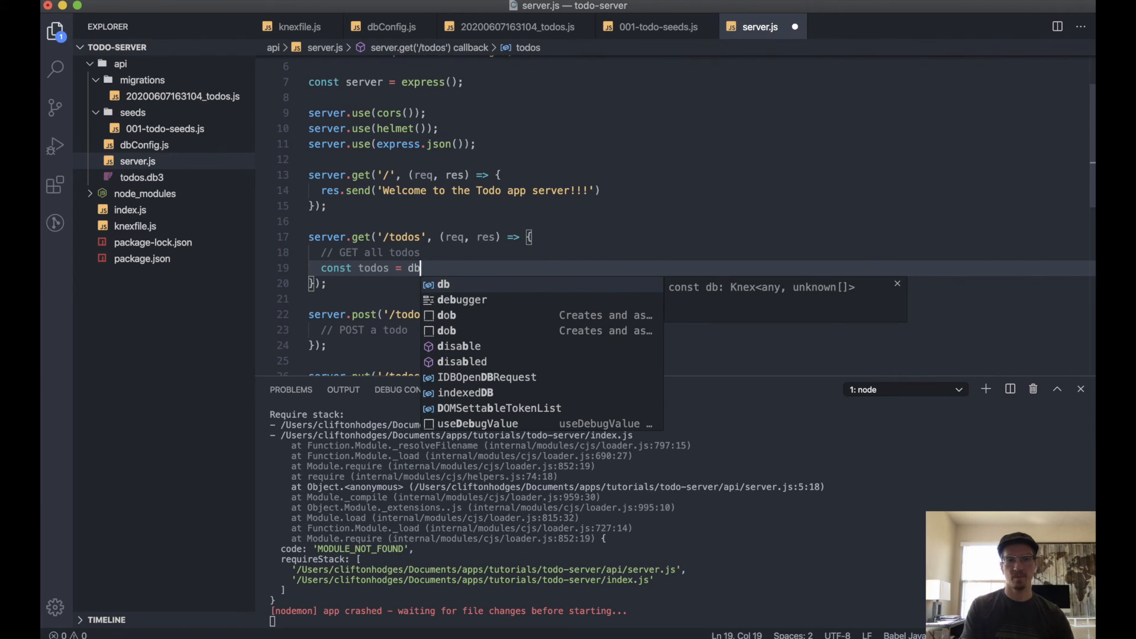
{"action": "type", "text": "("}
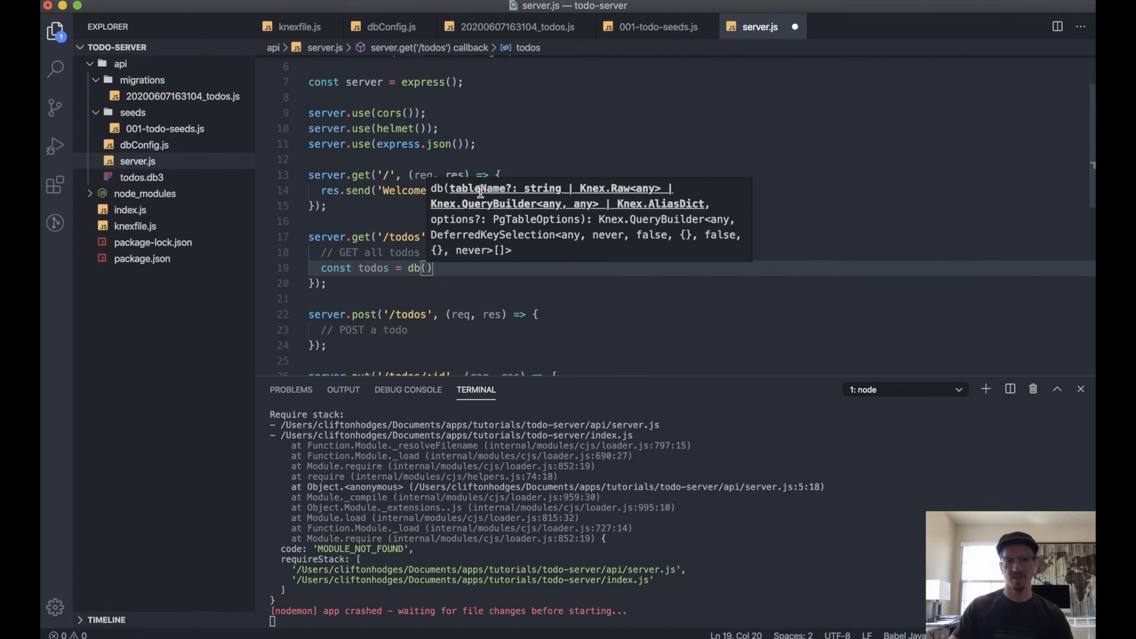
{"action": "mouse_move", "coordinate": [469, 269]}
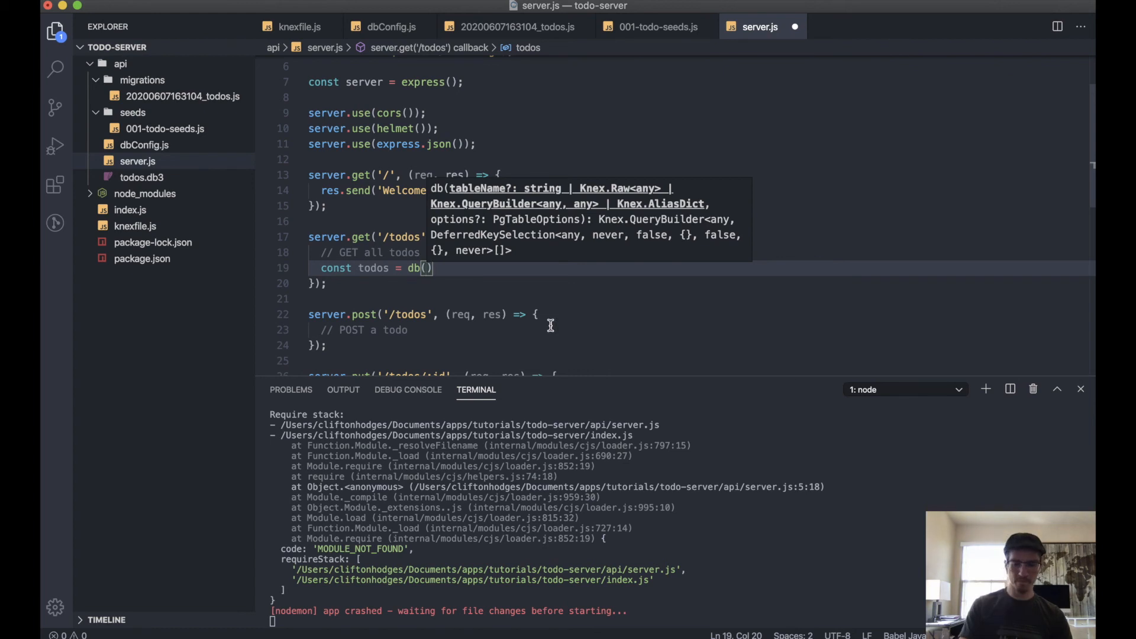
{"action": "type", "text": "'todos'"}
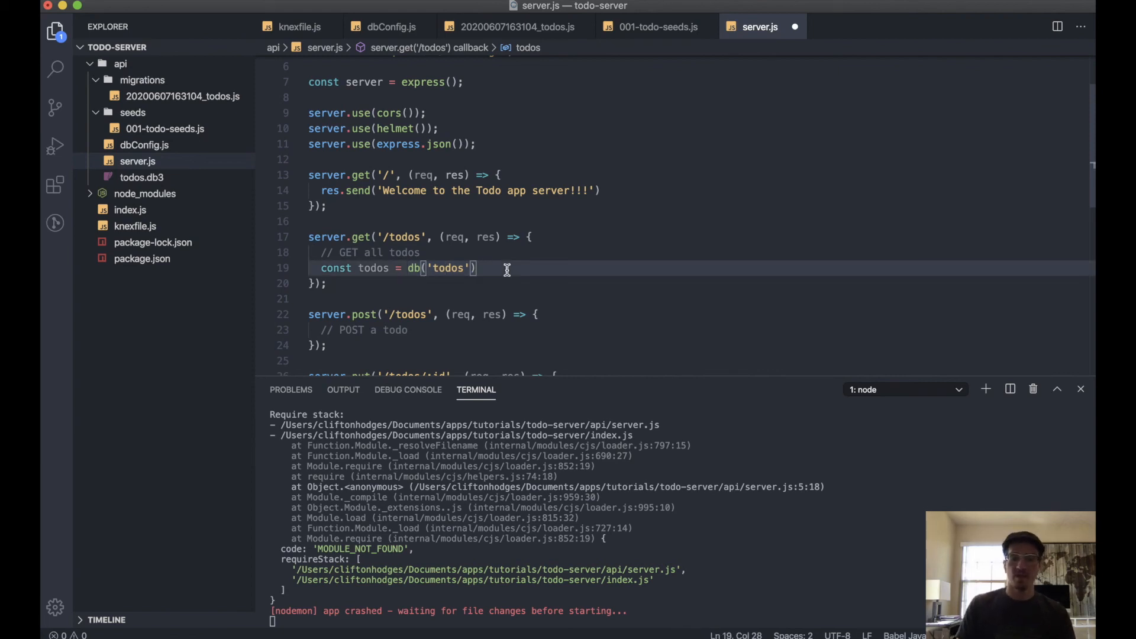
{"action": "mouse_move", "coordinate": [413, 268]}
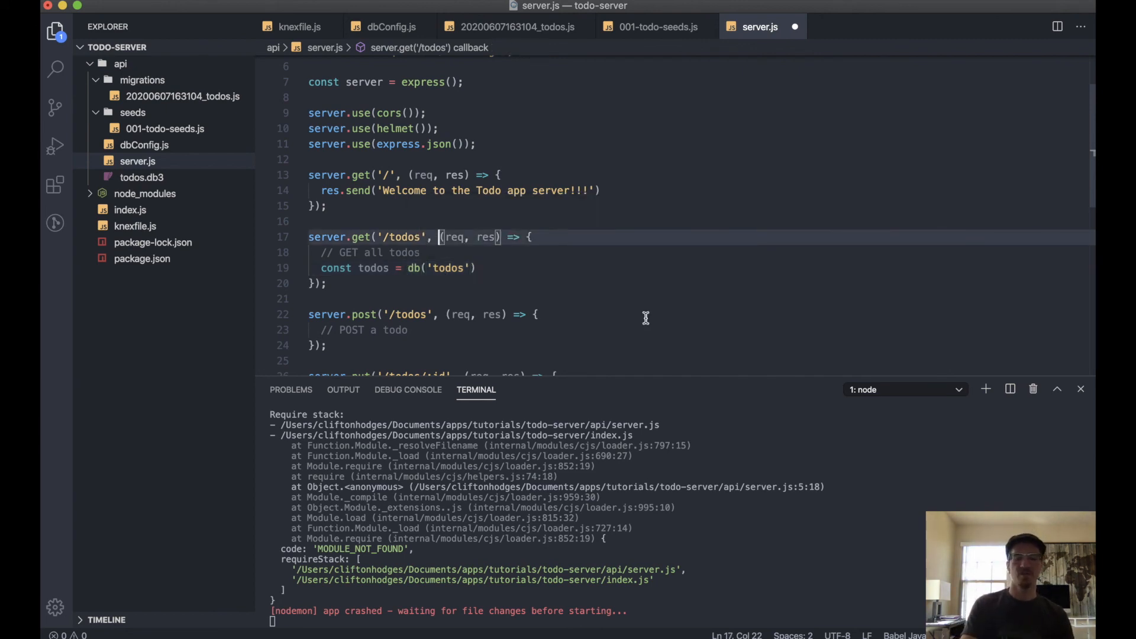
Make the handler async, wrap the query in try/catch(err), and await it.
{"action": "type", "text": "async"}
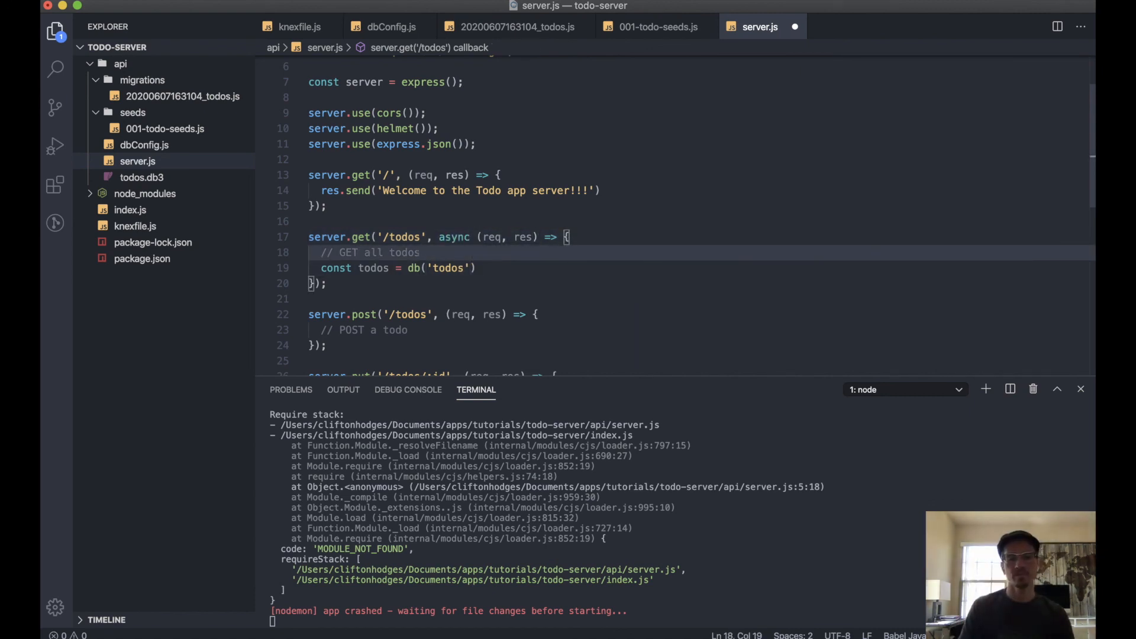
{"action": "type", "text": "try {"}
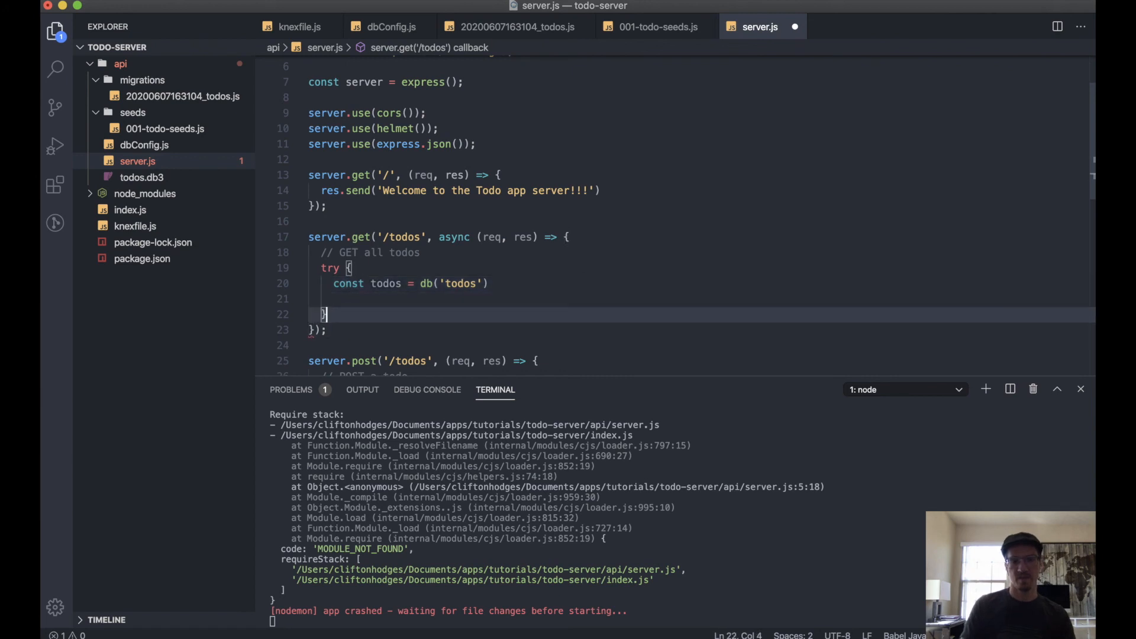
{"action": "type", "text": "catch"}
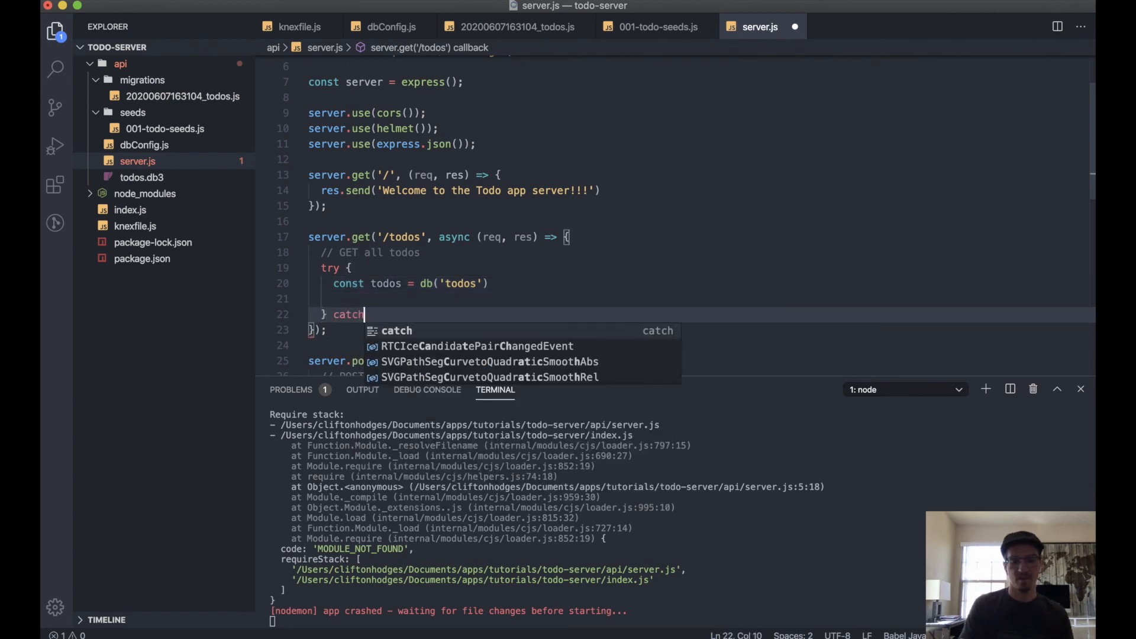
{"action": "type", "text": "(err) {"}
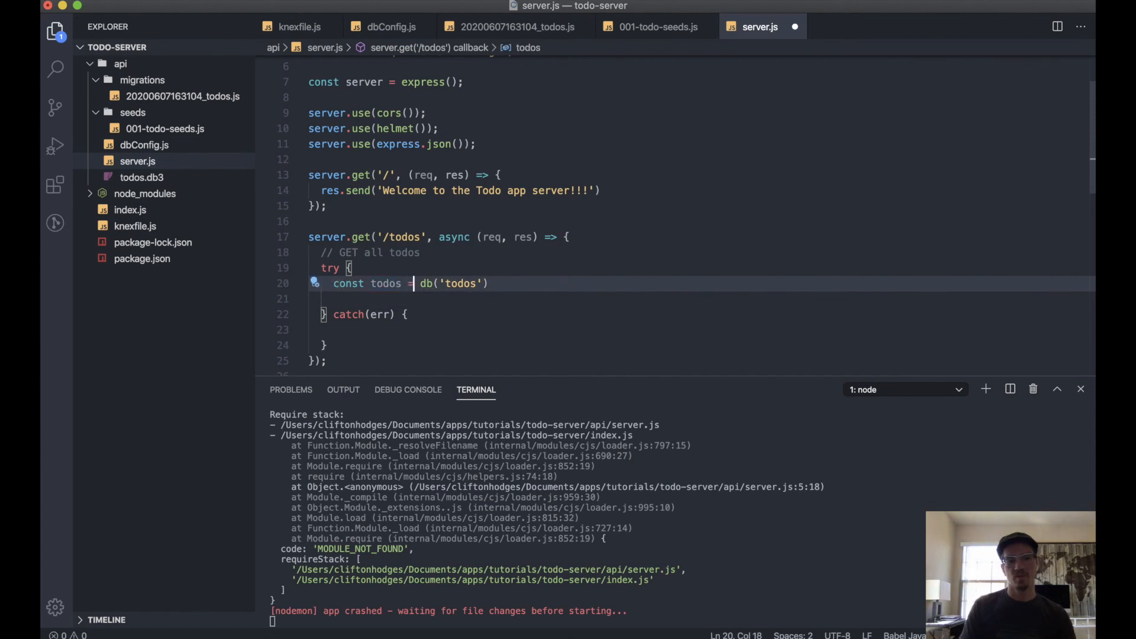
{"action": "type", "text": "await"}
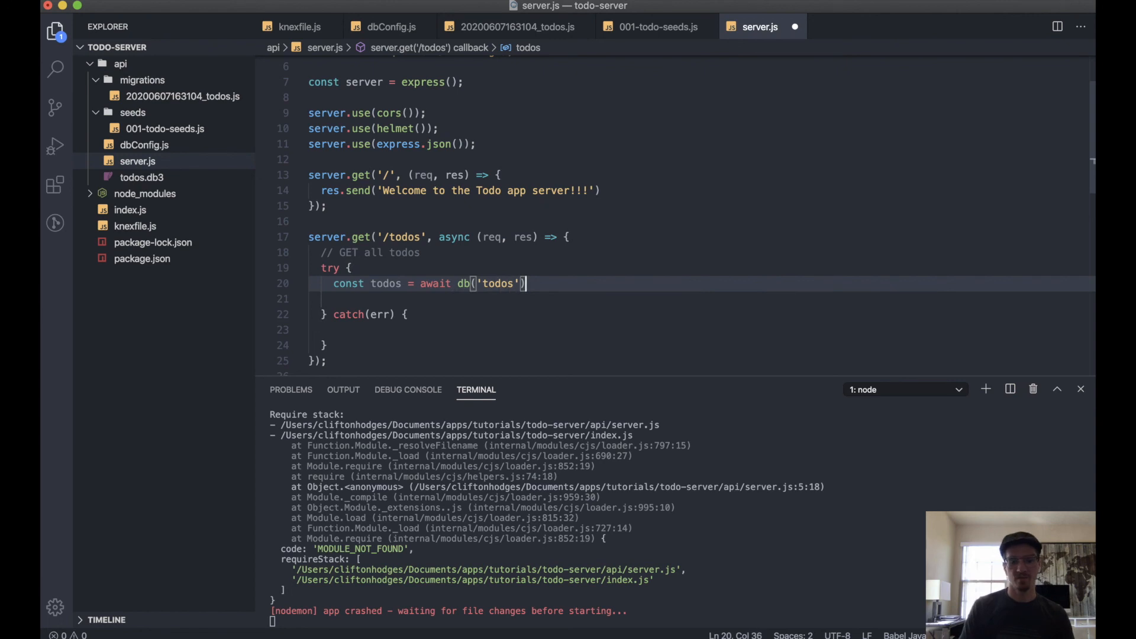
{"action": "type", "text": ";"}
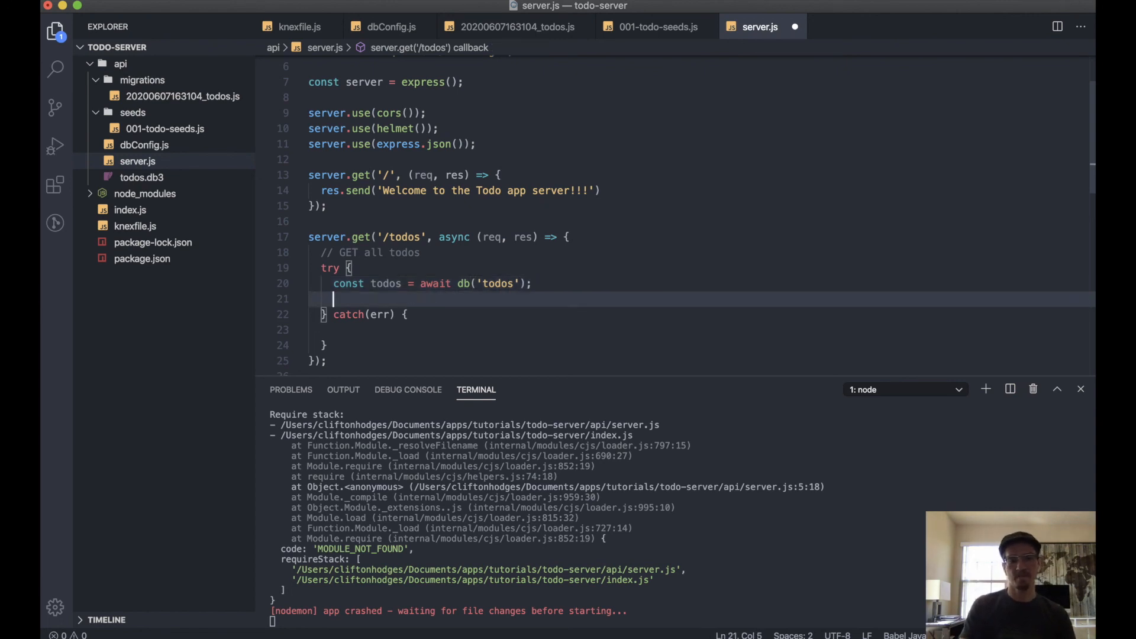
Return the todos with res.json(todos) and log errors with console.log(err).
{"action": "type", "text": "res"}
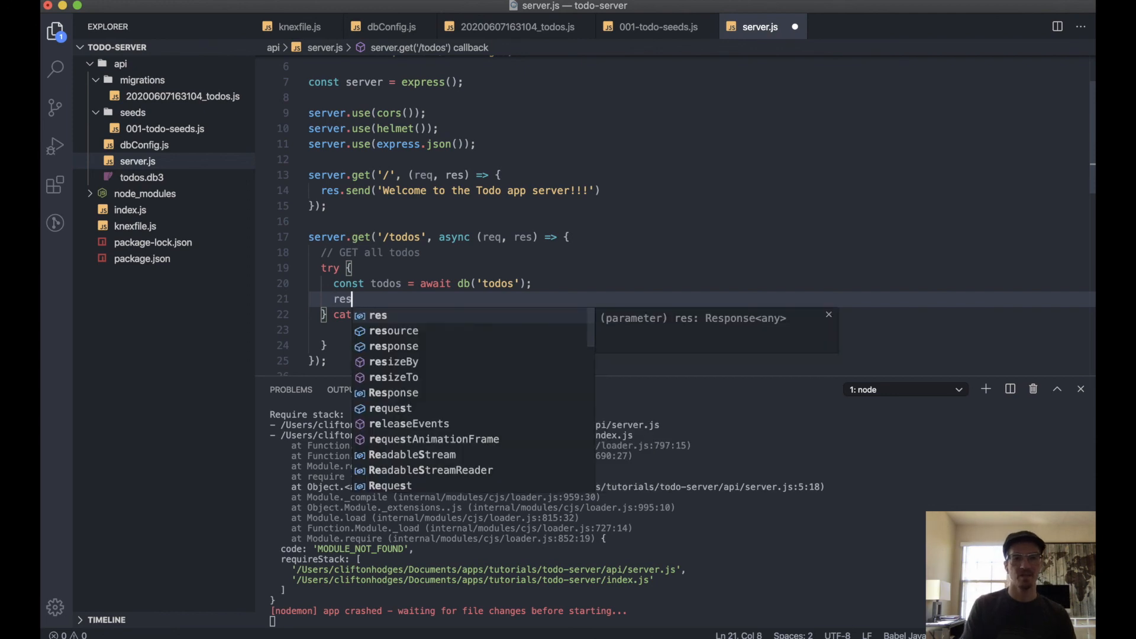
{"action": "type", "text": ".json"}
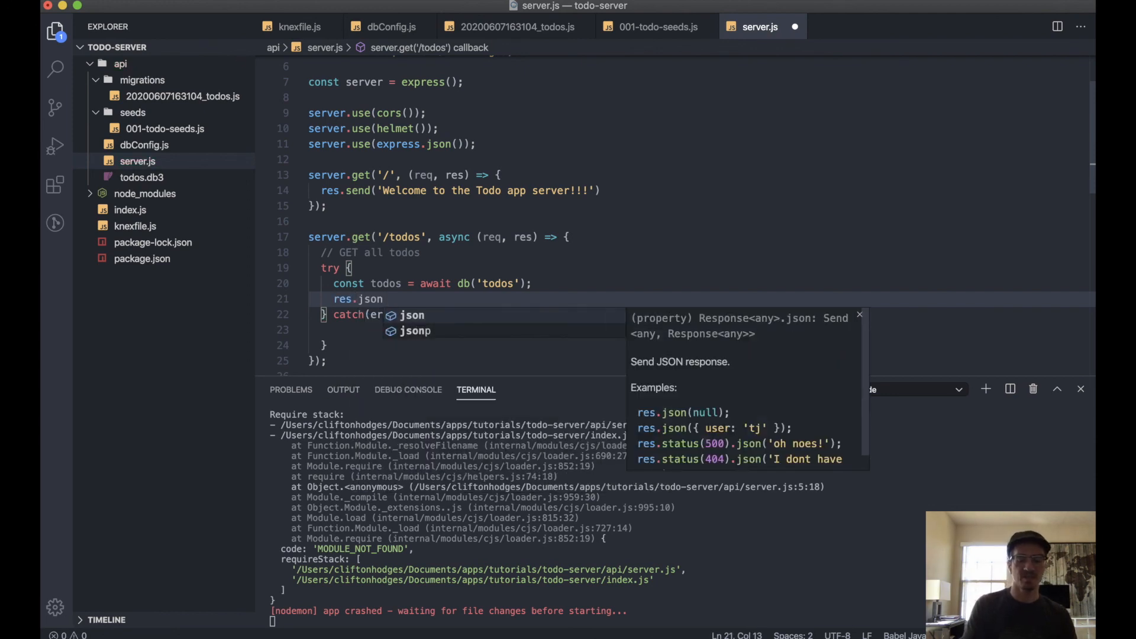
{"action": "type", "text": "(todos"}
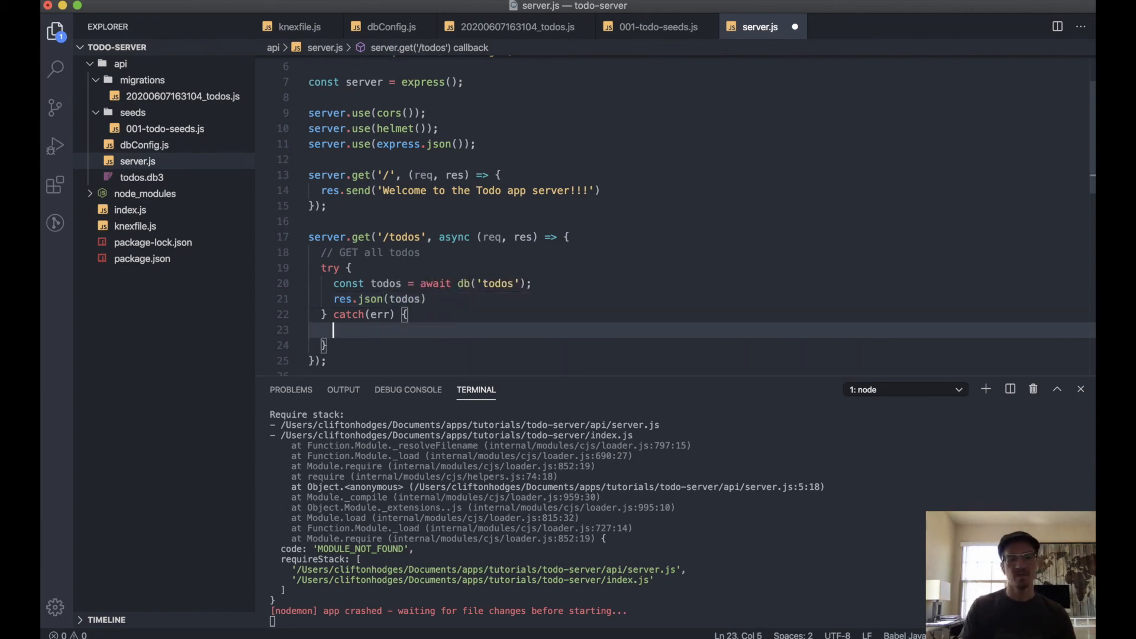
{"action": "type", "text": "console"}
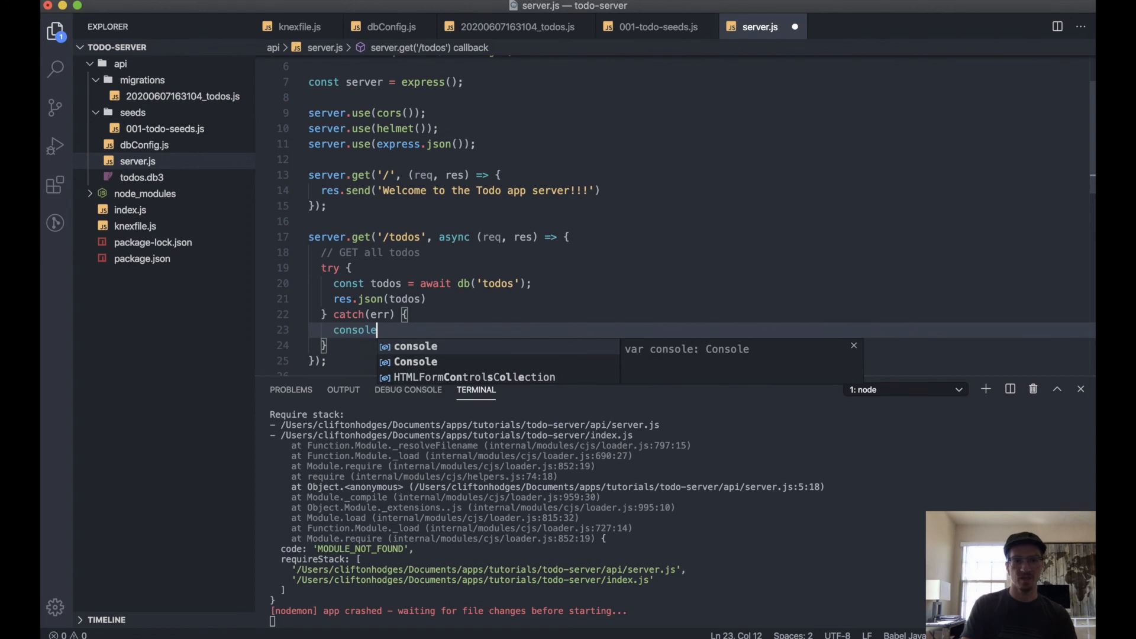
{"action": "type", "text": ".log(err"}
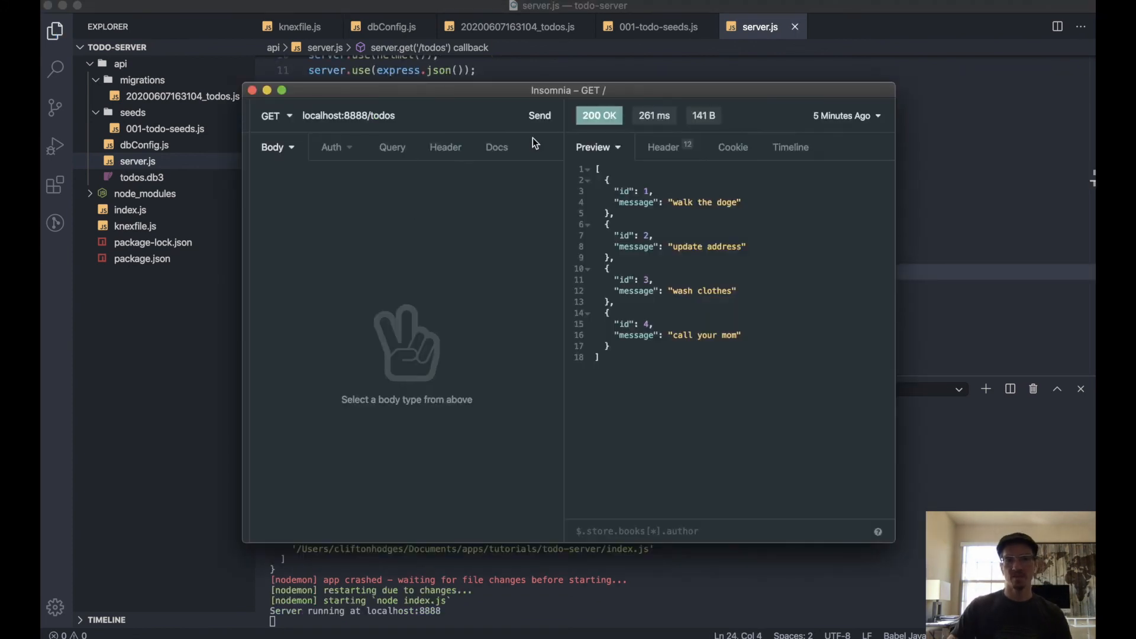
Resend the GET localhost:8888/todos request in Insomnia to see the four todos.
{"action": "left_click", "coordinate": [539, 115]}
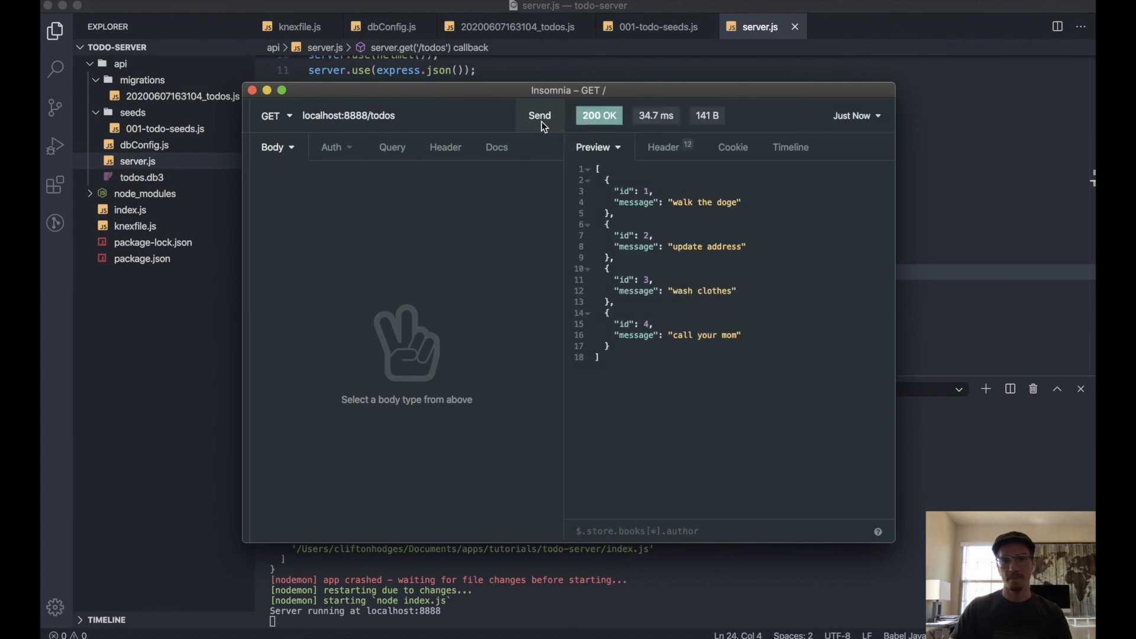
{"action": "mouse_move", "coordinate": [748, 399]}
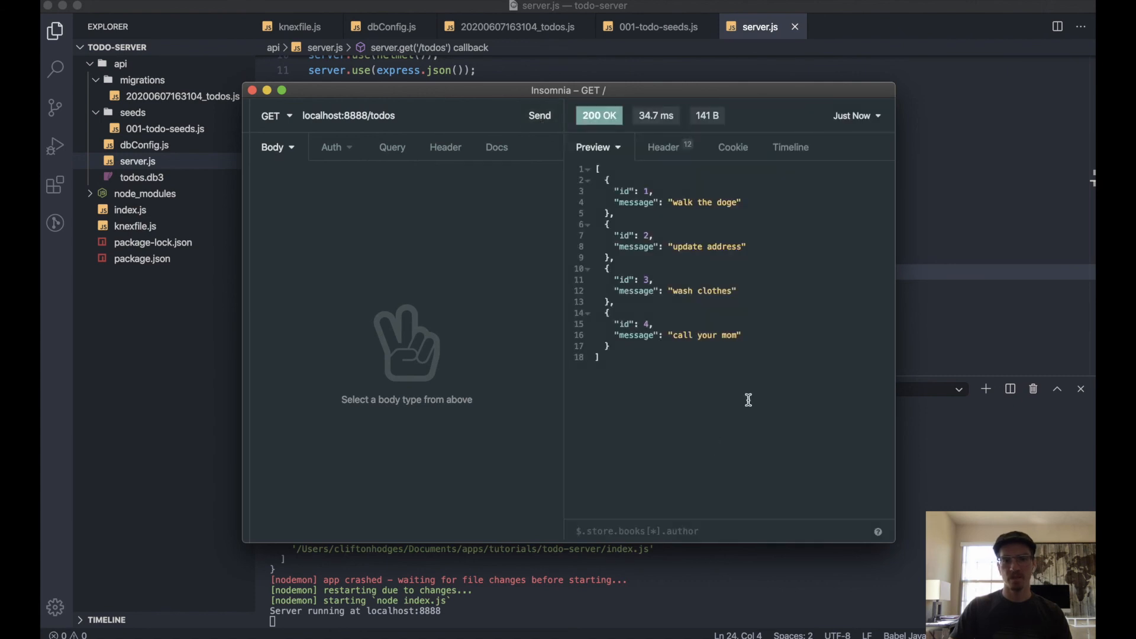